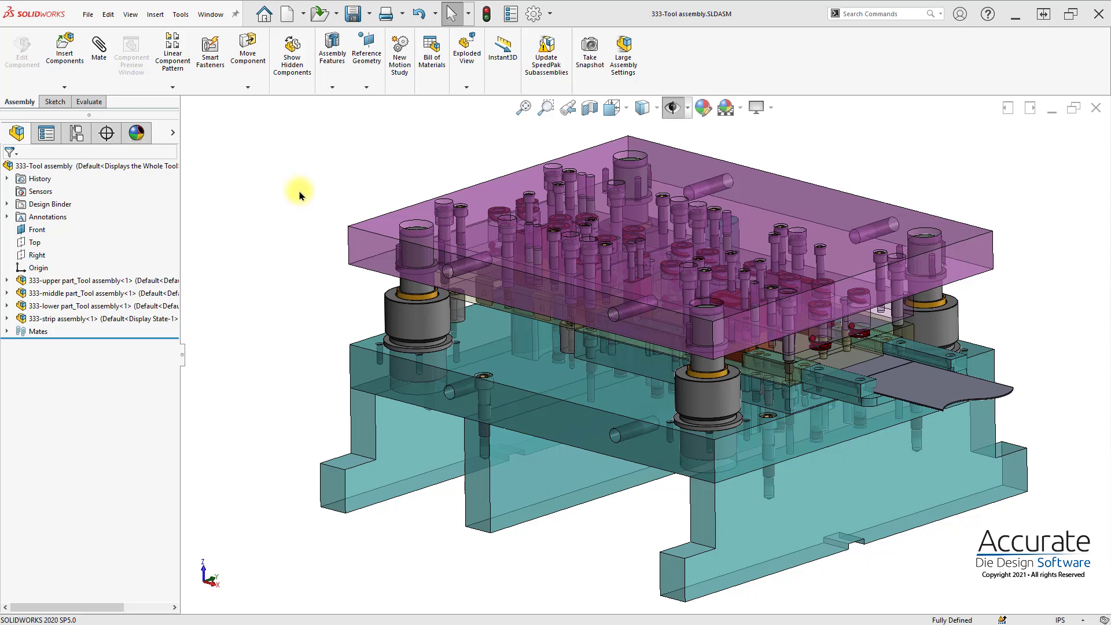
Check the Logopress3 entry in the Add-Ins manager and close it
left_click(532, 14)
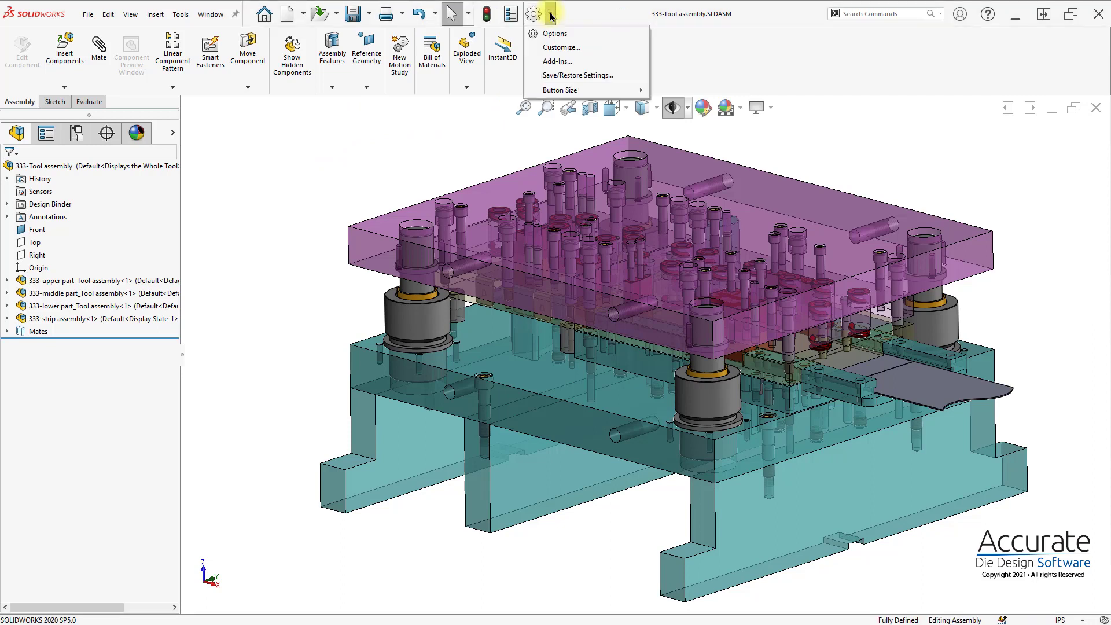
mouse_move(578, 75)
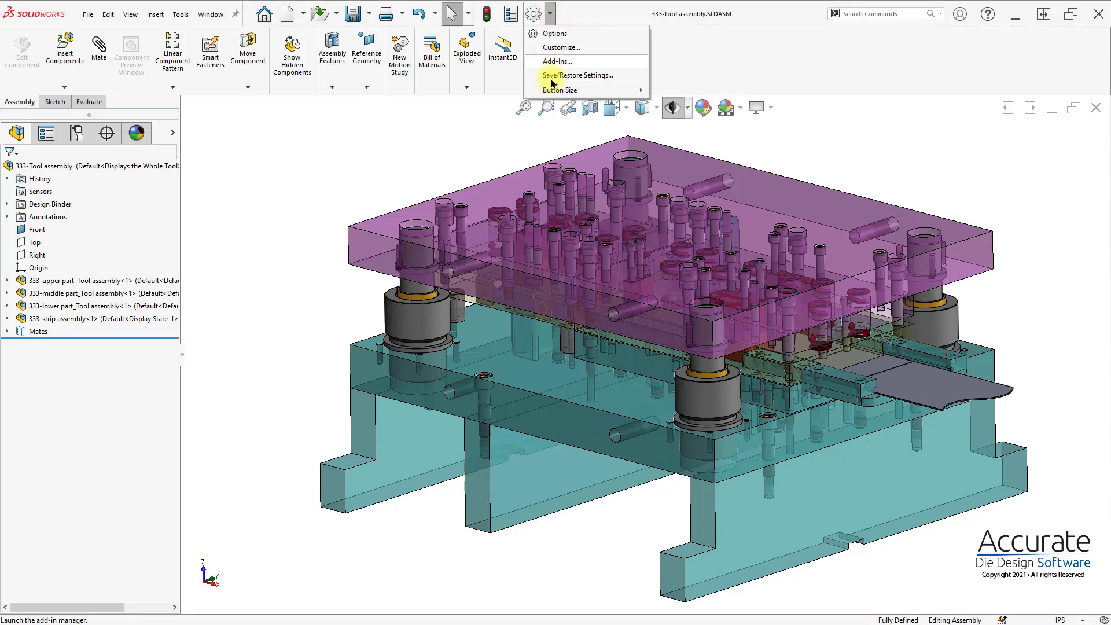
left_click(557, 61)
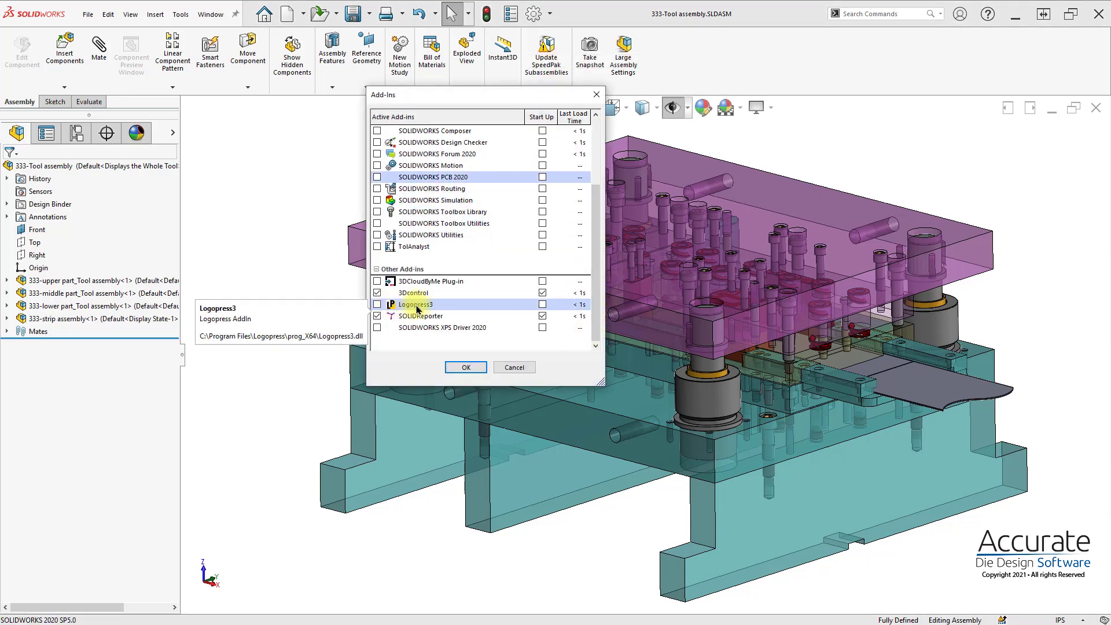
left_click(377, 304)
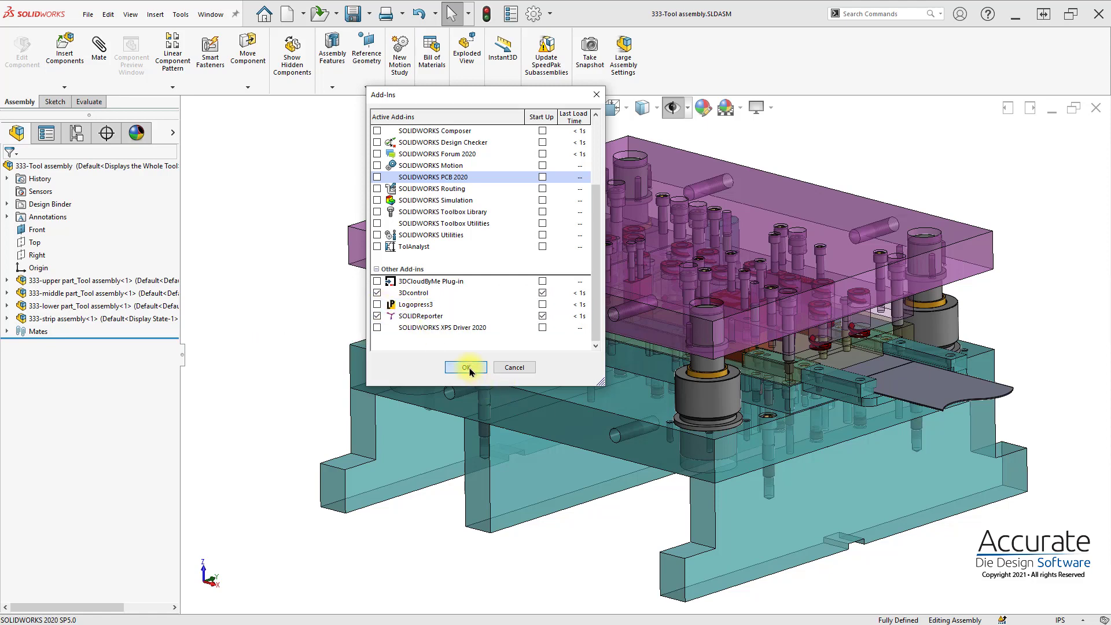
left_click(465, 367)
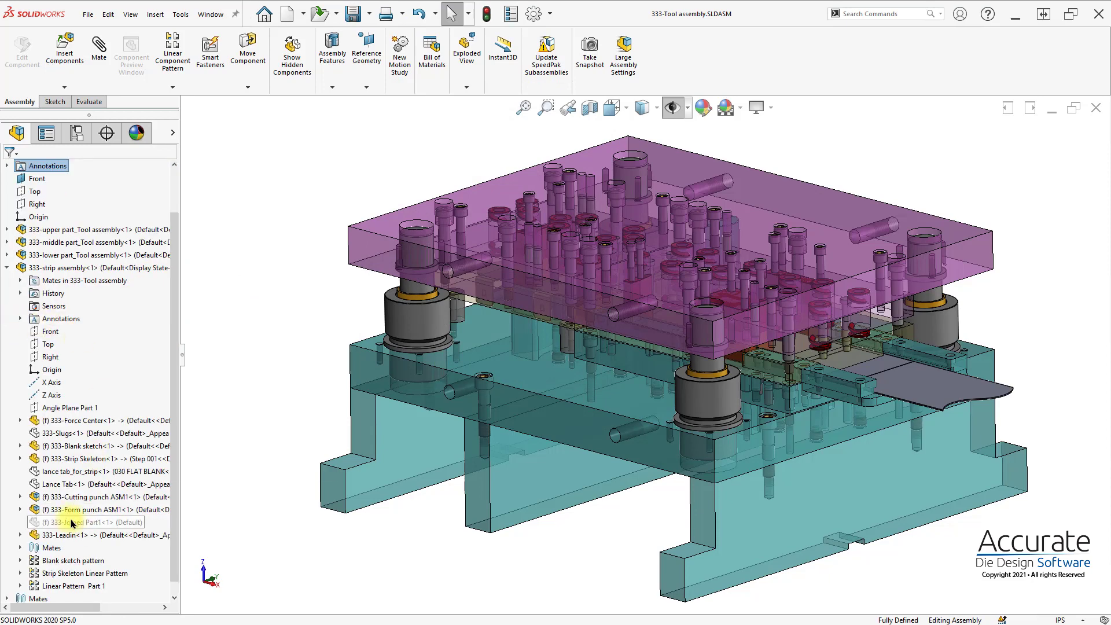
mouse_move(67, 496)
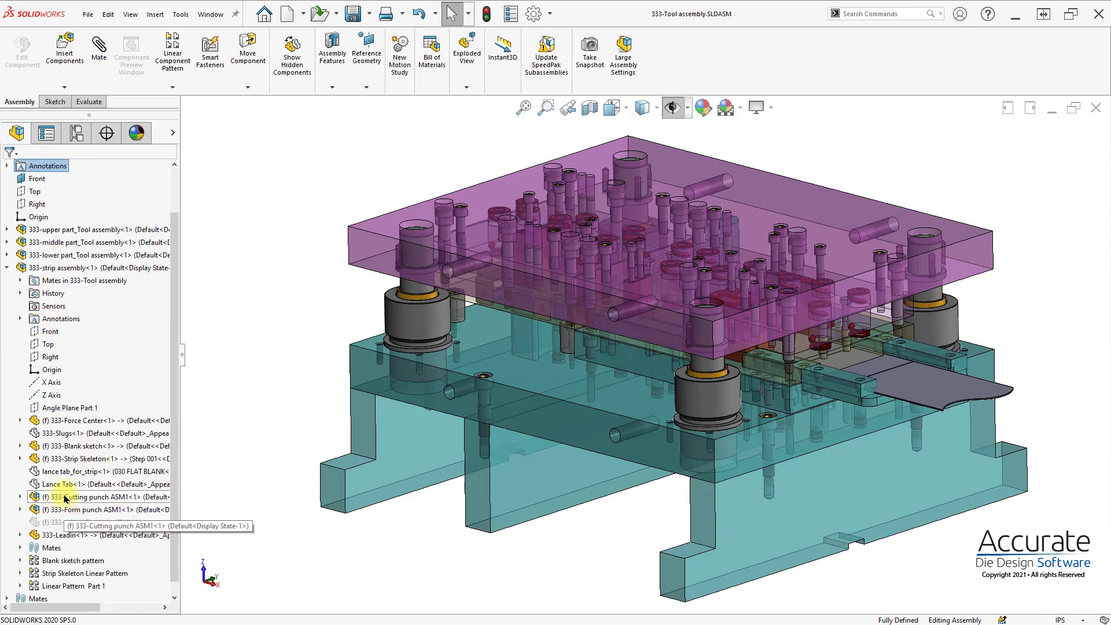
Open the Lance Tab component as its own part and select its 010 BEND LEG feature
left_click(60, 483)
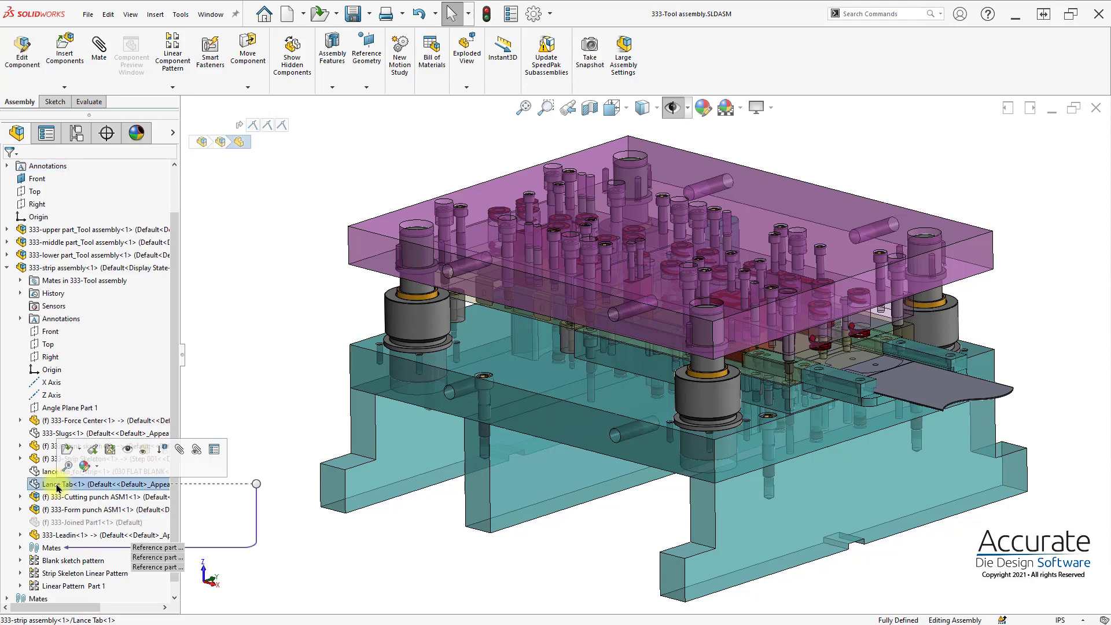
mouse_move(67, 452)
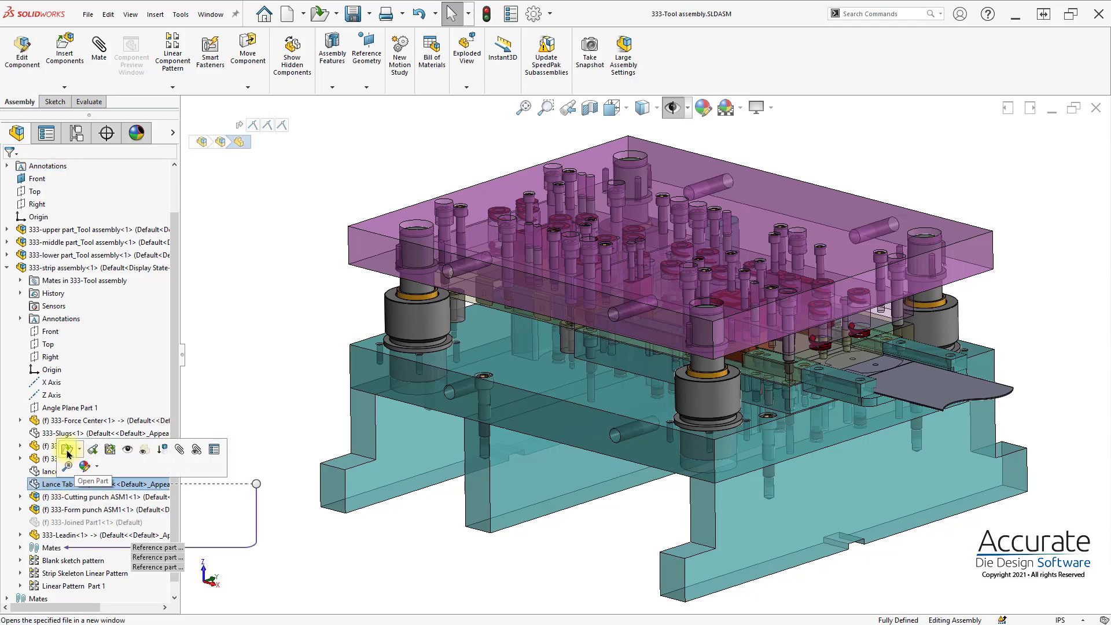
left_click(66, 452)
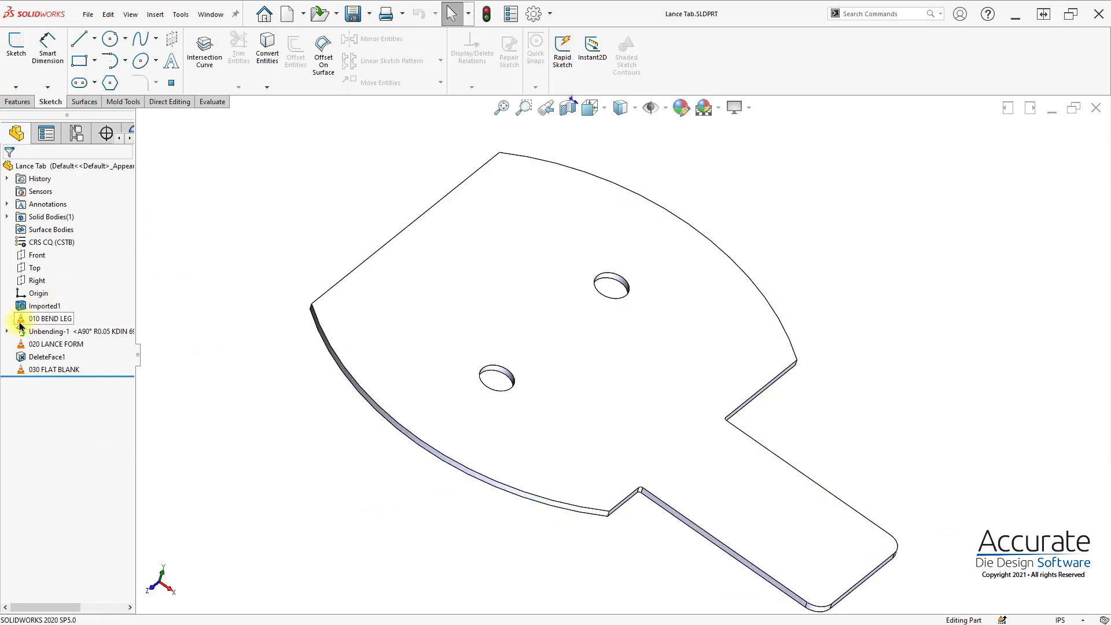
left_click(54, 318)
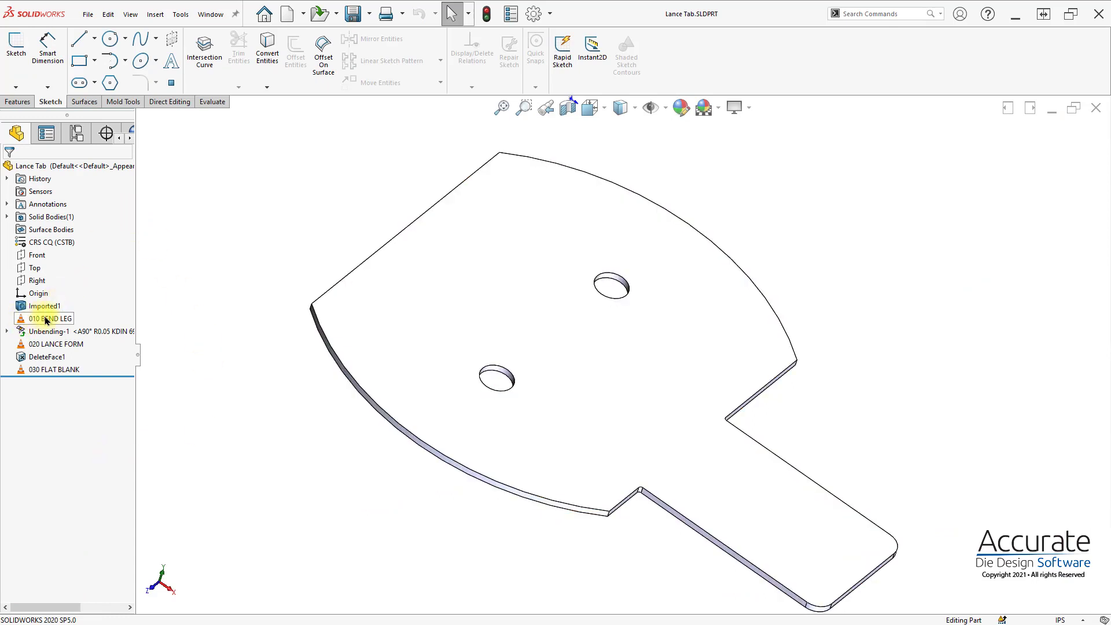
mouse_move(49, 331)
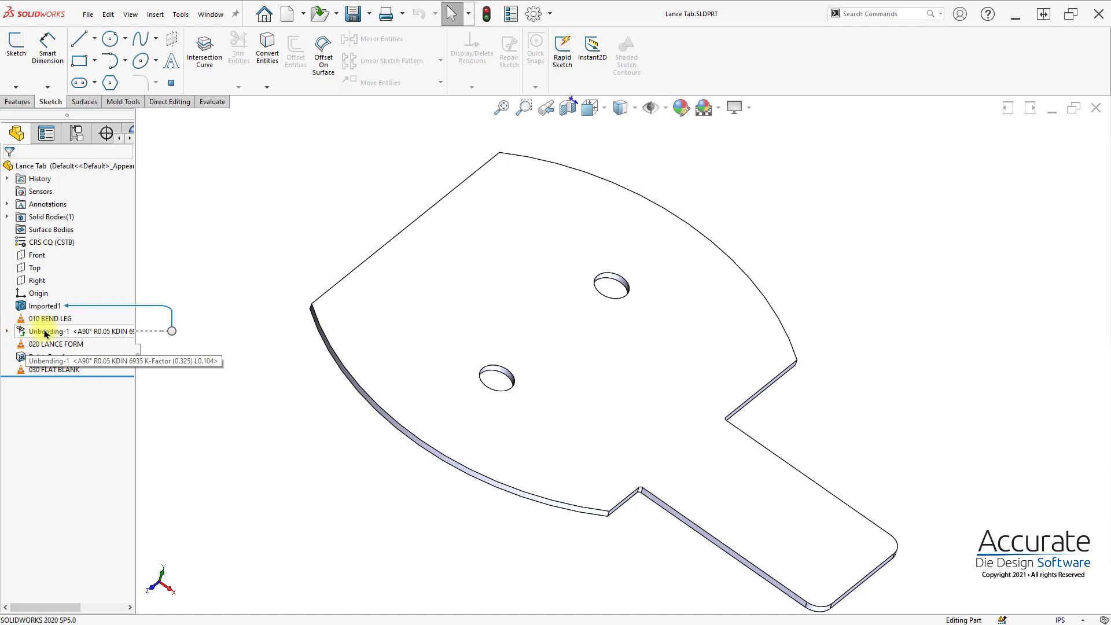
mouse_move(124, 333)
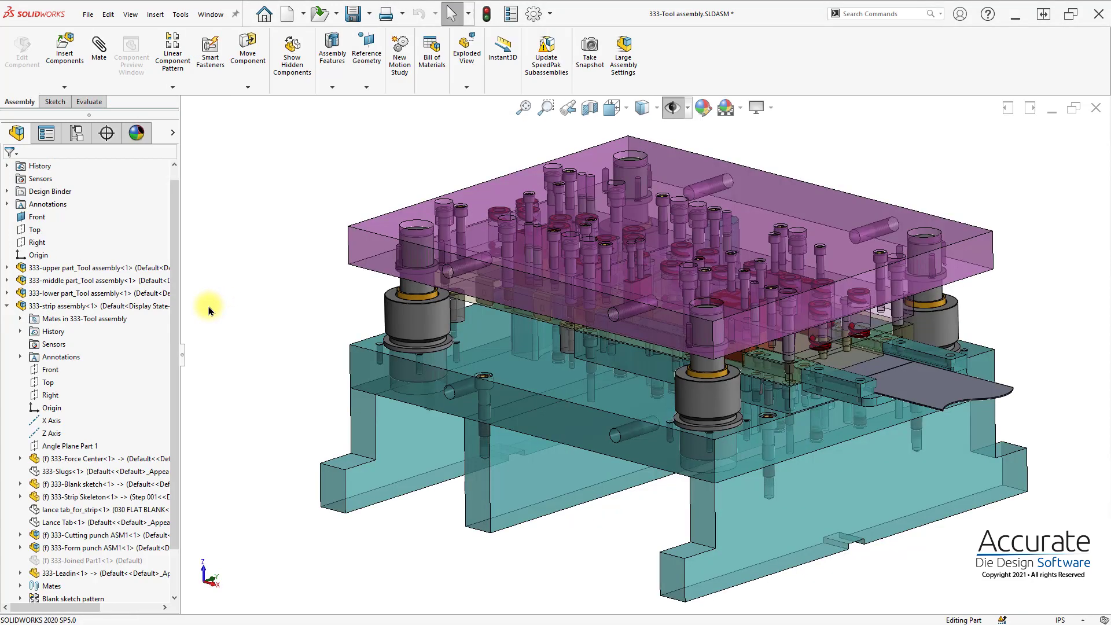
double_click(82, 509)
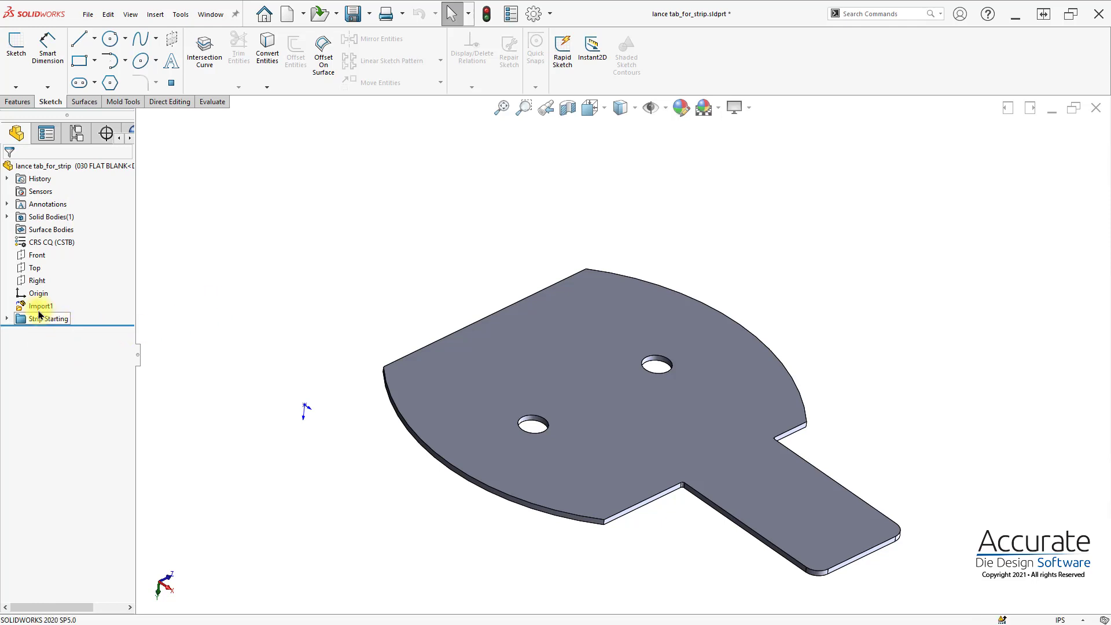
left_click(44, 305)
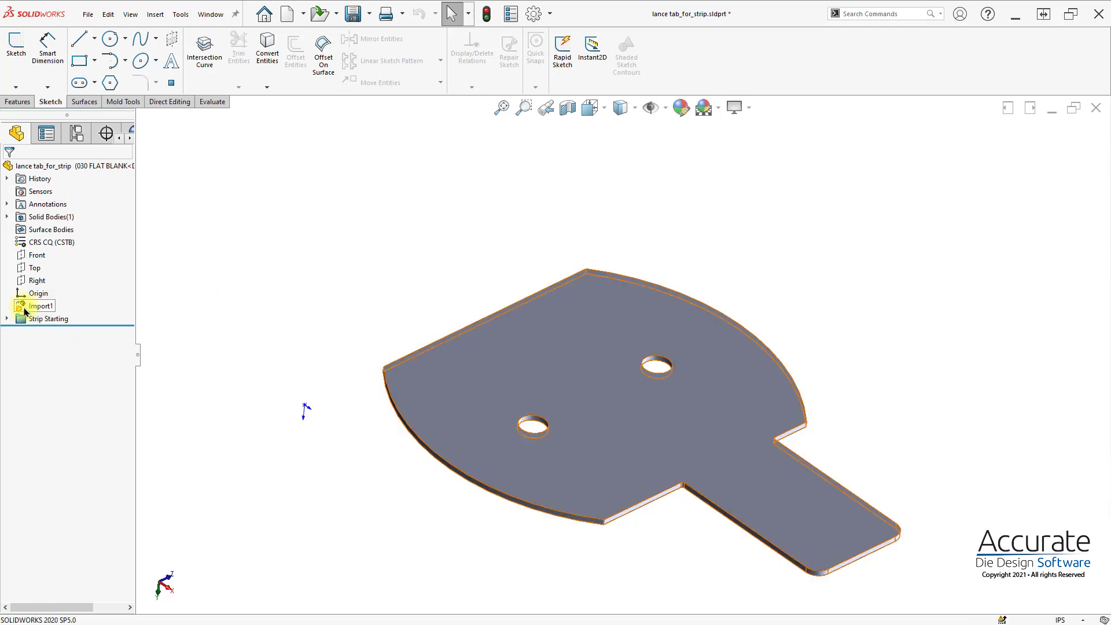
mouse_move(40, 306)
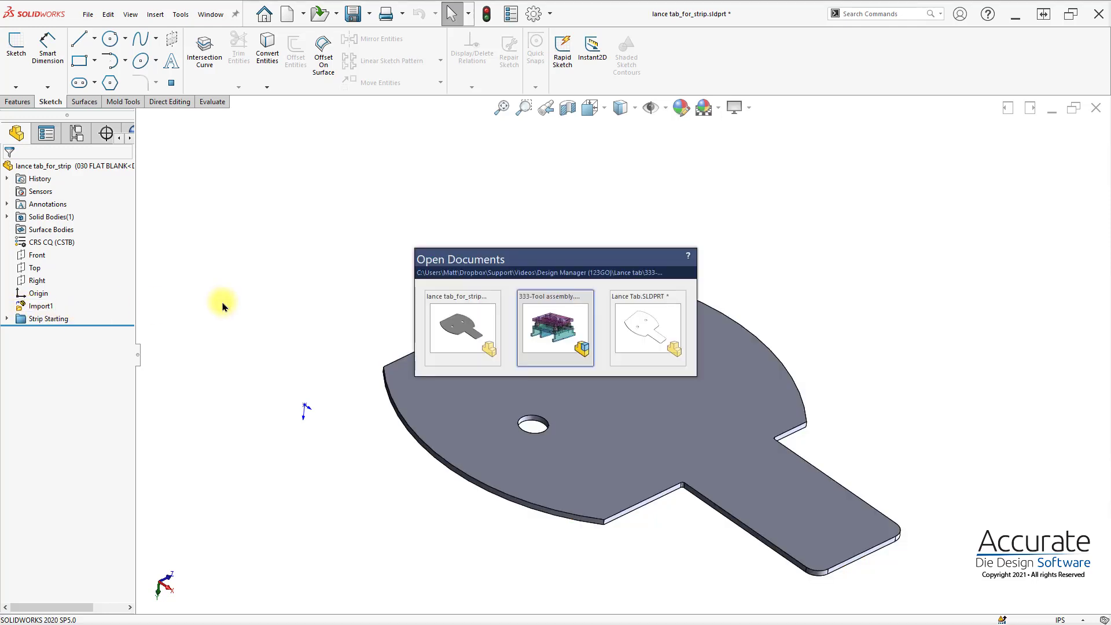
left_click(554, 327)
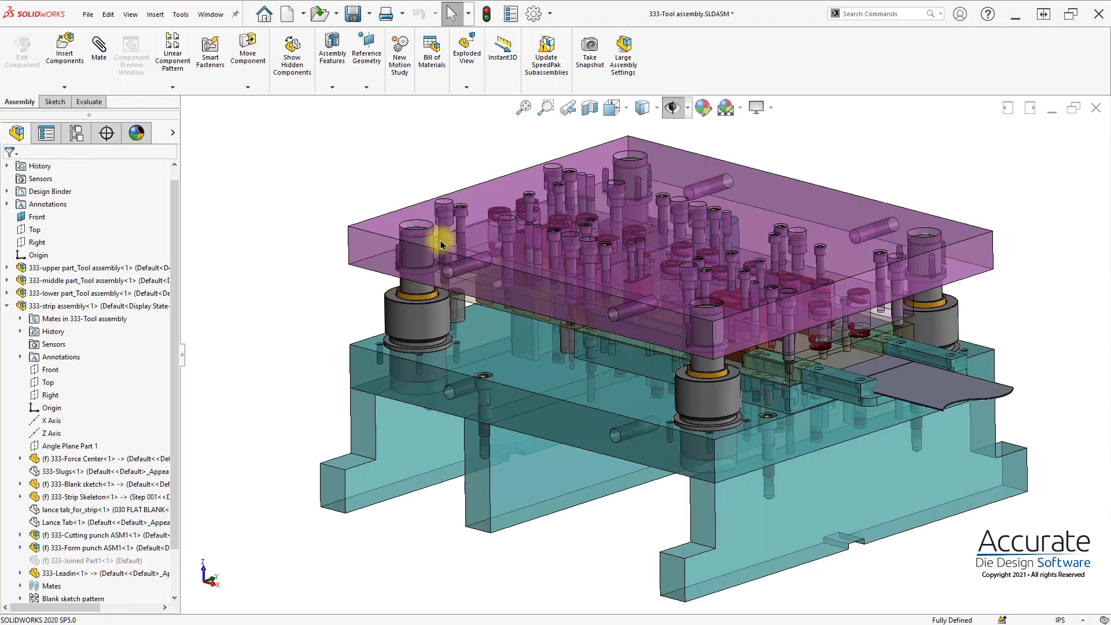
Enable the Logopress3 add-in so its CommandManager tab appears in the assembly
left_click(533, 14)
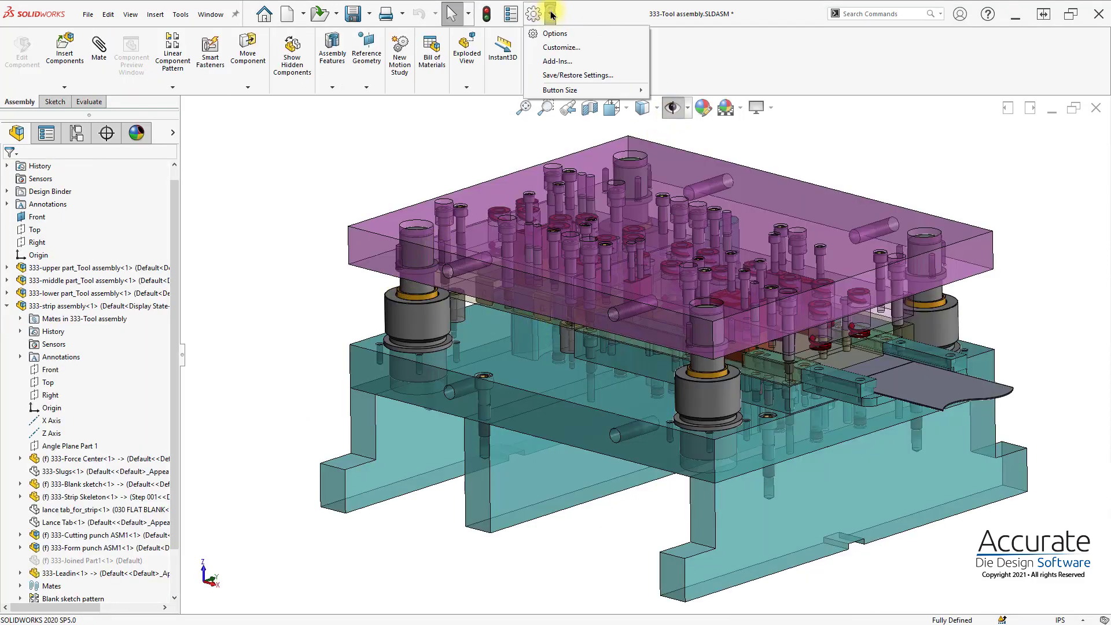
left_click(560, 61)
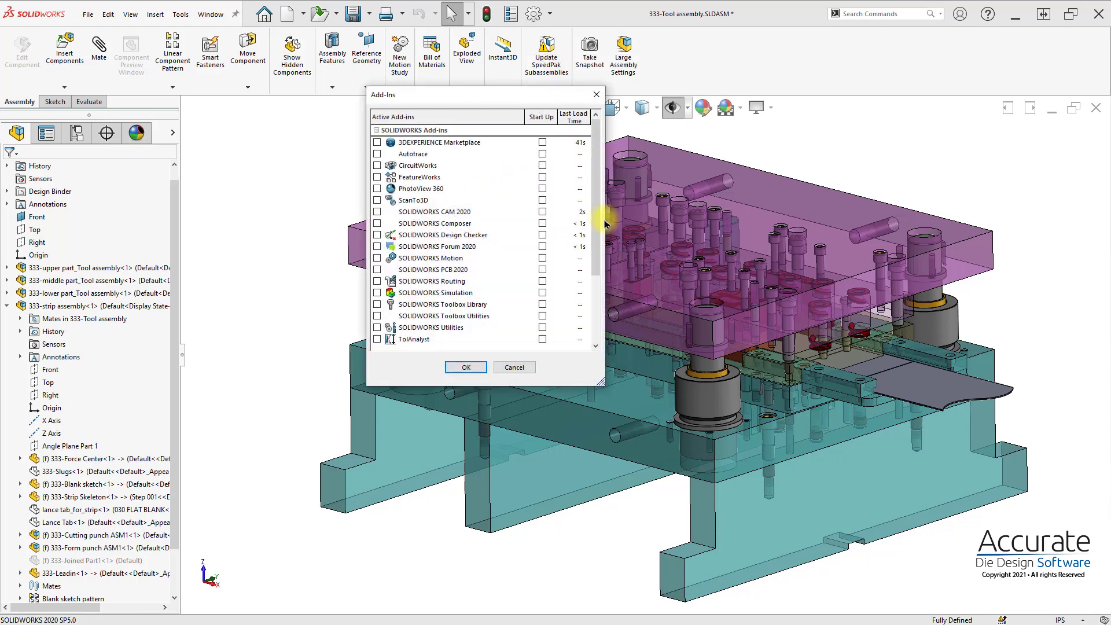
scroll("down", 3)
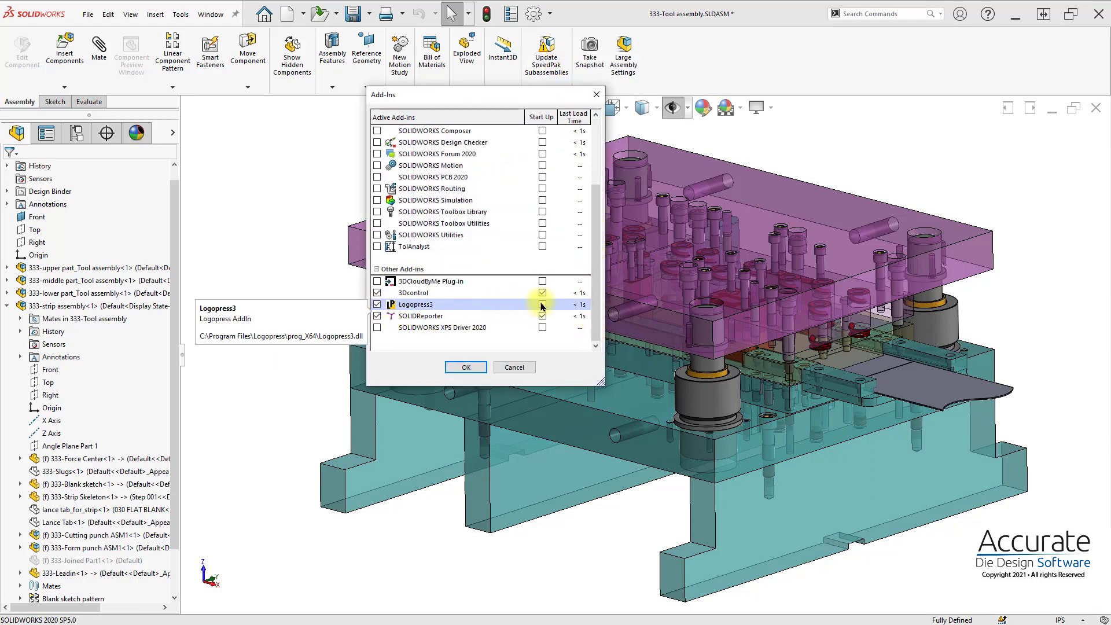
left_click(465, 367)
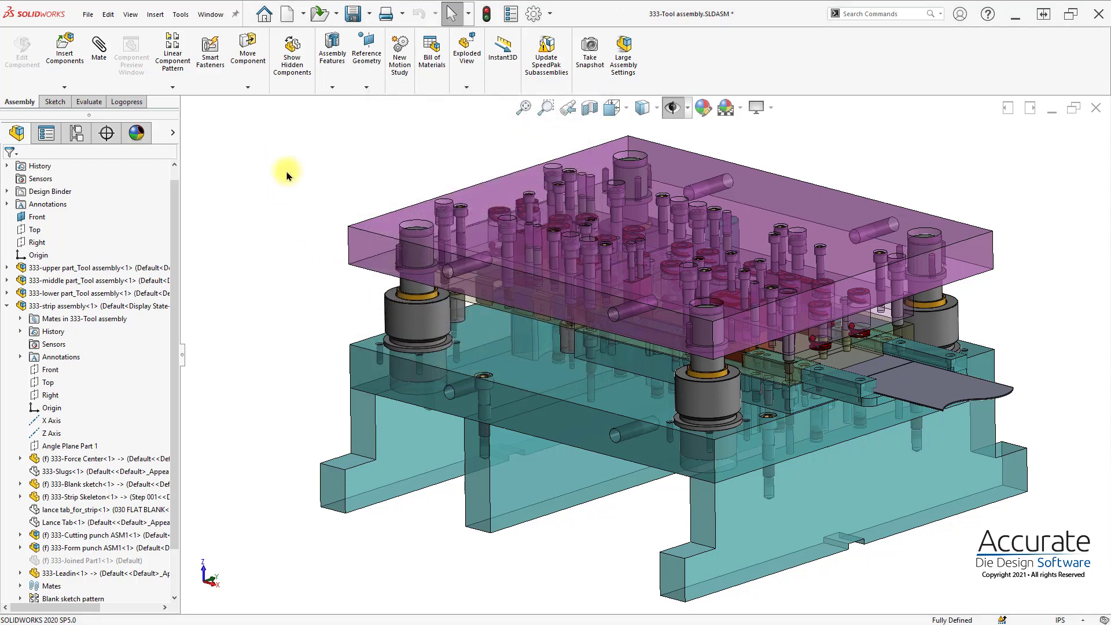
mouse_move(127, 102)
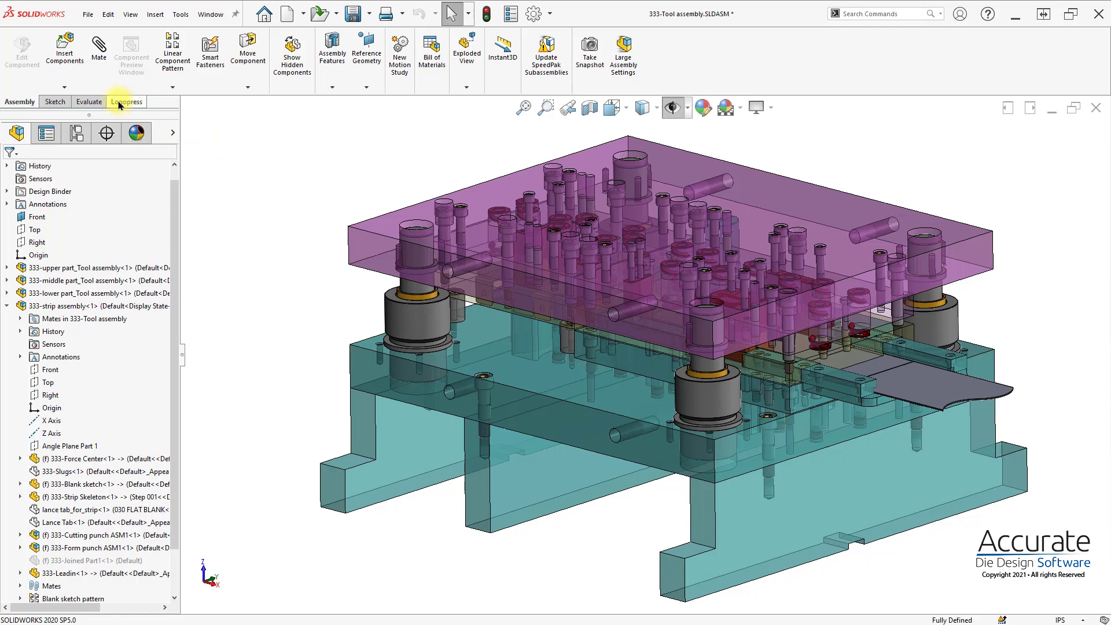
left_click(181, 14)
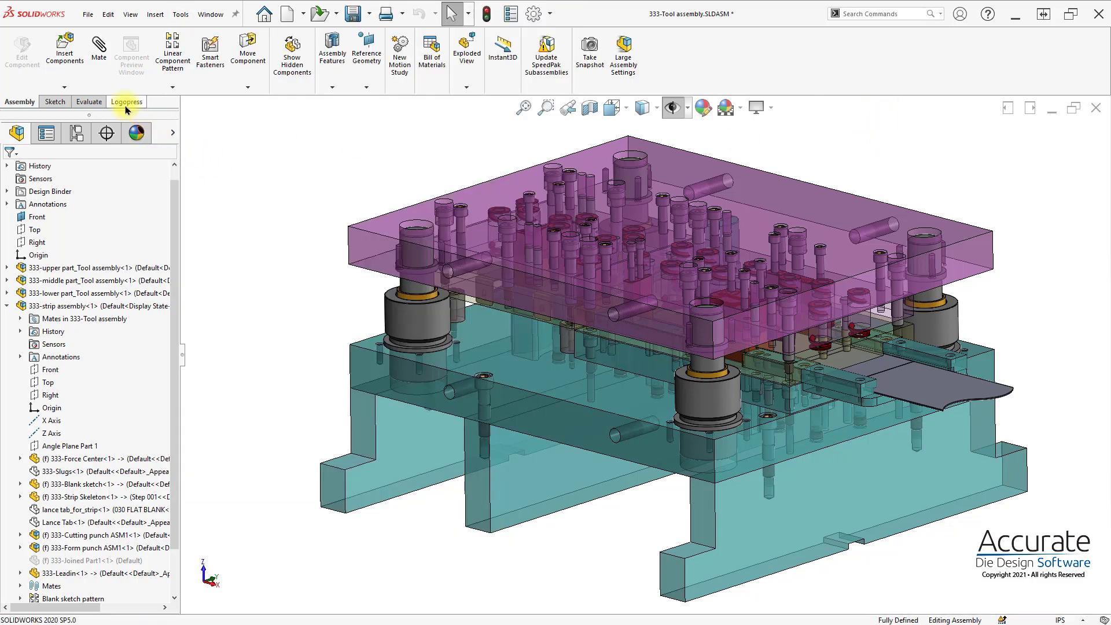
From the Logopress tab, filter the die to its lower part, then its middle part
left_click(126, 102)
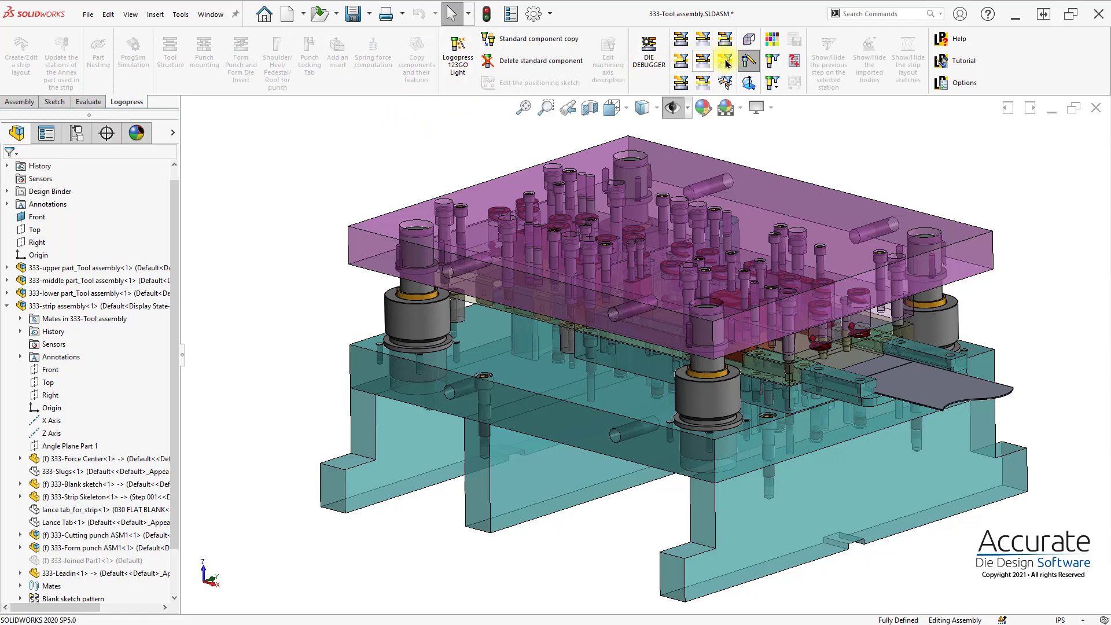
mouse_move(701, 60)
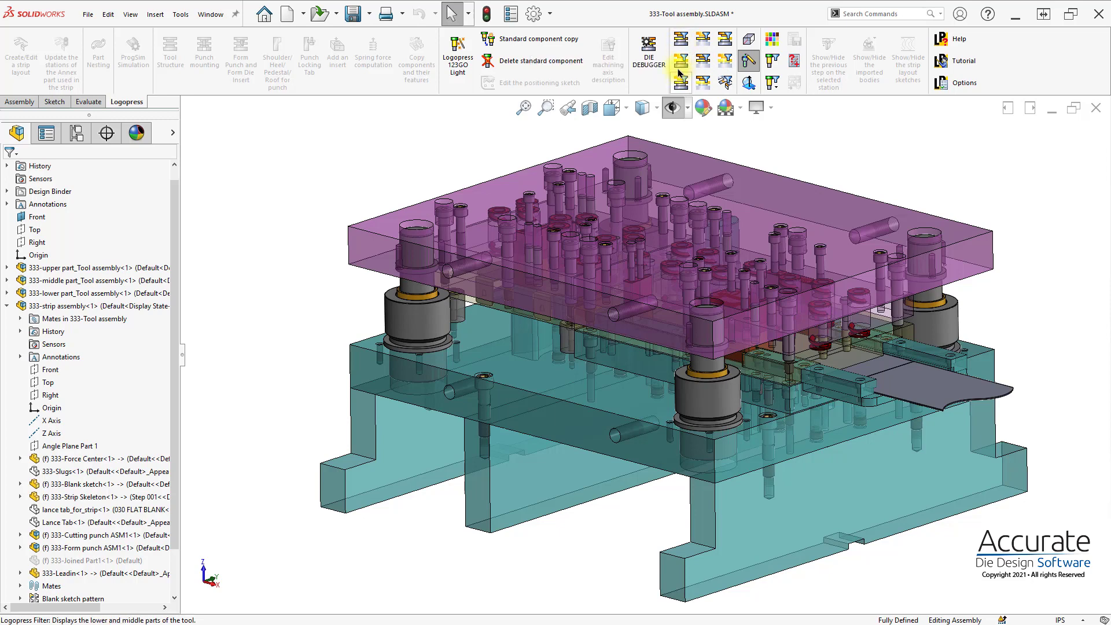
mouse_move(679, 60)
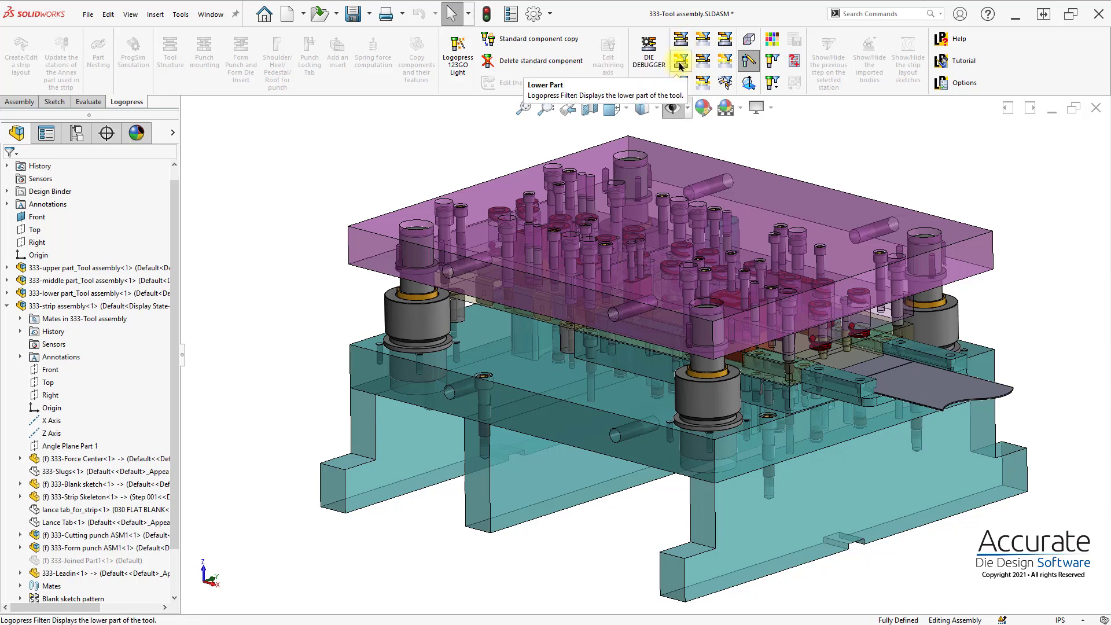
left_click(679, 59)
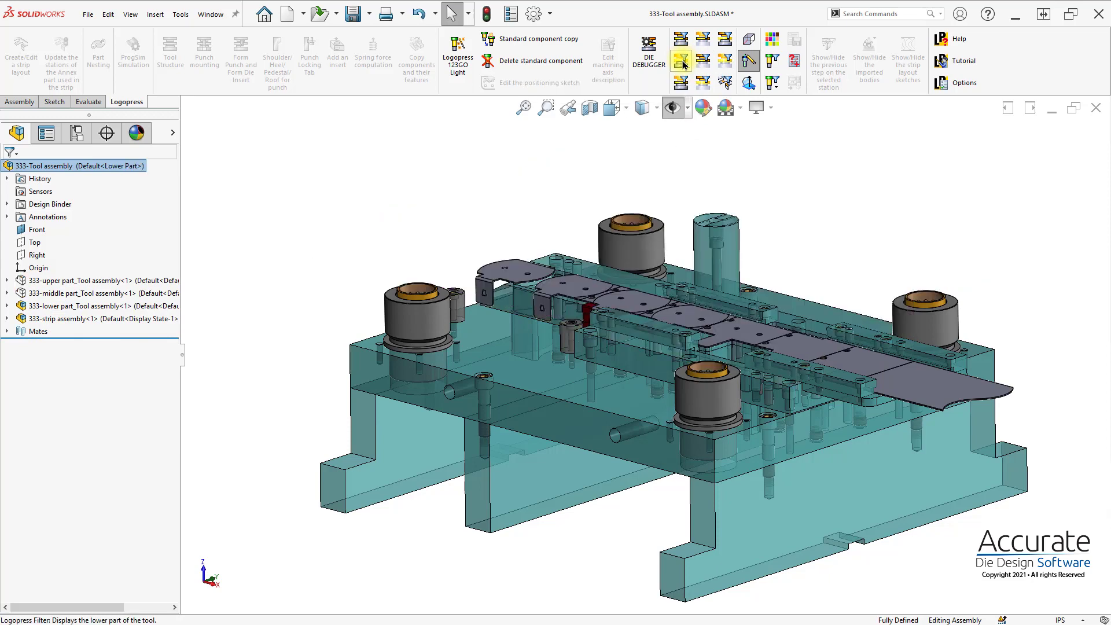
mouse_move(724, 82)
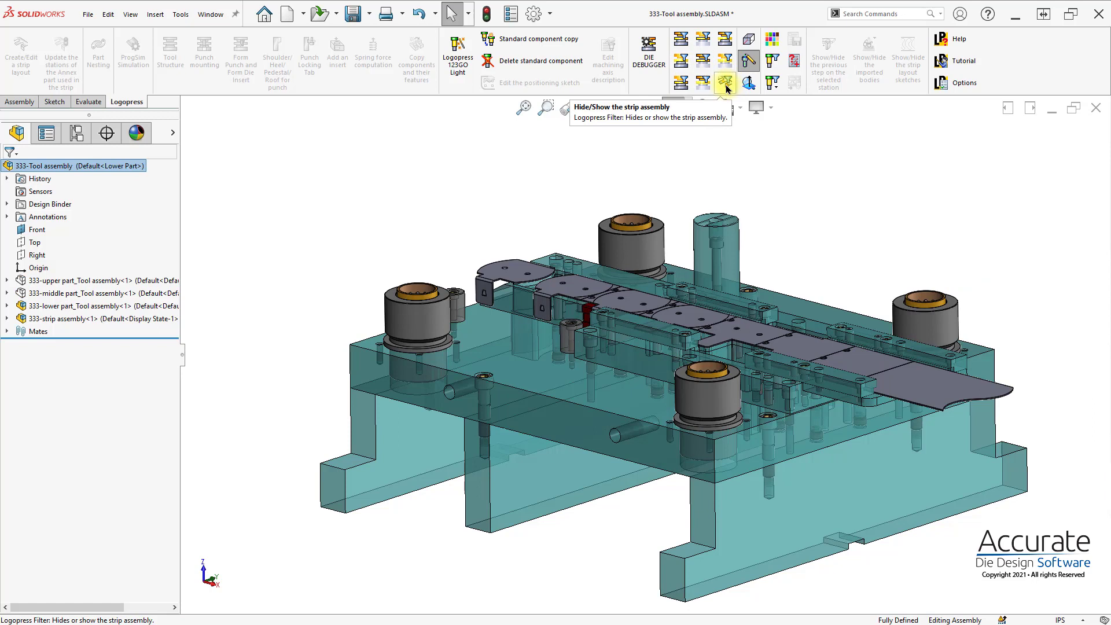
left_click(724, 82)
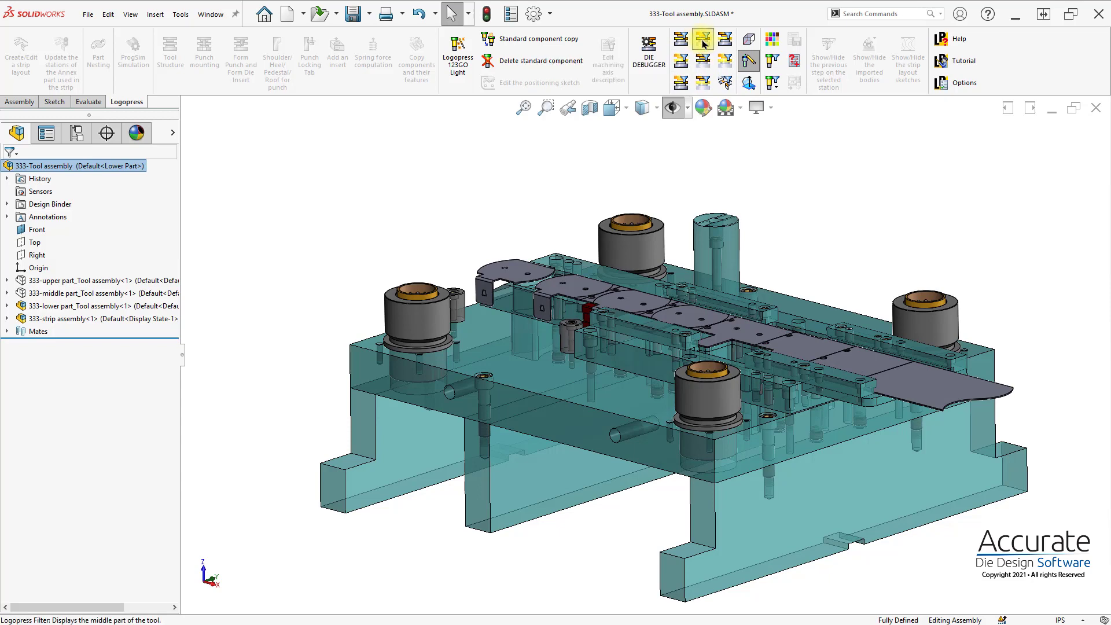
left_click(703, 83)
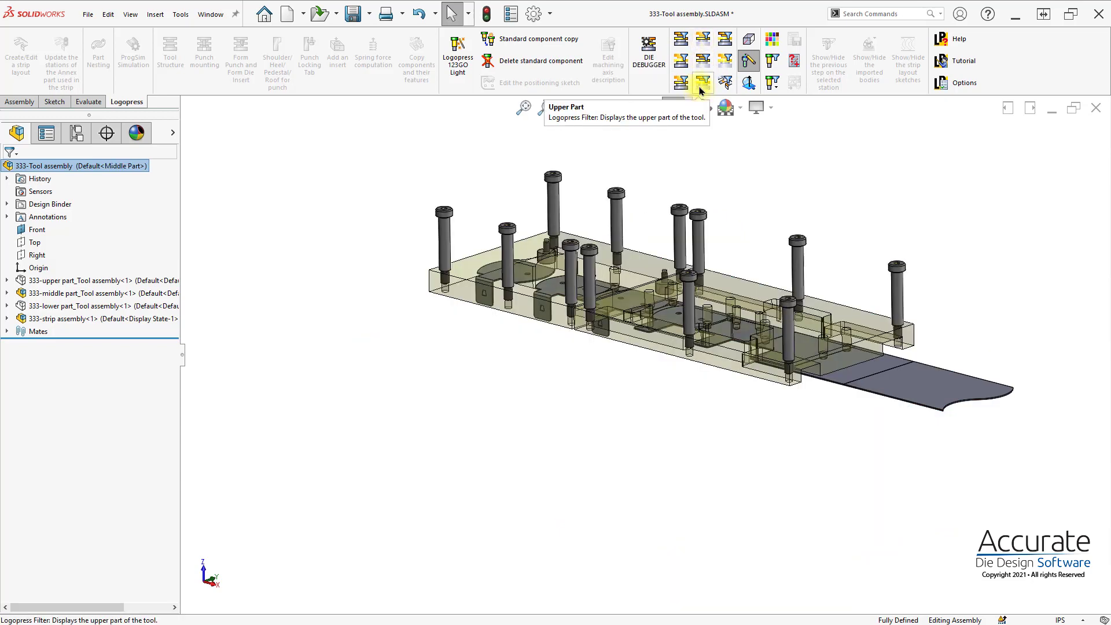
Show the upper part, middle+upper, lower+middle, then the whole tool again
left_click(701, 59)
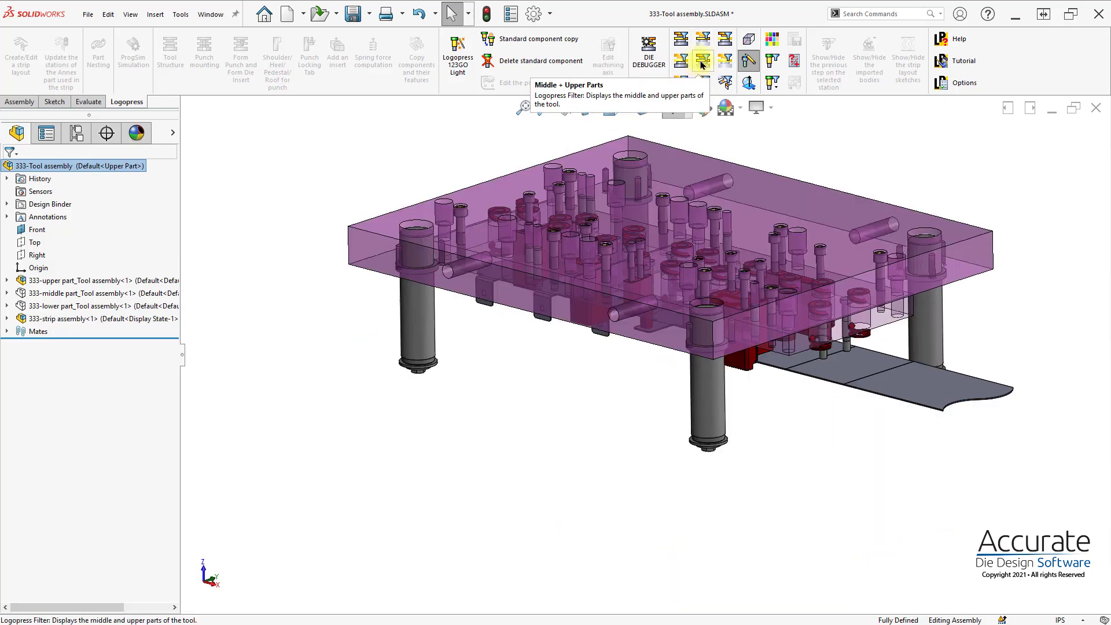
left_click(680, 82)
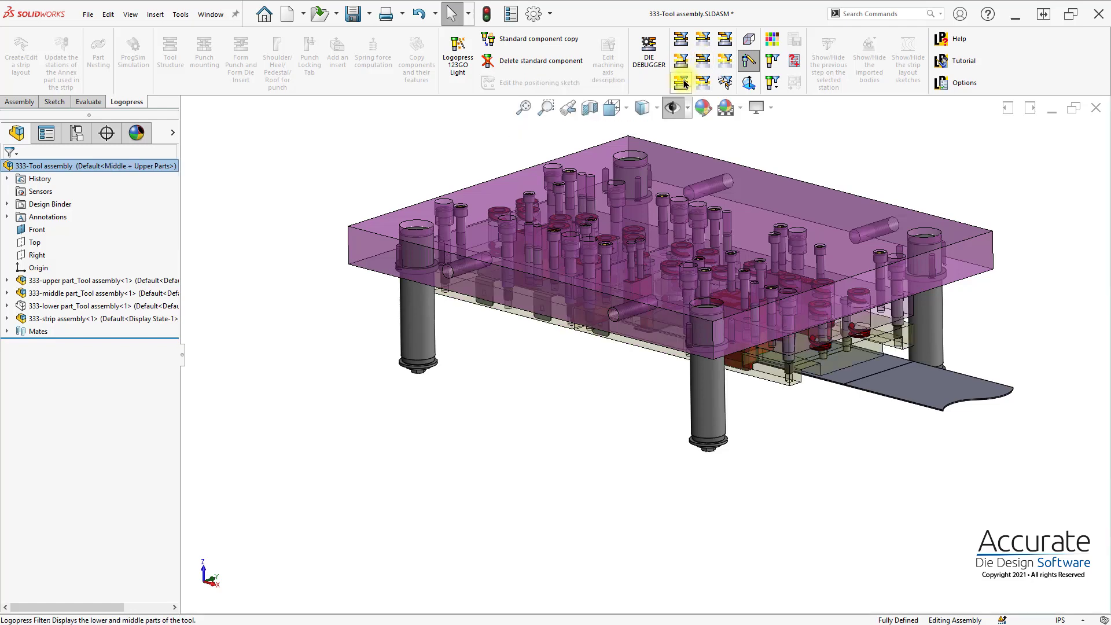
left_click(679, 57)
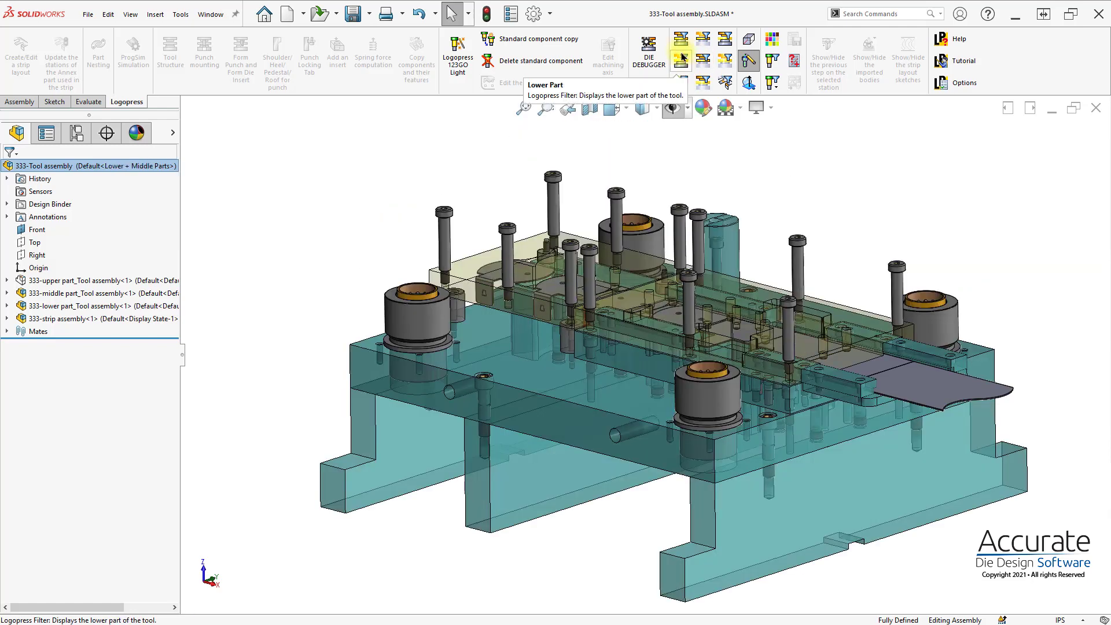
left_click(679, 38)
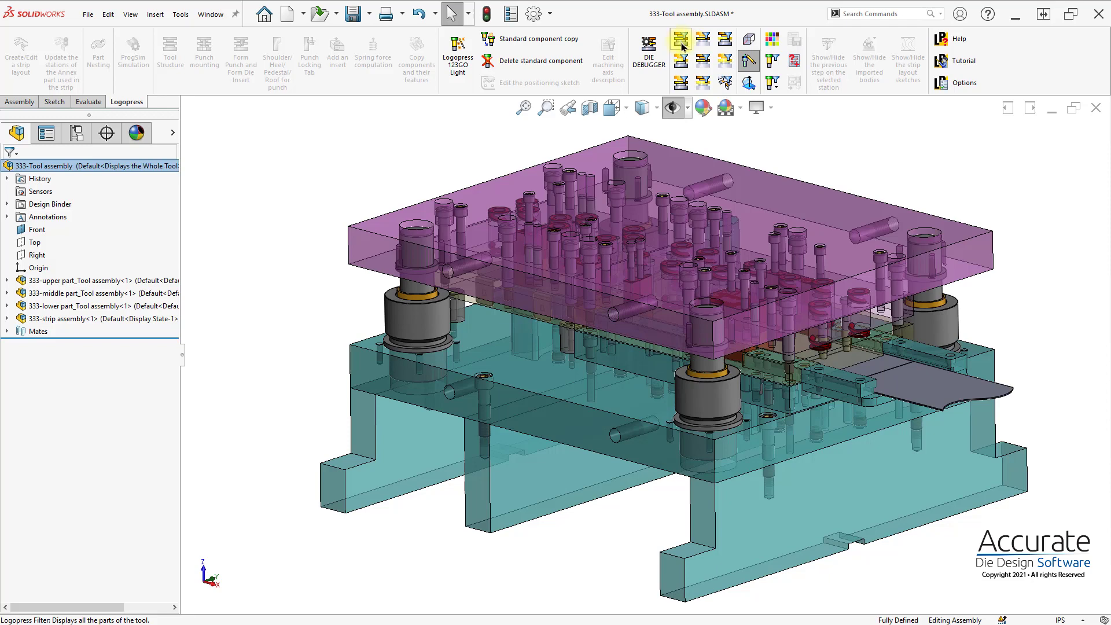
mouse_move(771, 40)
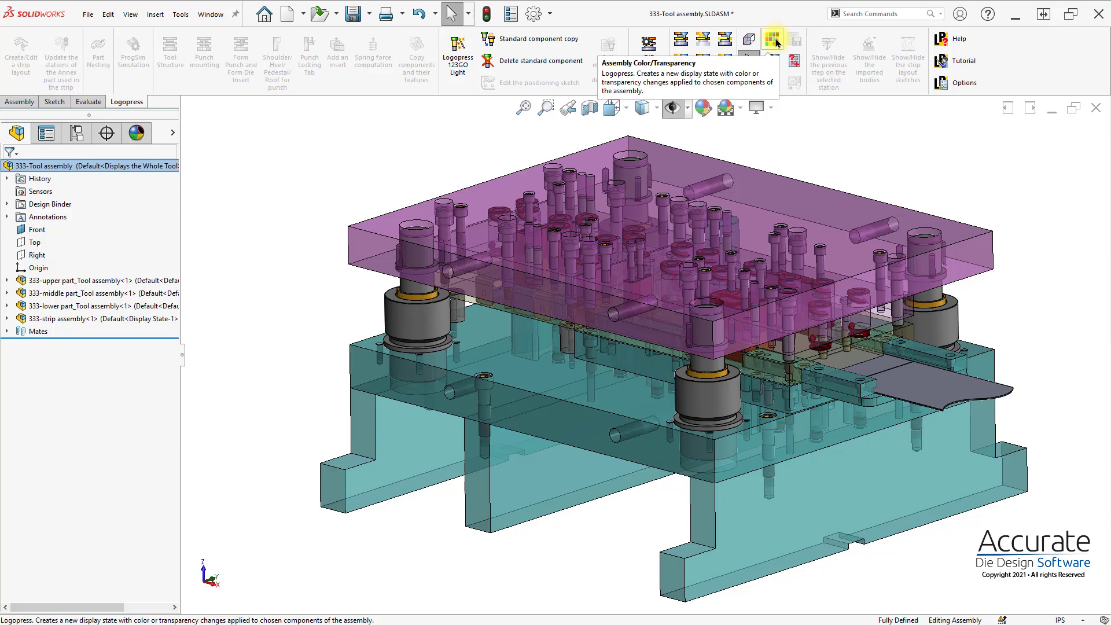
mouse_move(777, 59)
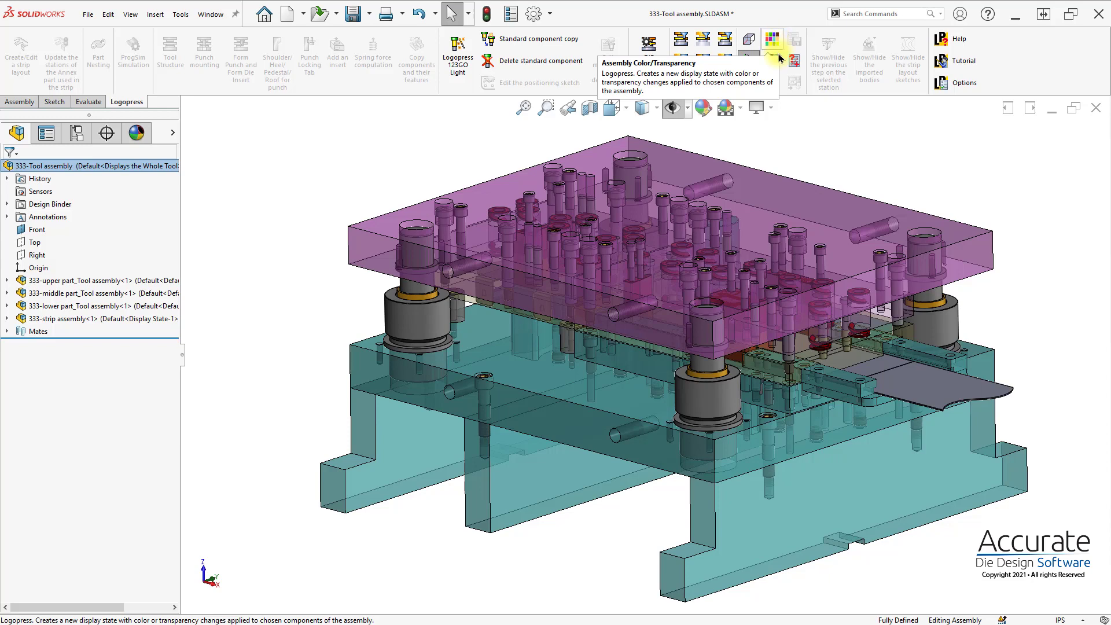
mouse_move(859, 150)
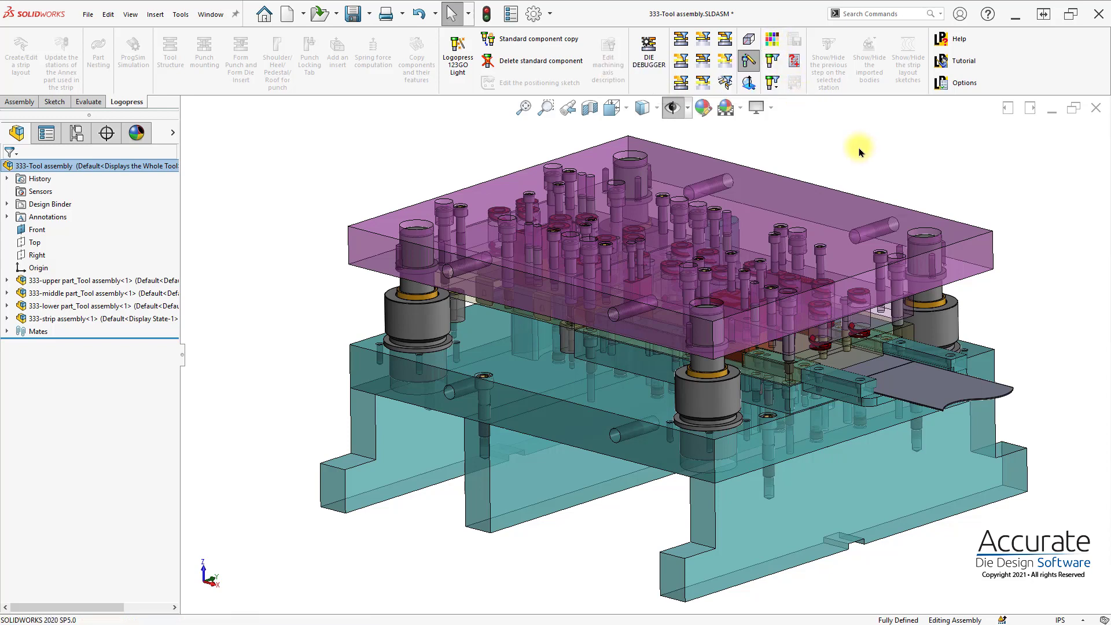
mouse_move(760, 200)
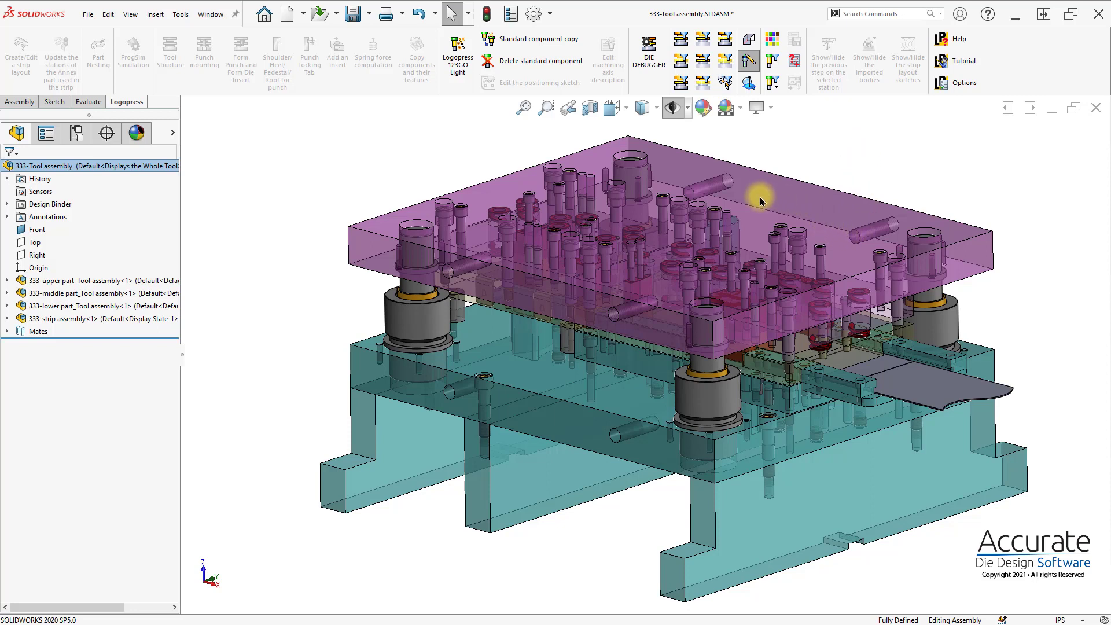
mouse_move(647, 308)
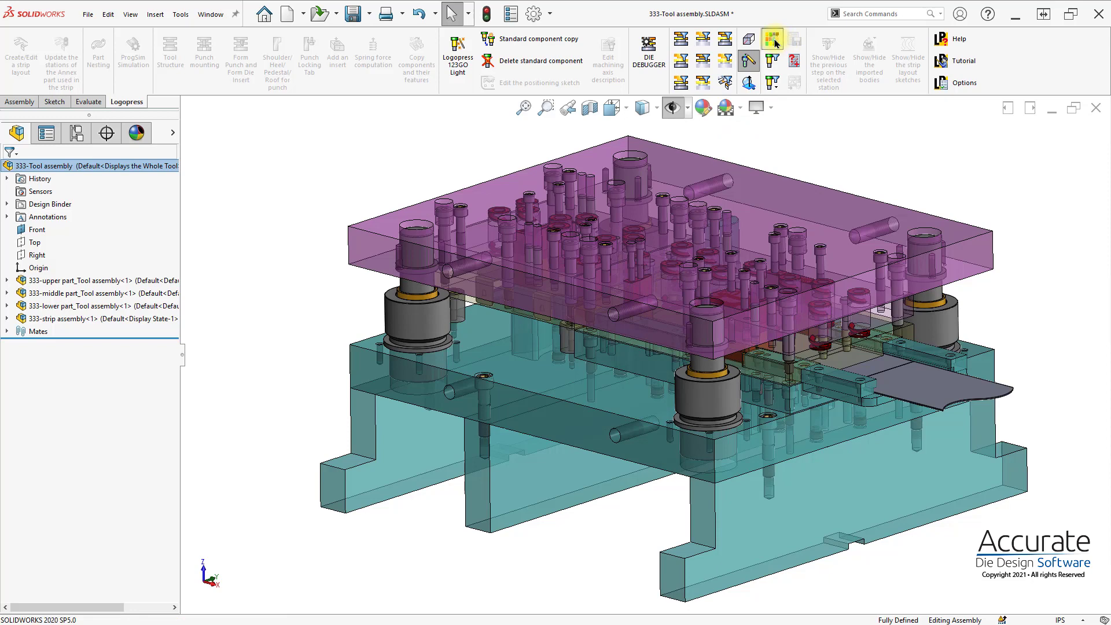
Bring up the Logopress Assembly Color/Transparency settings for the die parts
left_click(772, 39)
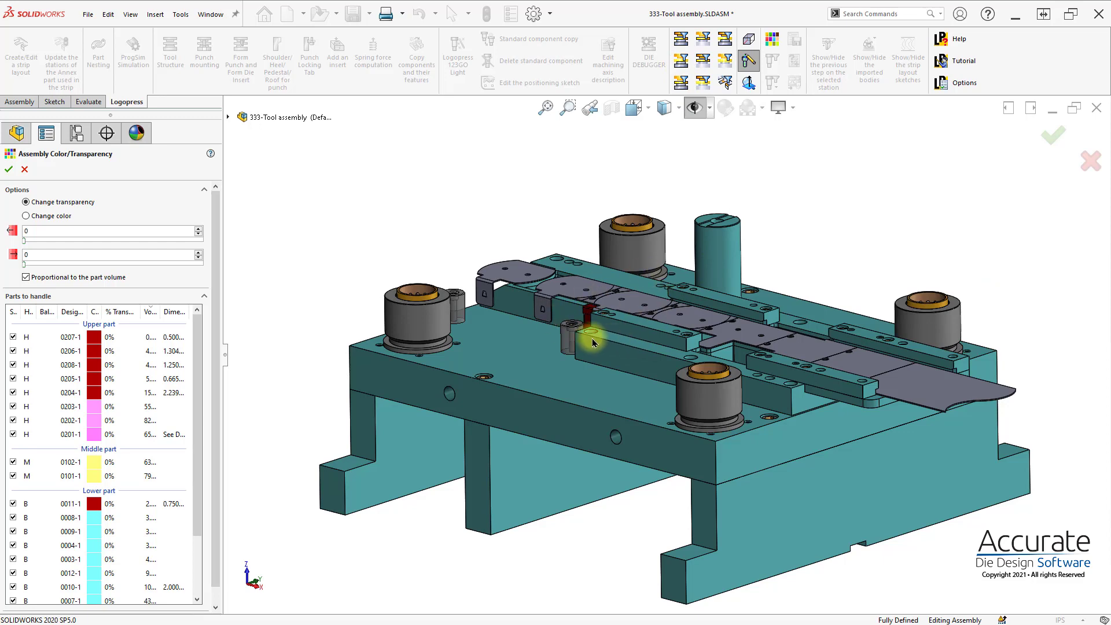
Cancel the Assembly Color/Transparency command without applying changes
left_click(701, 74)
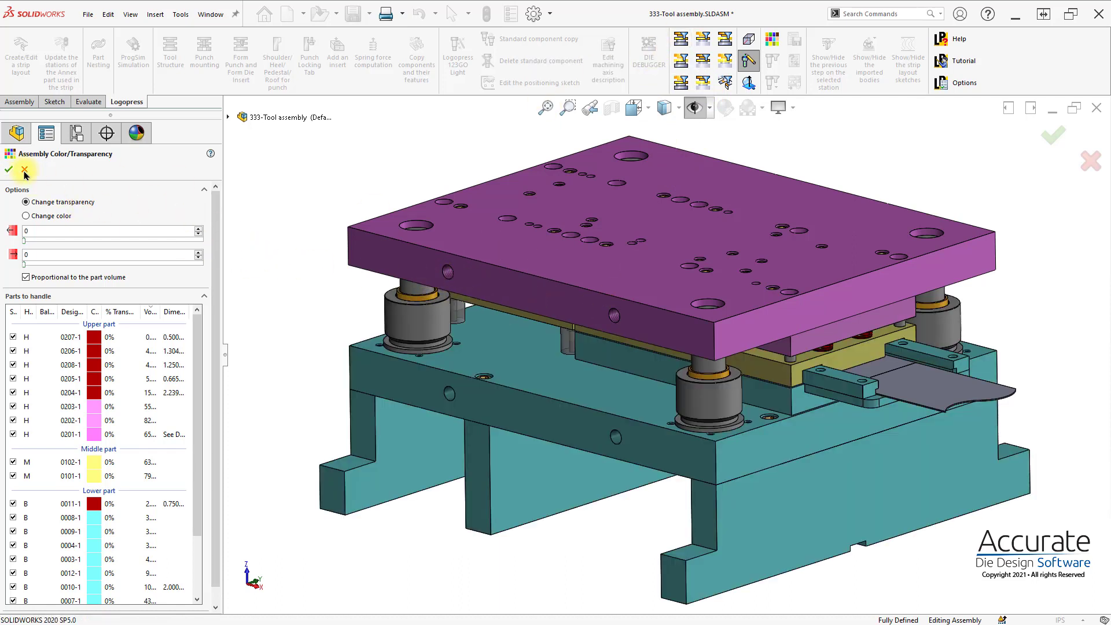
left_click(8, 169)
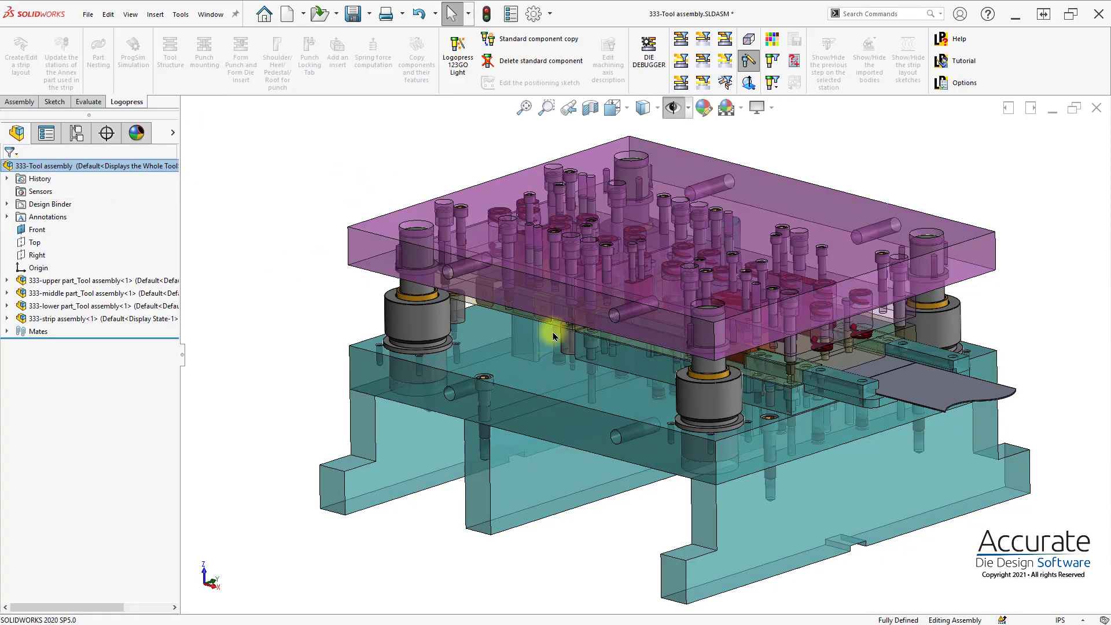
mouse_move(559, 196)
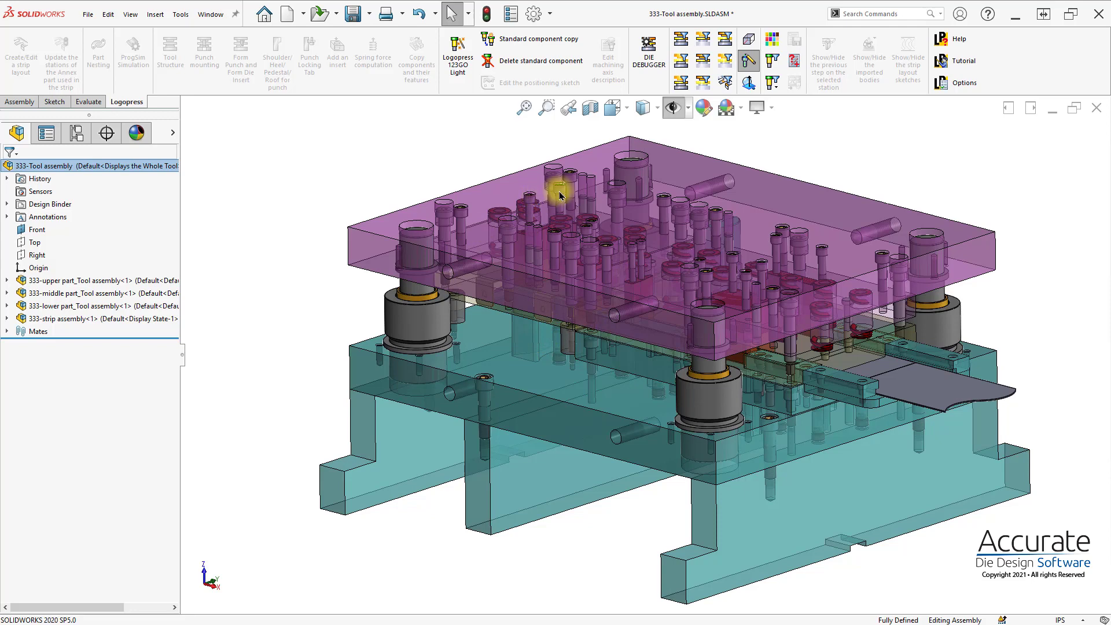
mouse_move(749, 83)
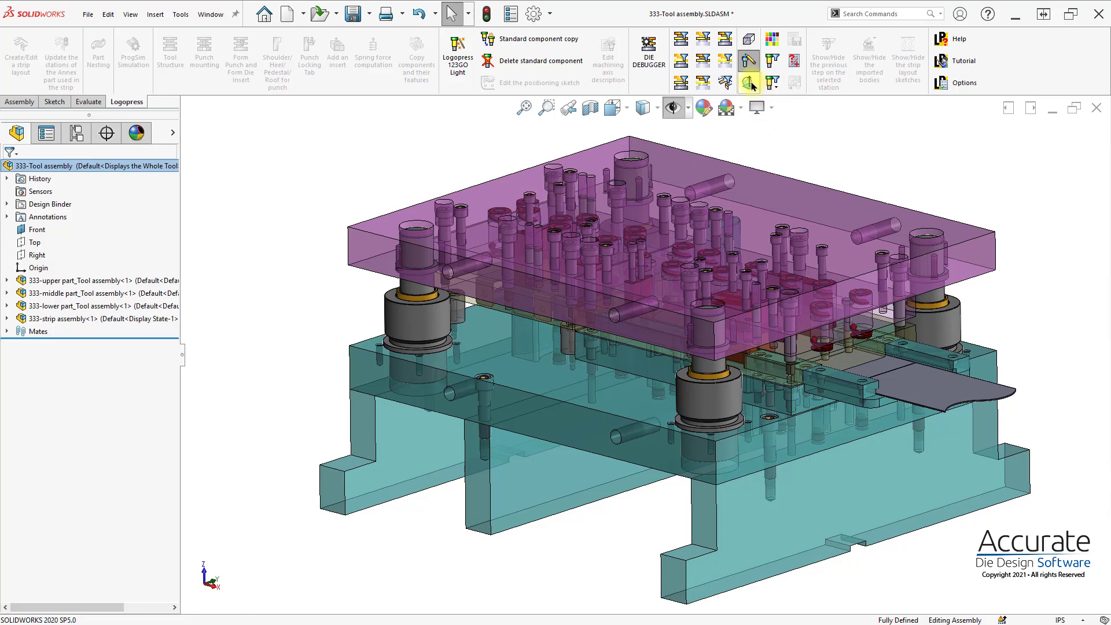
mouse_move(569, 108)
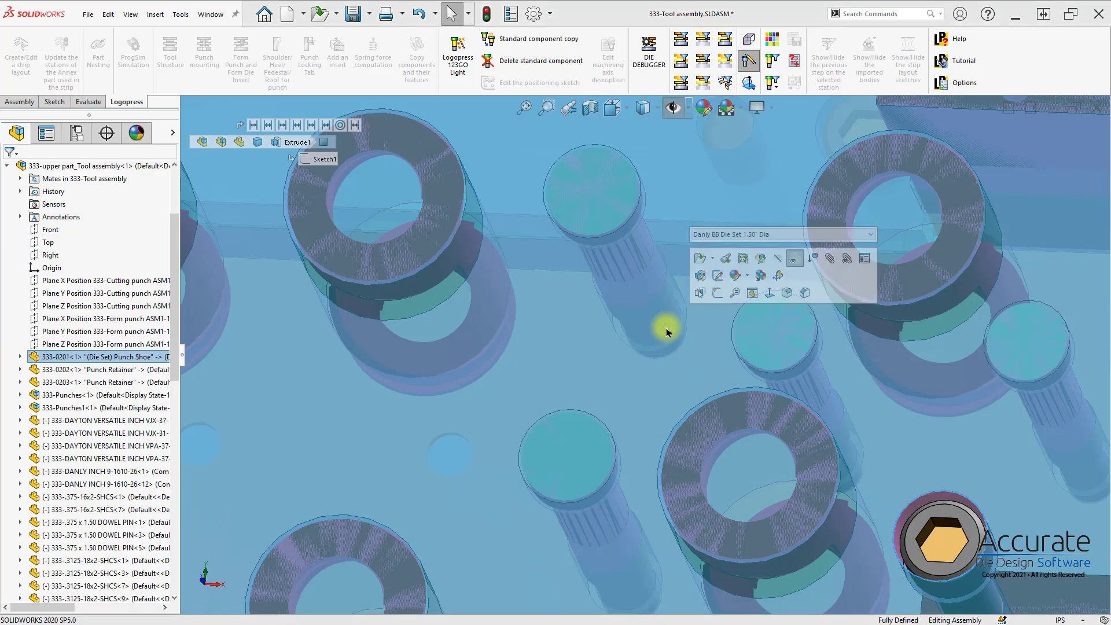
mouse_move(657, 330)
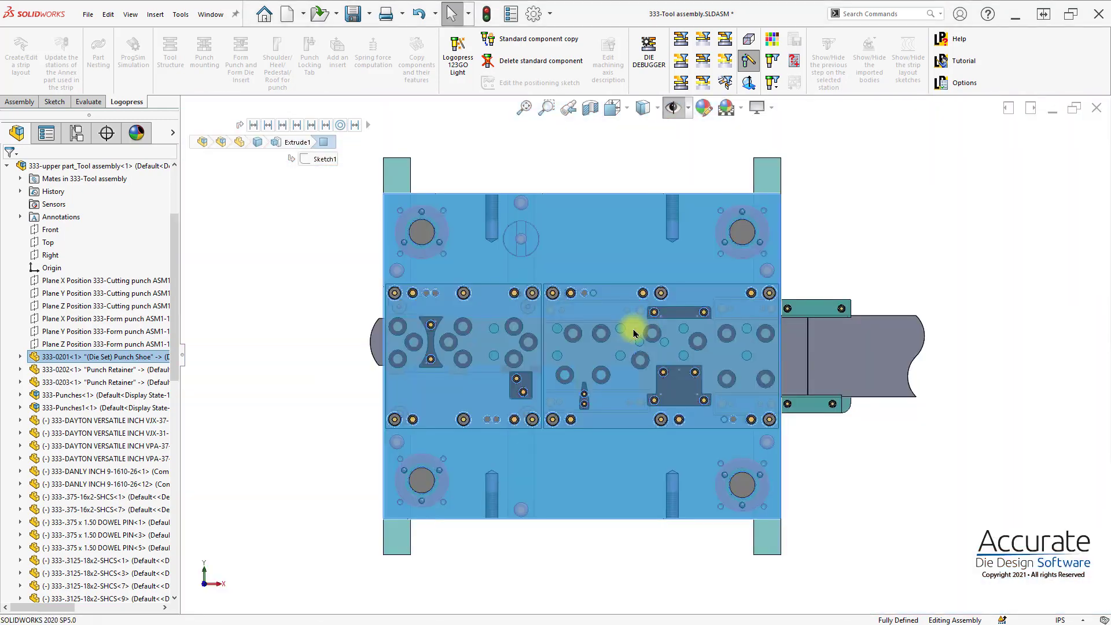
mouse_move(634, 331)
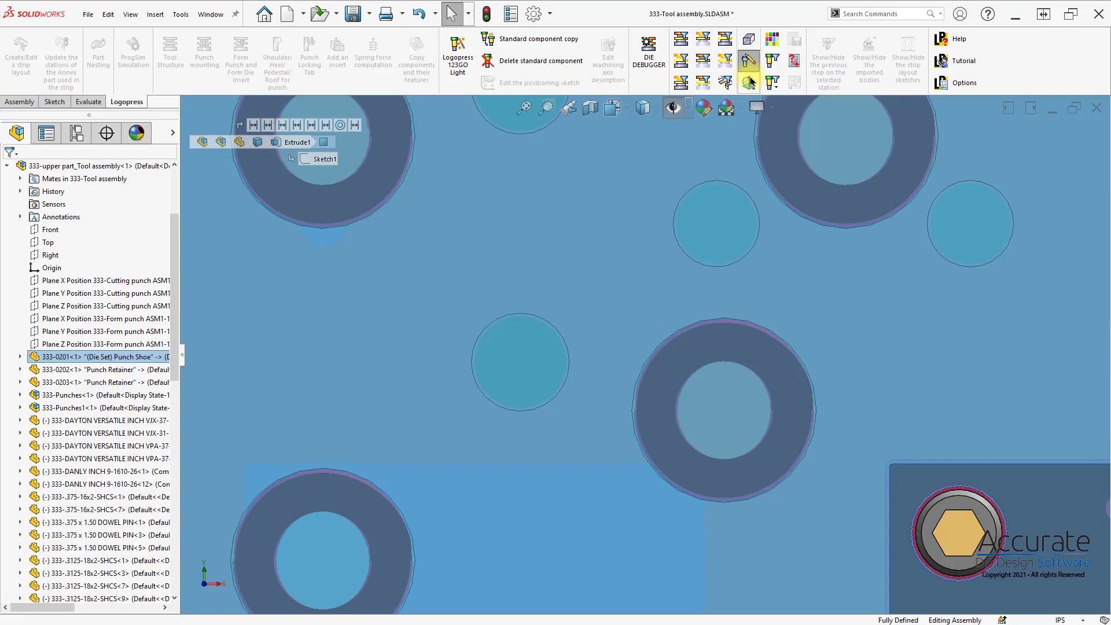
mouse_move(753, 236)
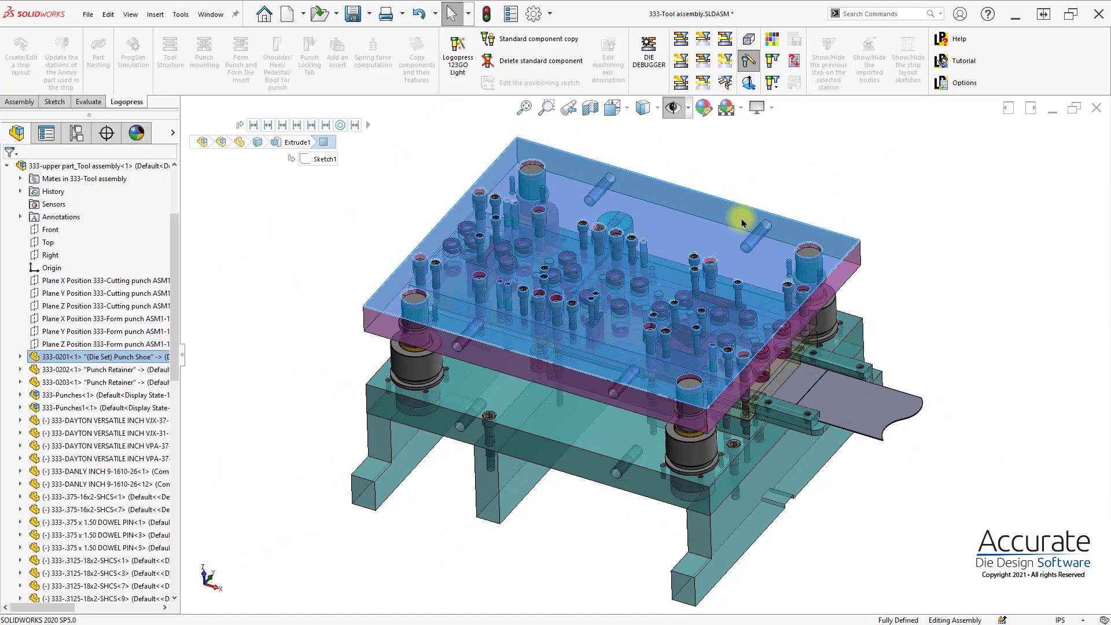
mouse_move(446, 131)
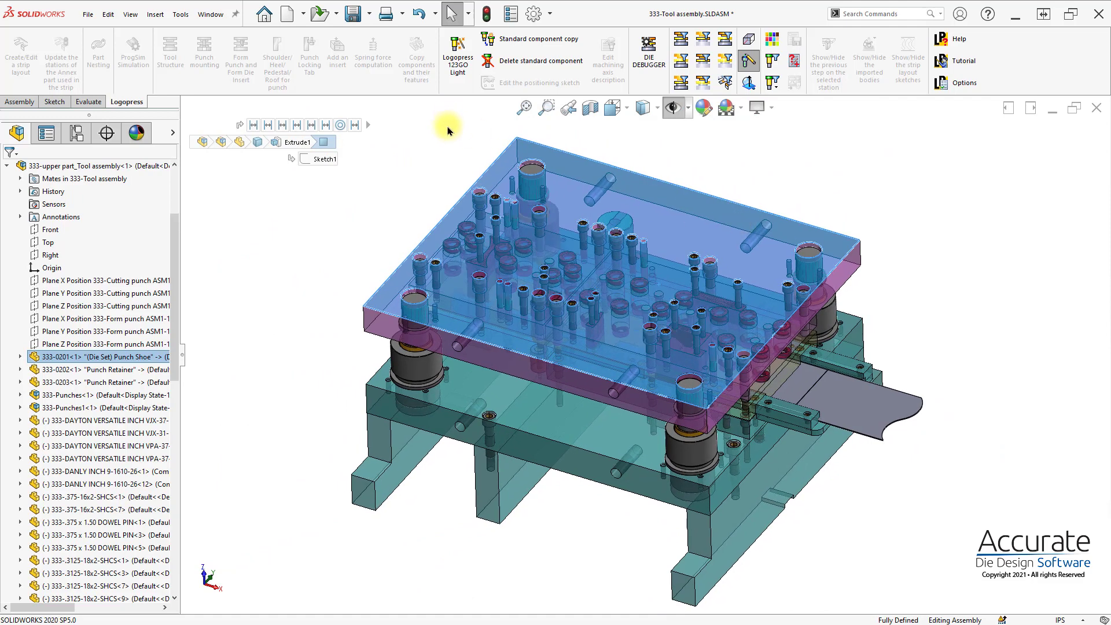
mouse_move(443, 140)
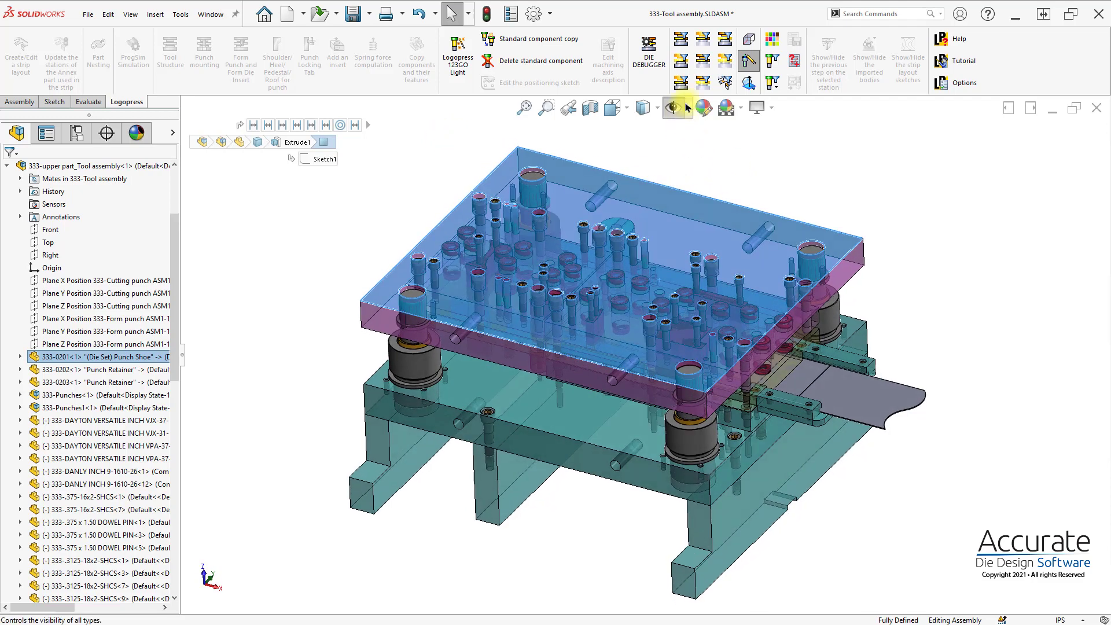
Show the Hide/Show Items visibility choices on the heads-up view toolbar
left_click(676, 108)
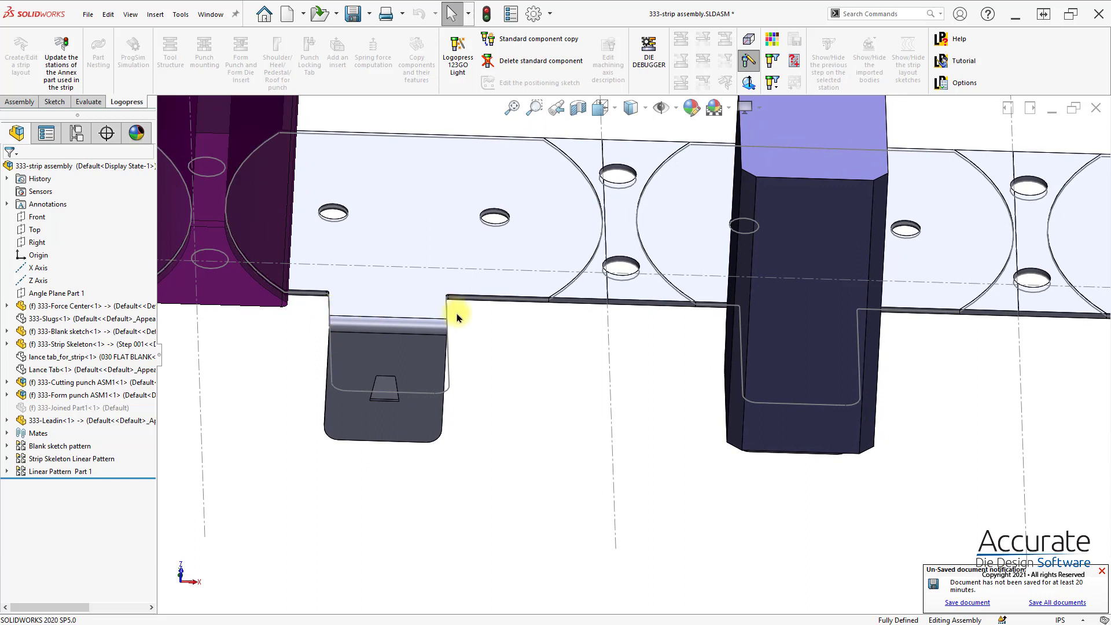
mouse_move(363, 275)
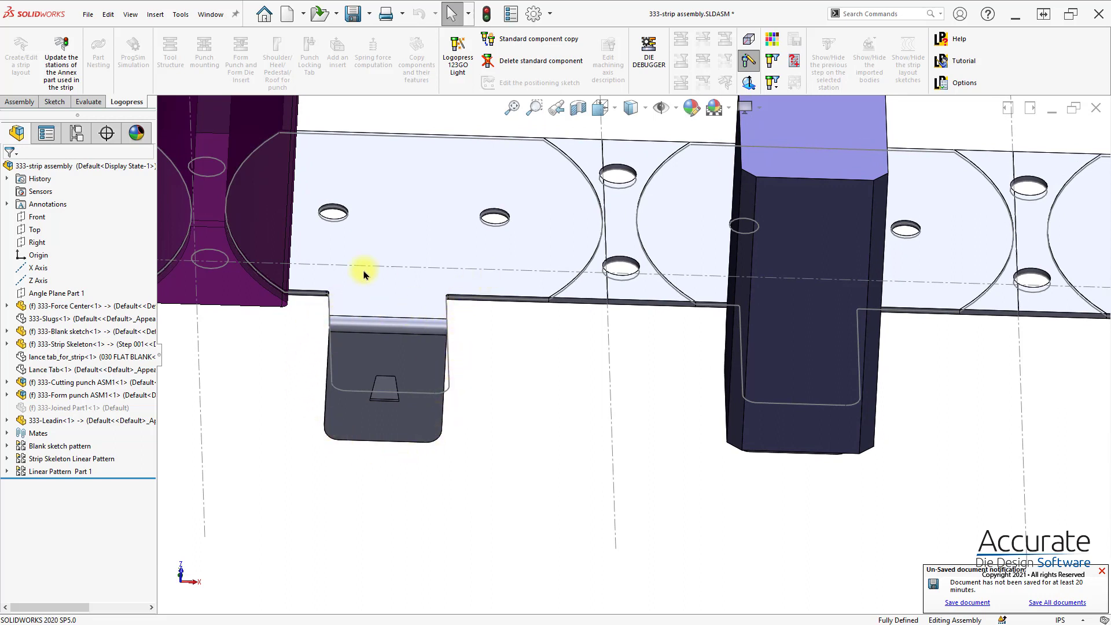
mouse_move(374, 320)
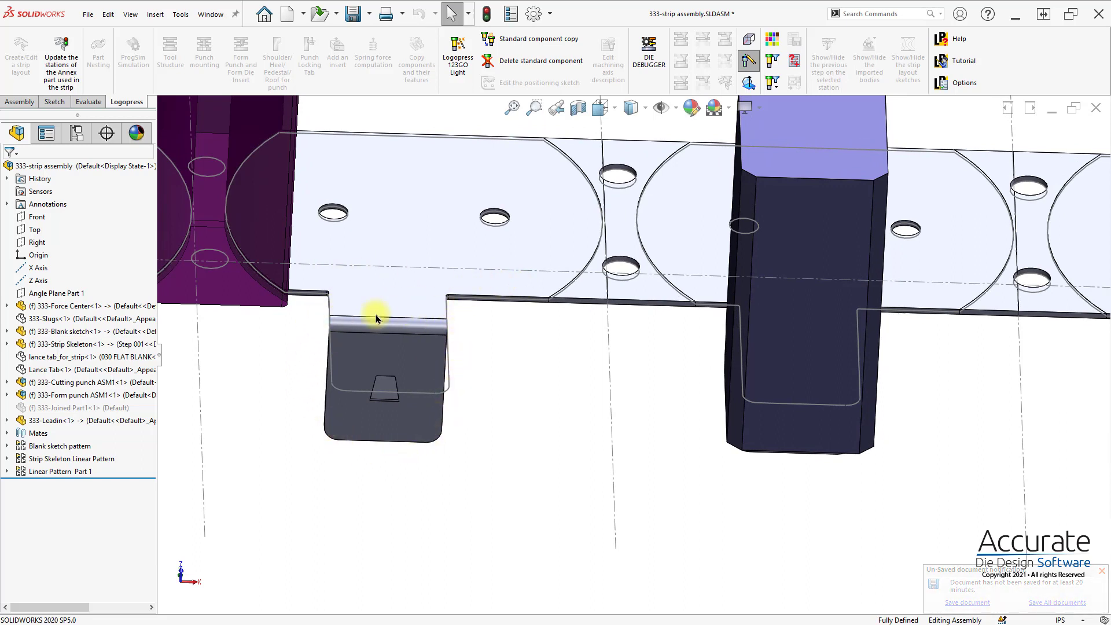
mouse_move(279, 439)
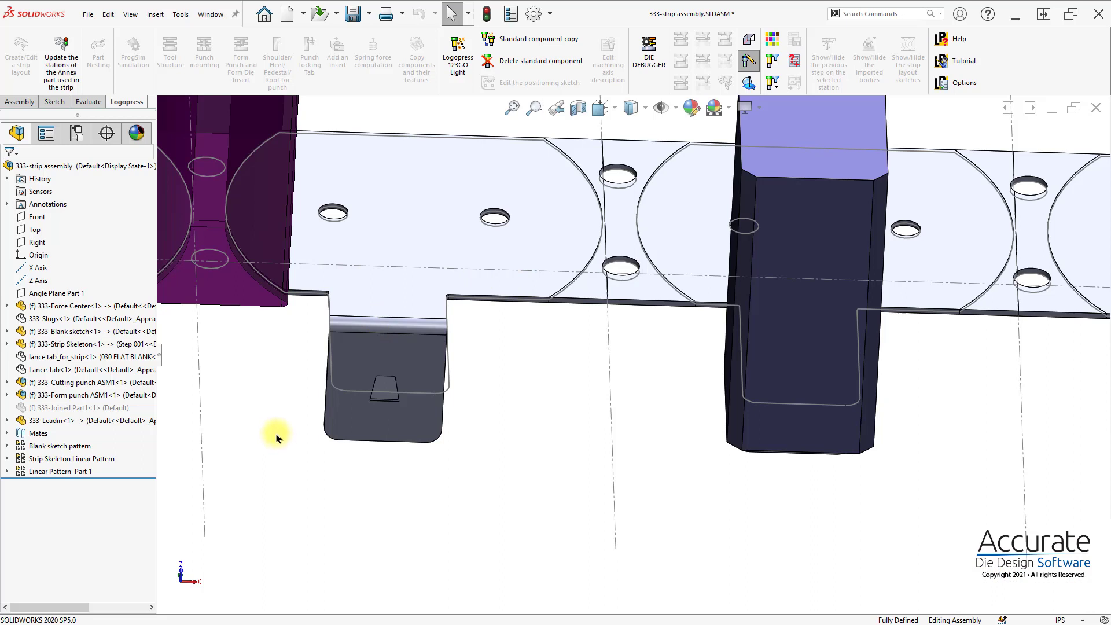
mouse_move(250, 379)
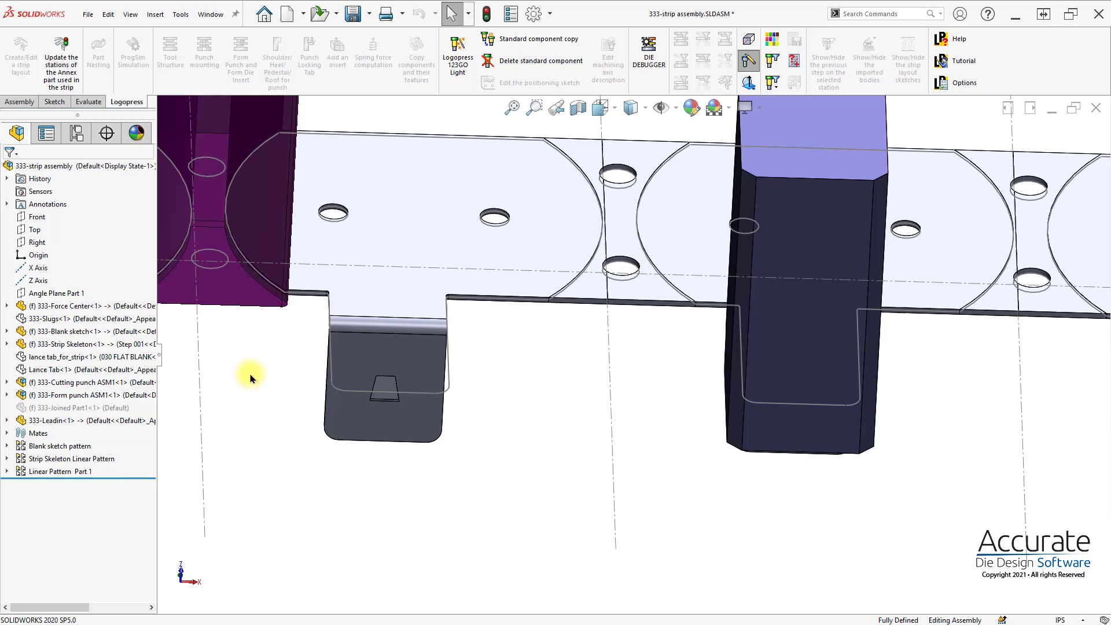
mouse_move(251, 363)
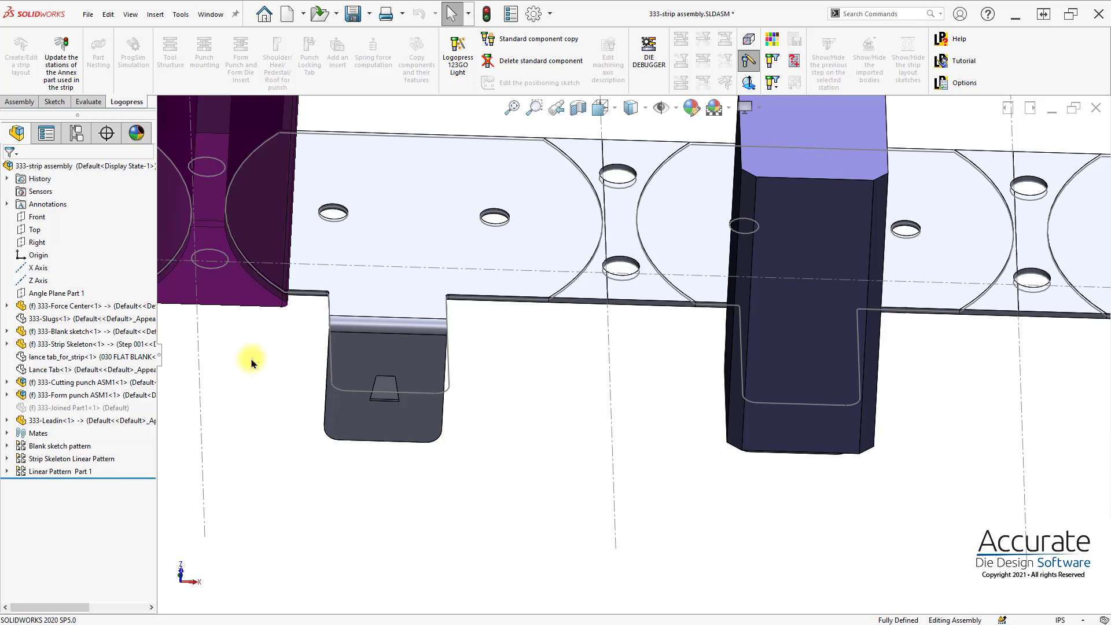
mouse_move(50, 369)
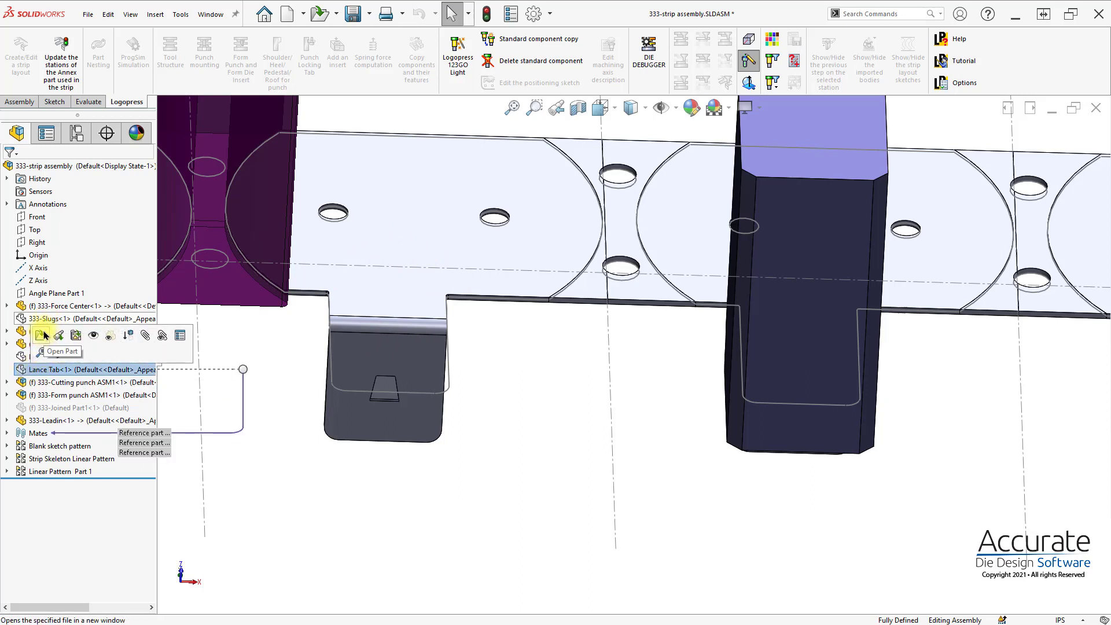
Roll the Lance Tab part back to just after Imported1, before the bend feature
left_click(44, 335)
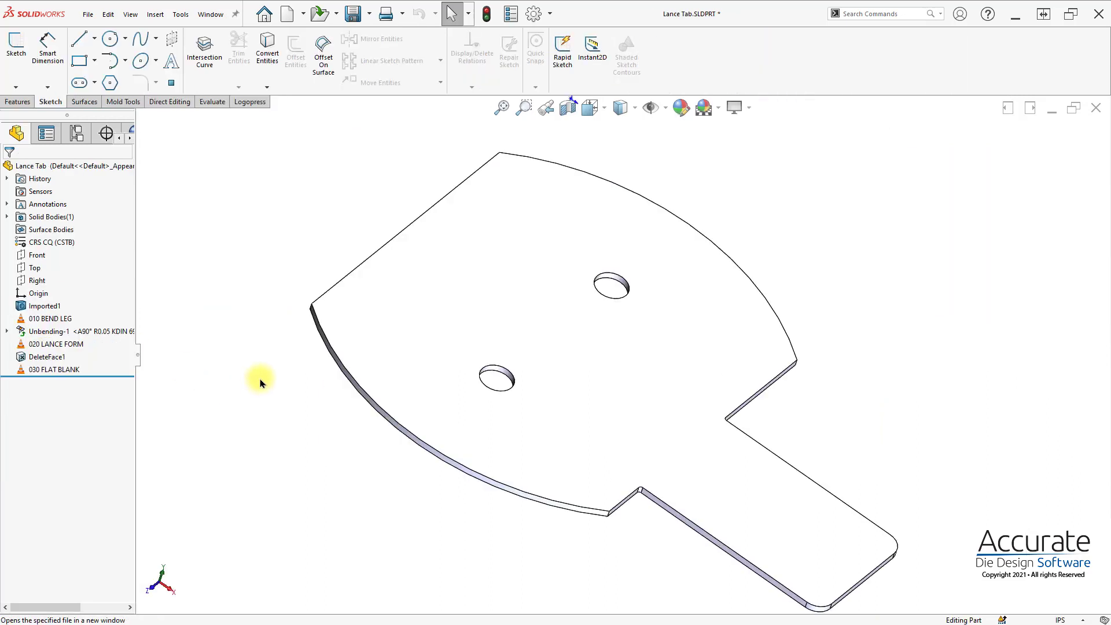
left_click(53, 369)
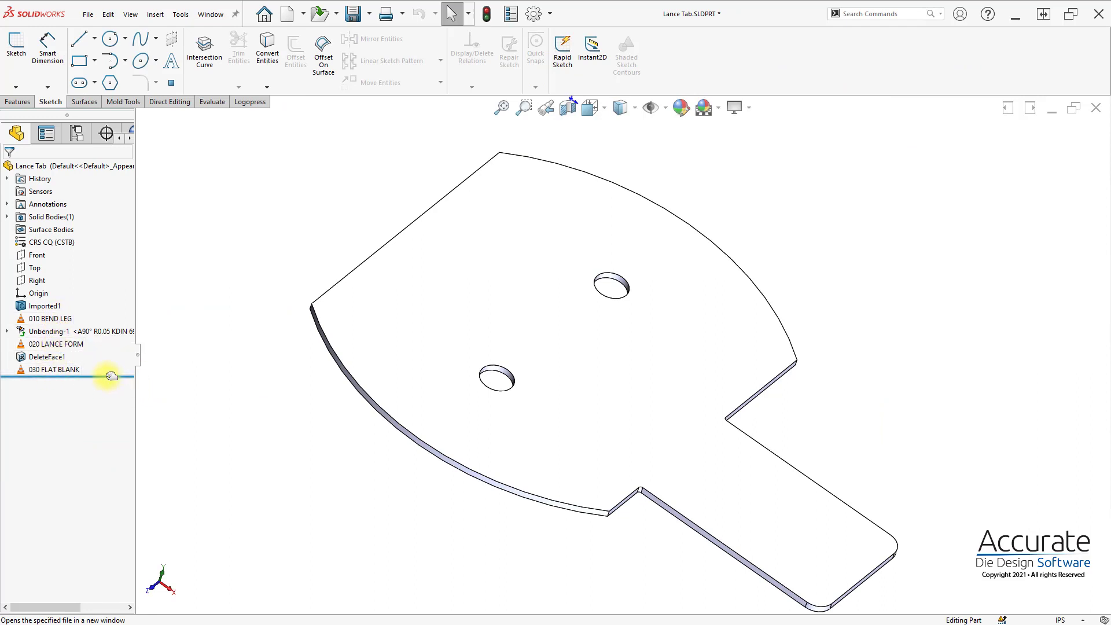
mouse_move(96, 311)
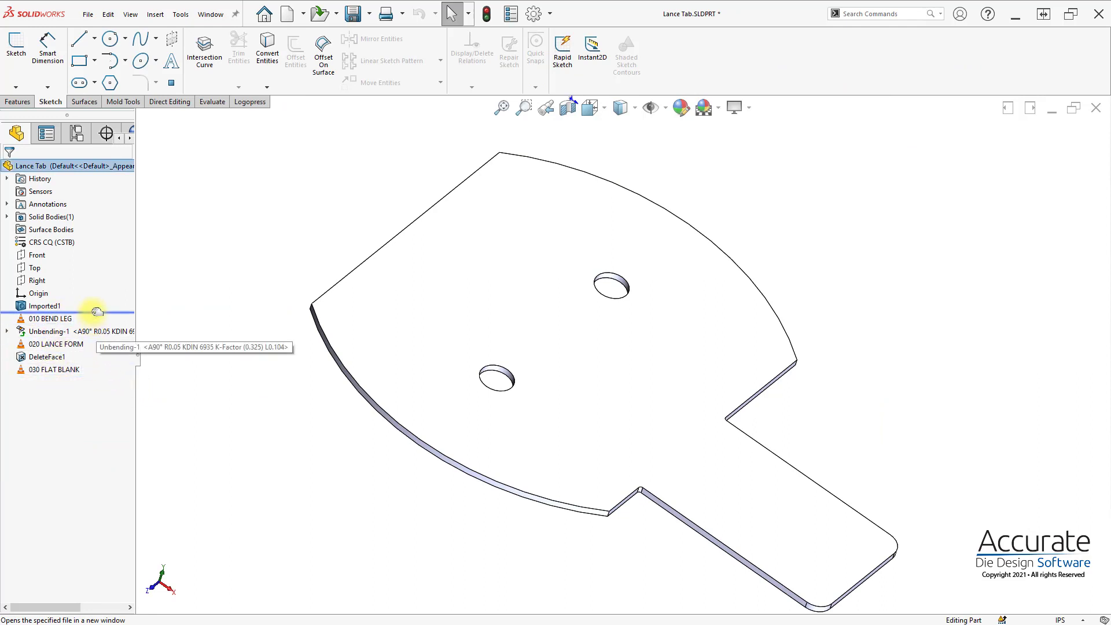
left_click(51, 318)
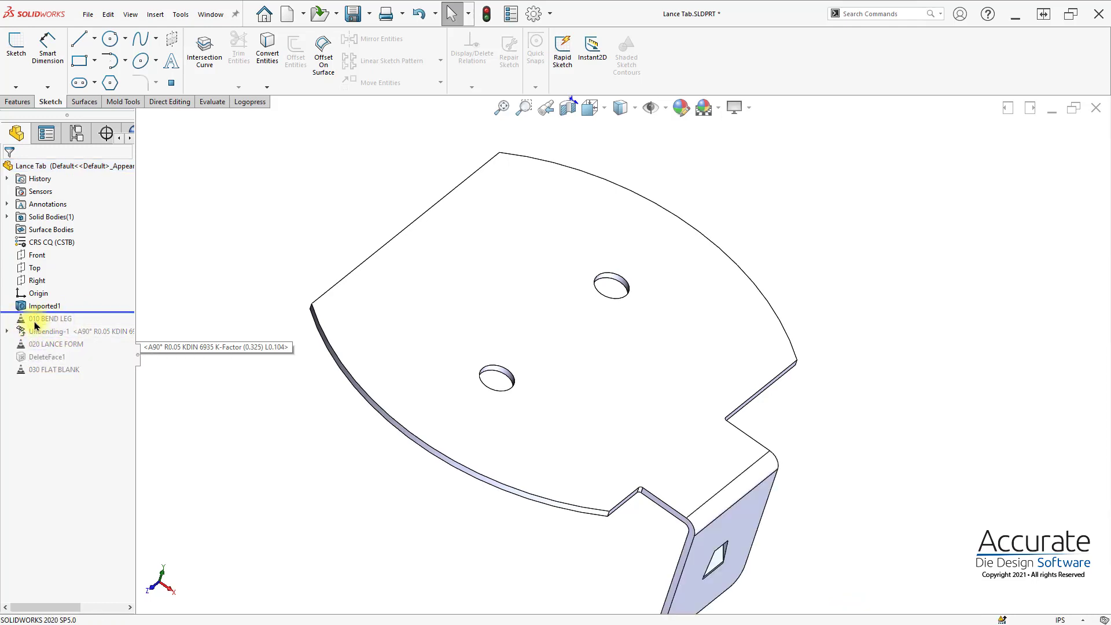
mouse_move(695, 498)
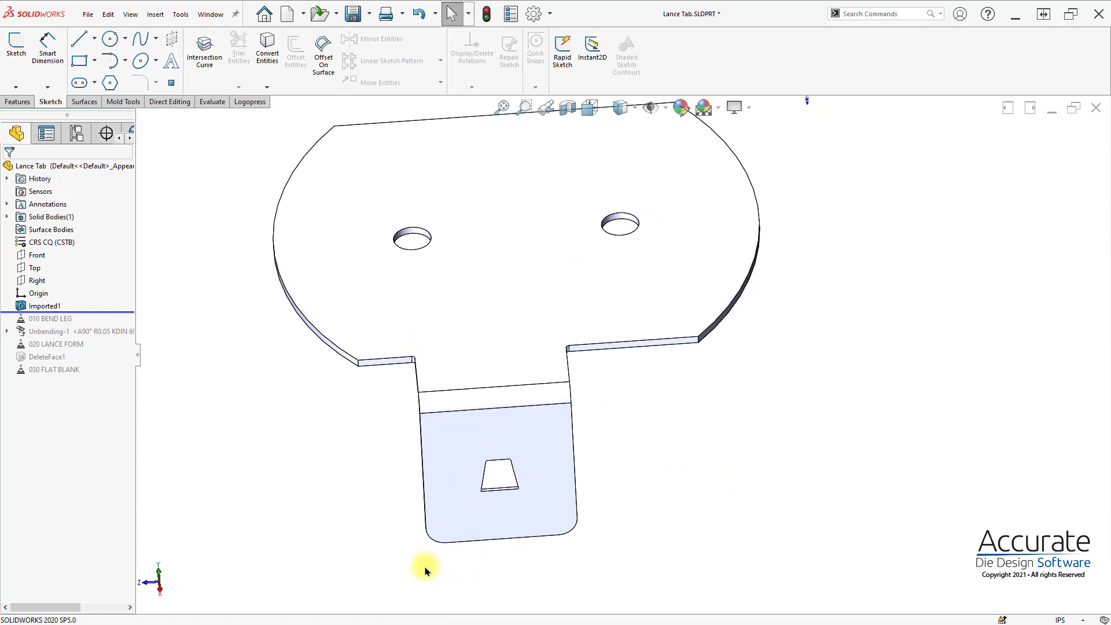
mouse_move(169, 220)
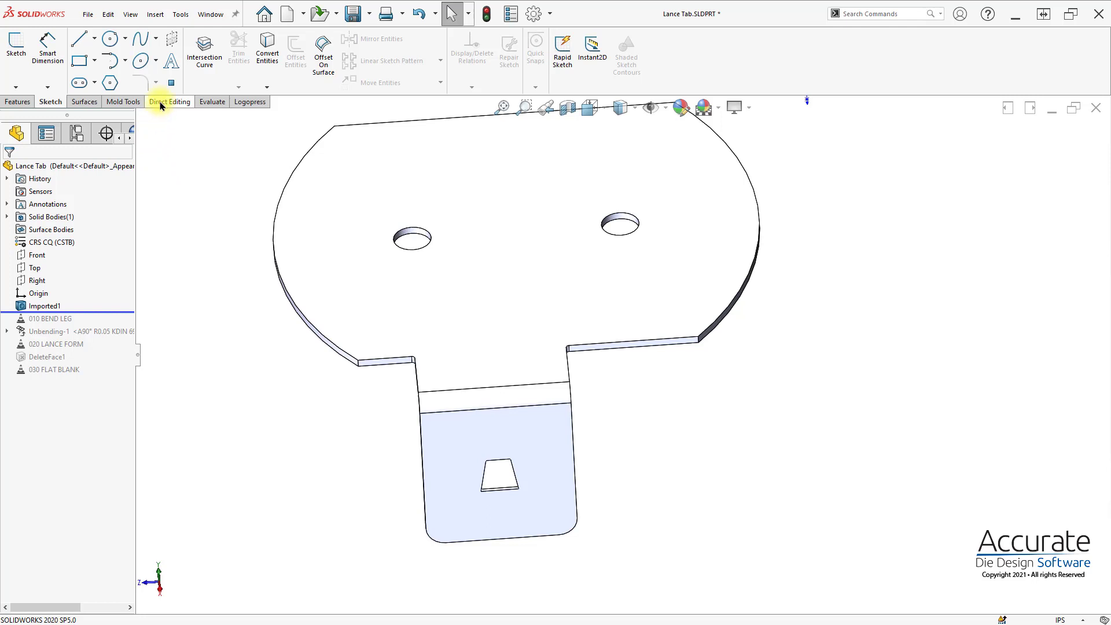
left_click(169, 102)
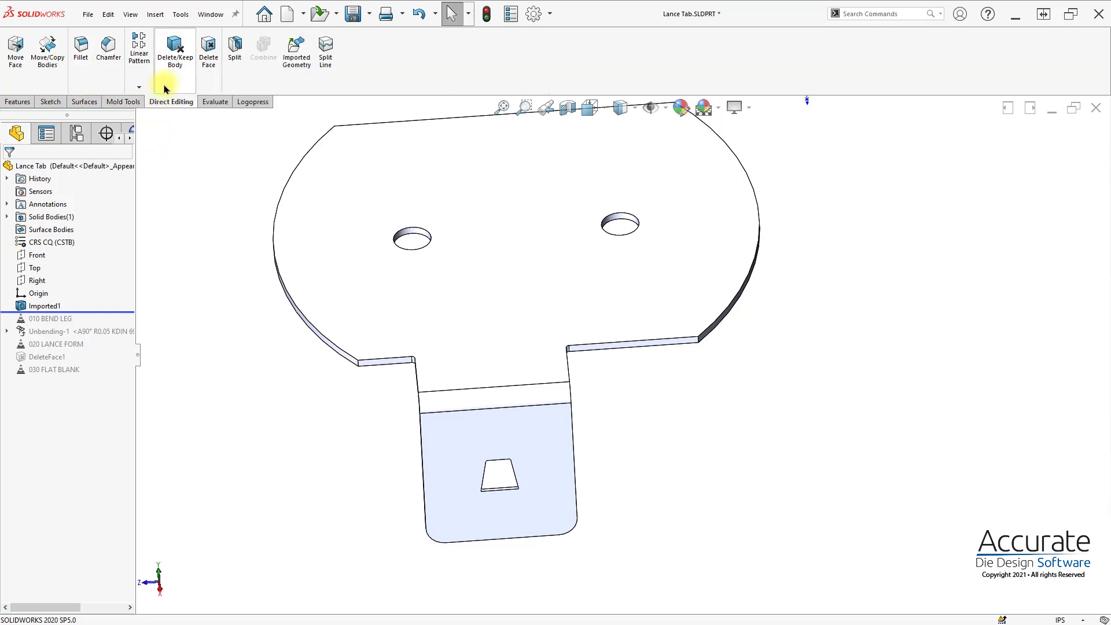
mouse_move(295, 138)
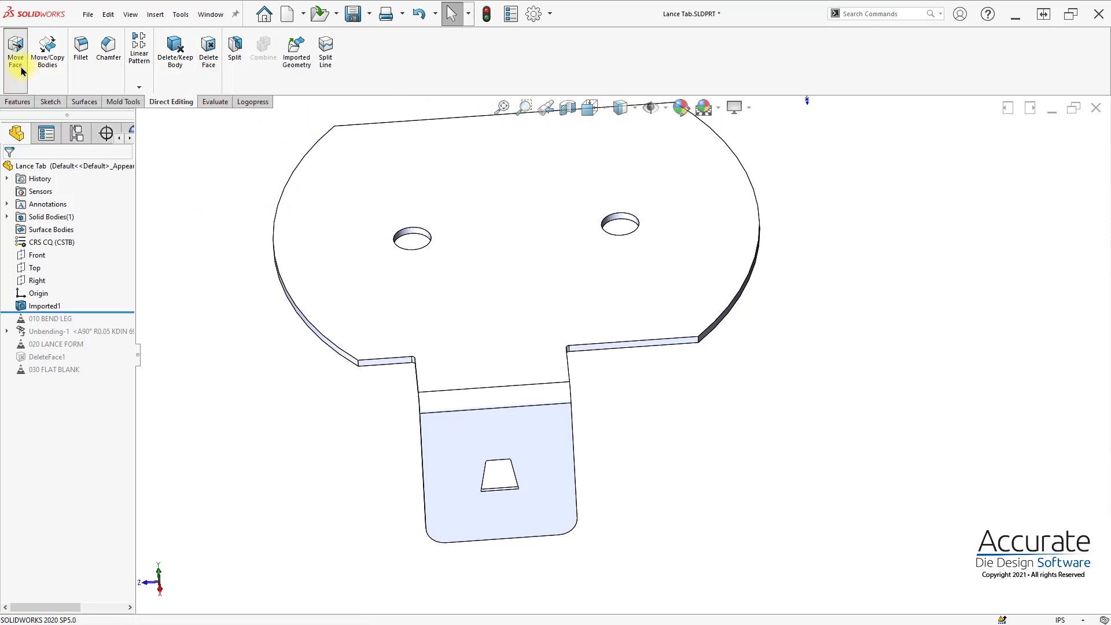
Start Move Face and pick the leg faces with hidden edges shown, returning to shaded
left_click(16, 52)
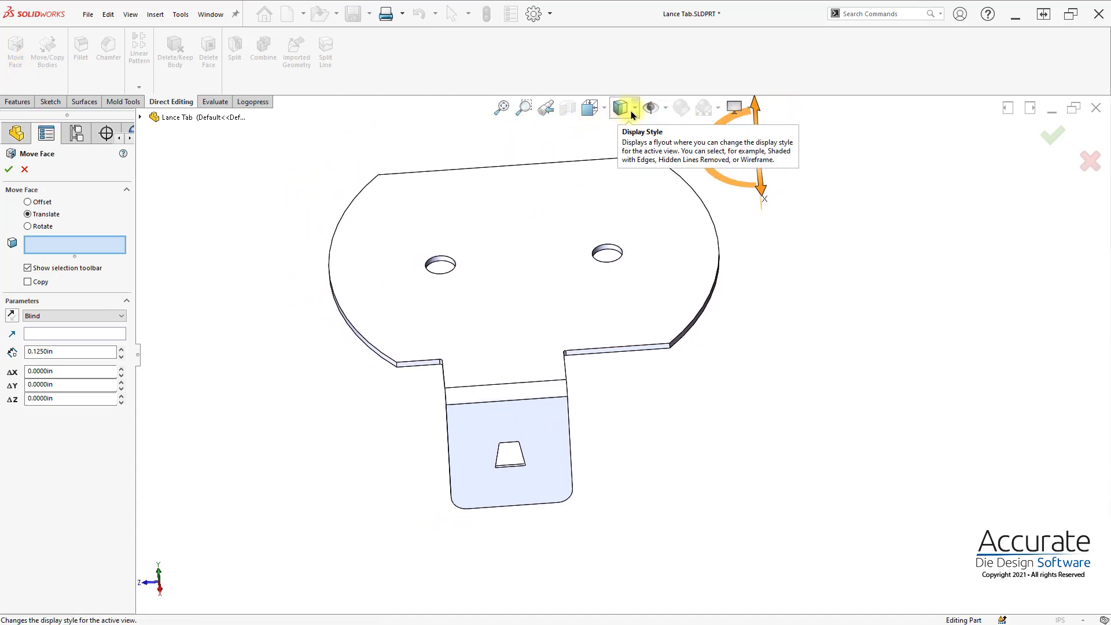
left_click(632, 107)
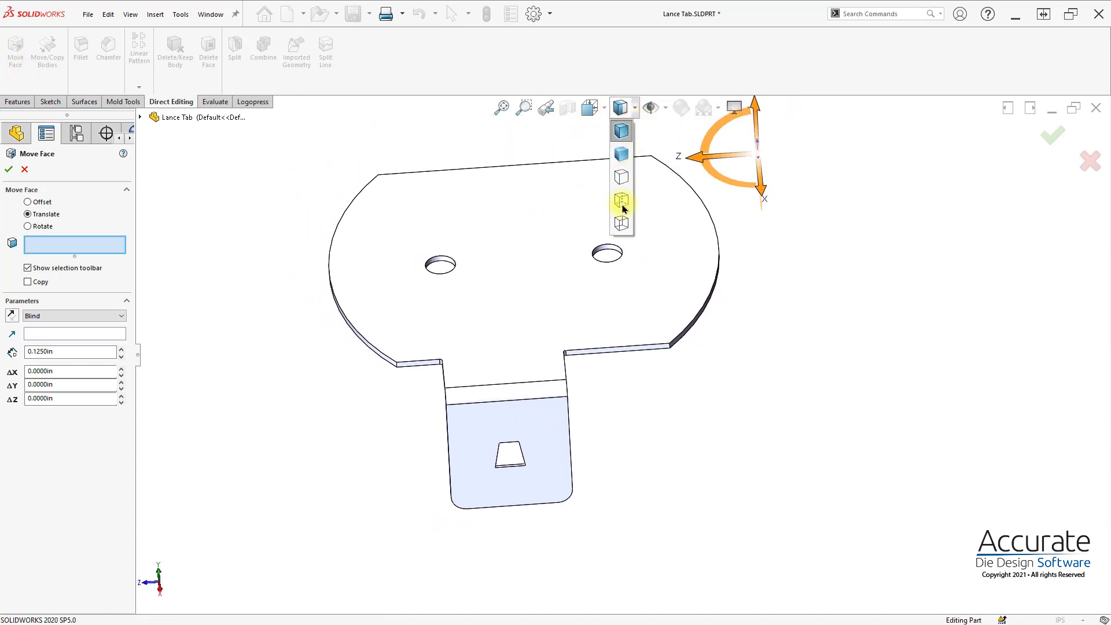
left_click(620, 199)
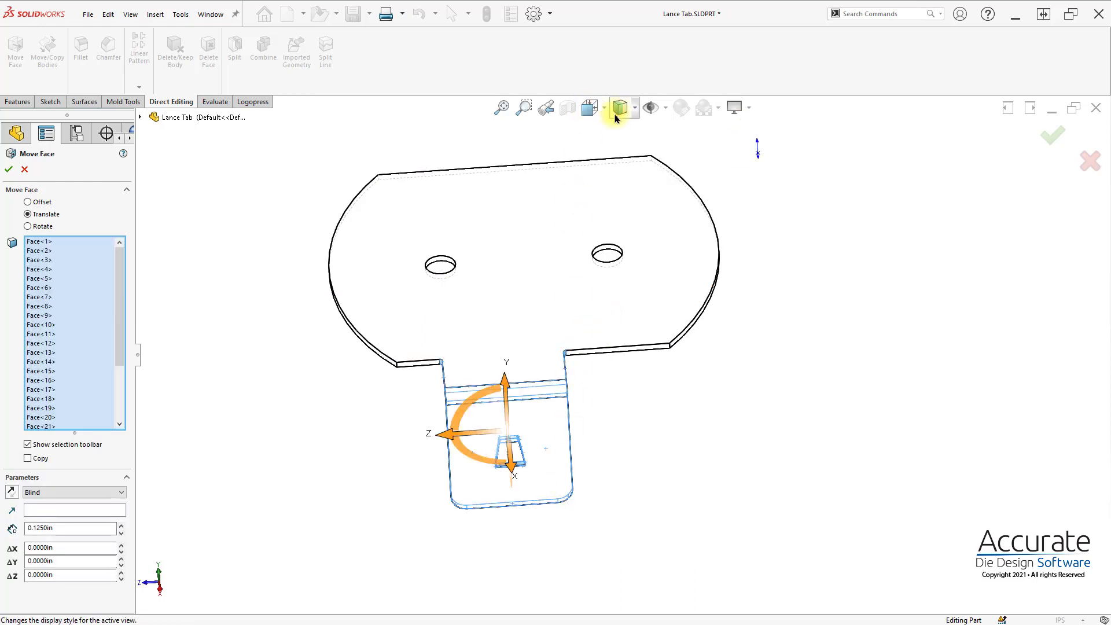
left_click(633, 108)
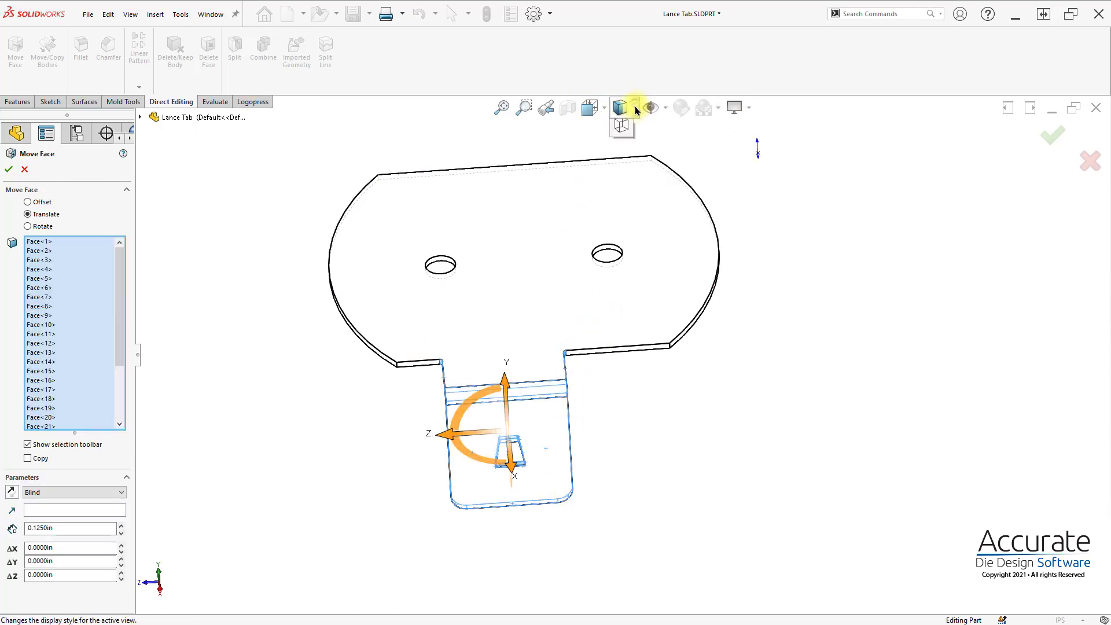
left_click(620, 106)
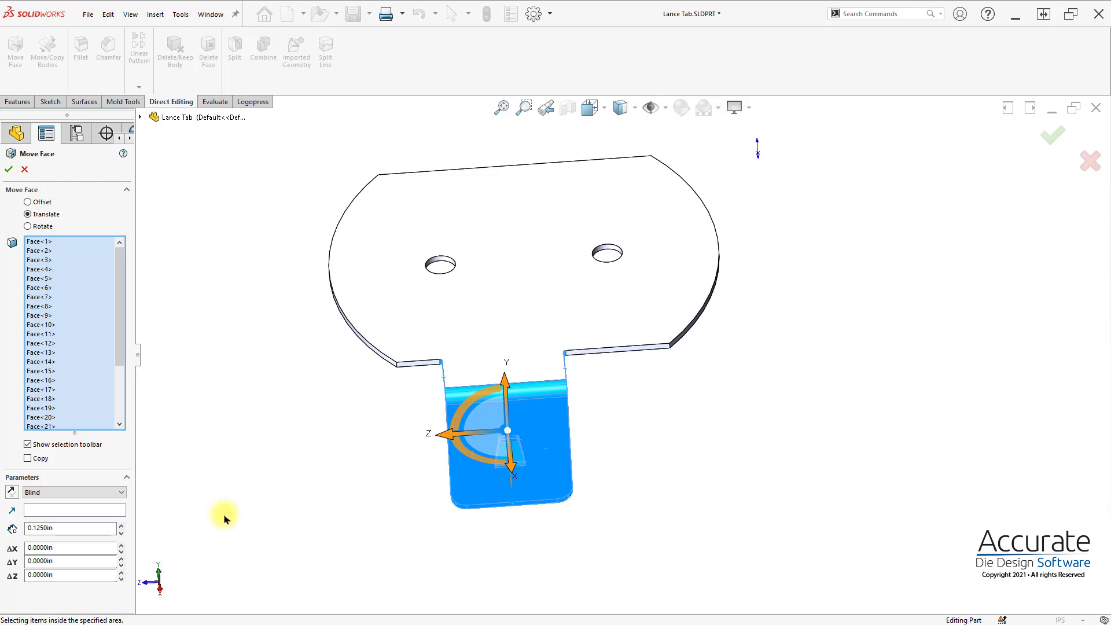
mouse_move(444, 440)
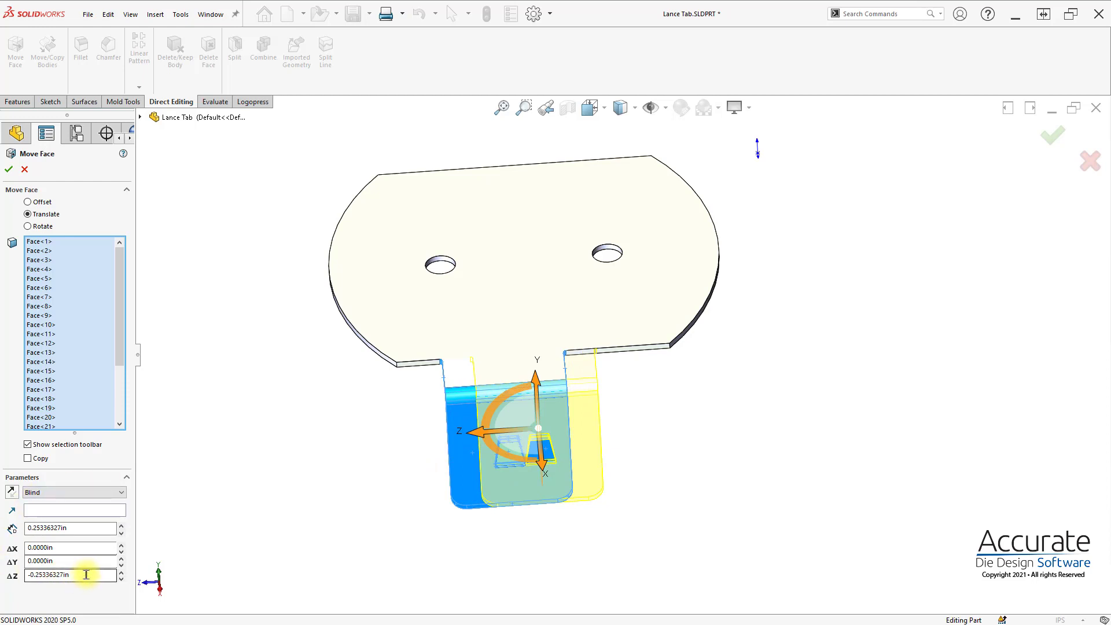
Translate the selected leg faces -0.25 in along Z and accept the Move Face feature
triple_click(69, 575)
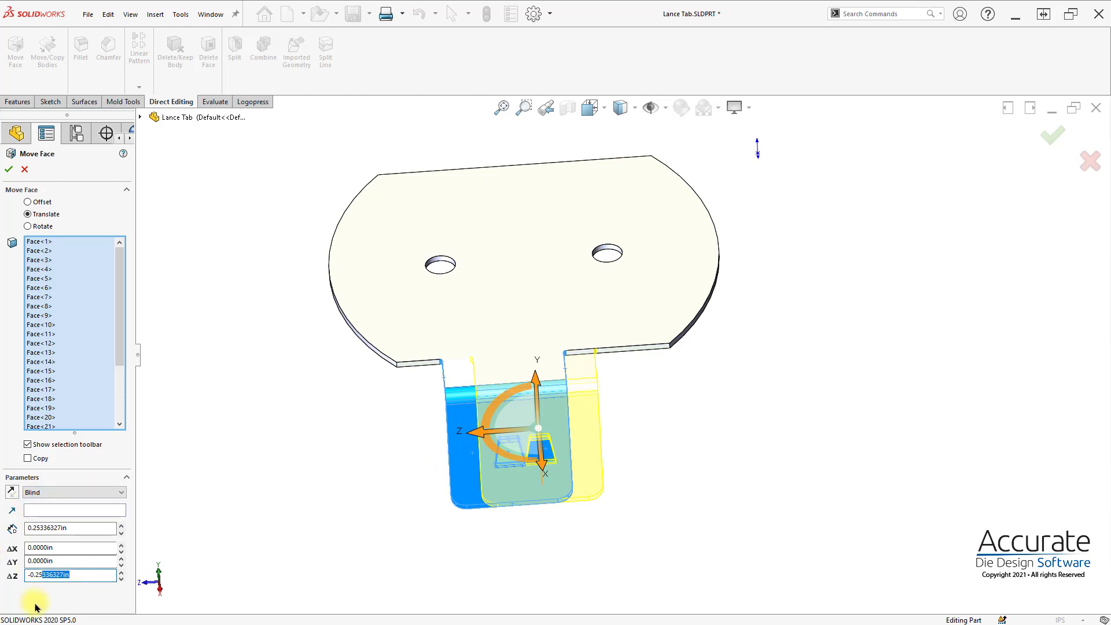
type("-0.25")
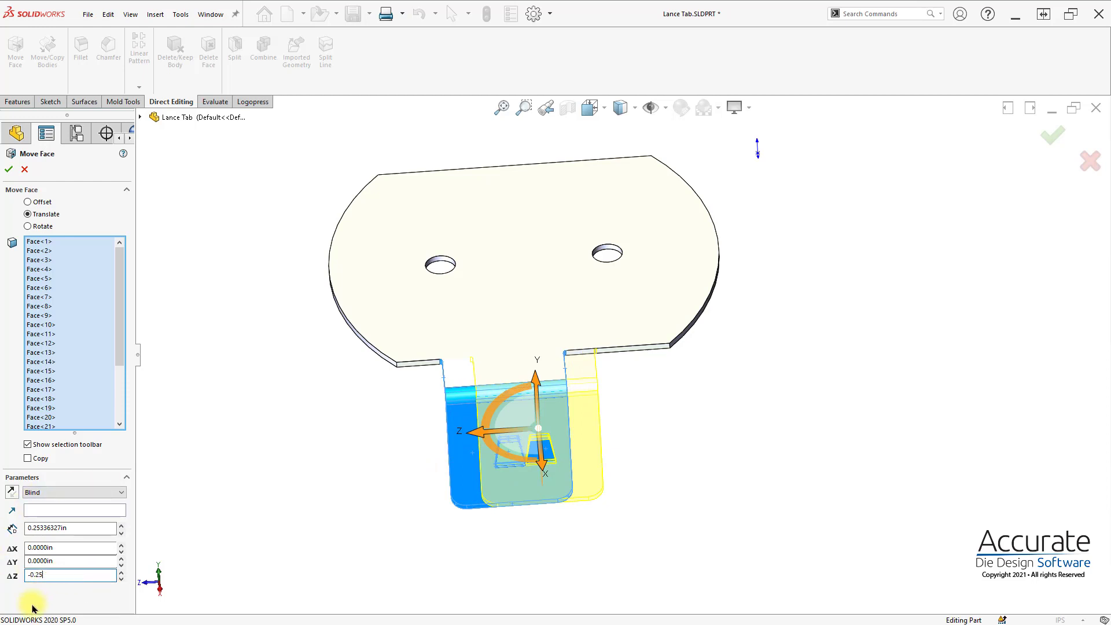
key("Return")
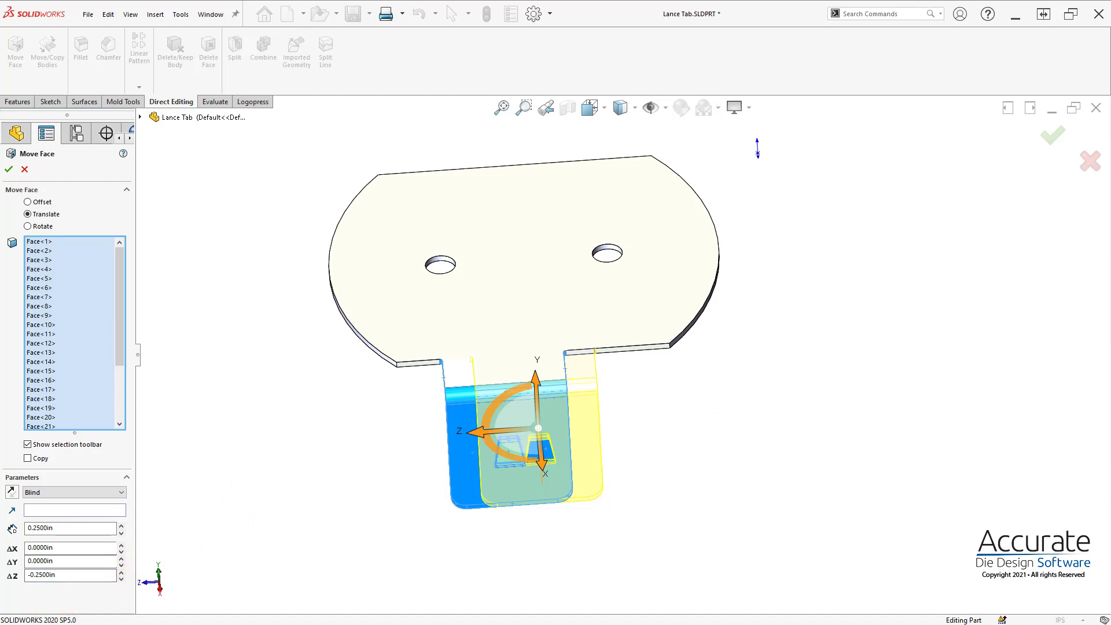
left_click(8, 169)
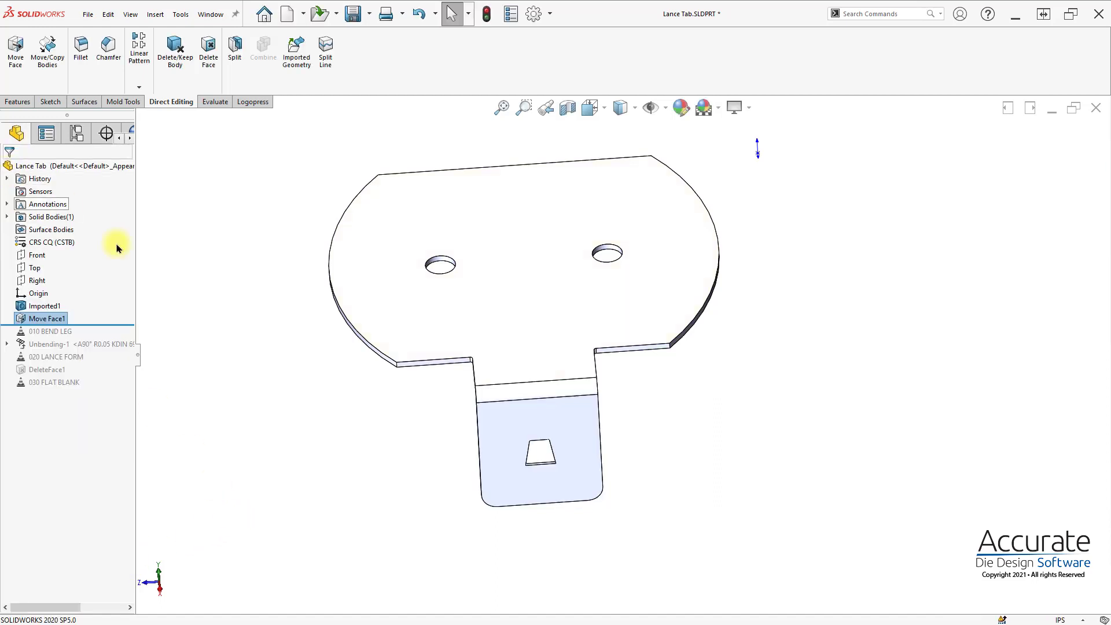
mouse_move(428, 458)
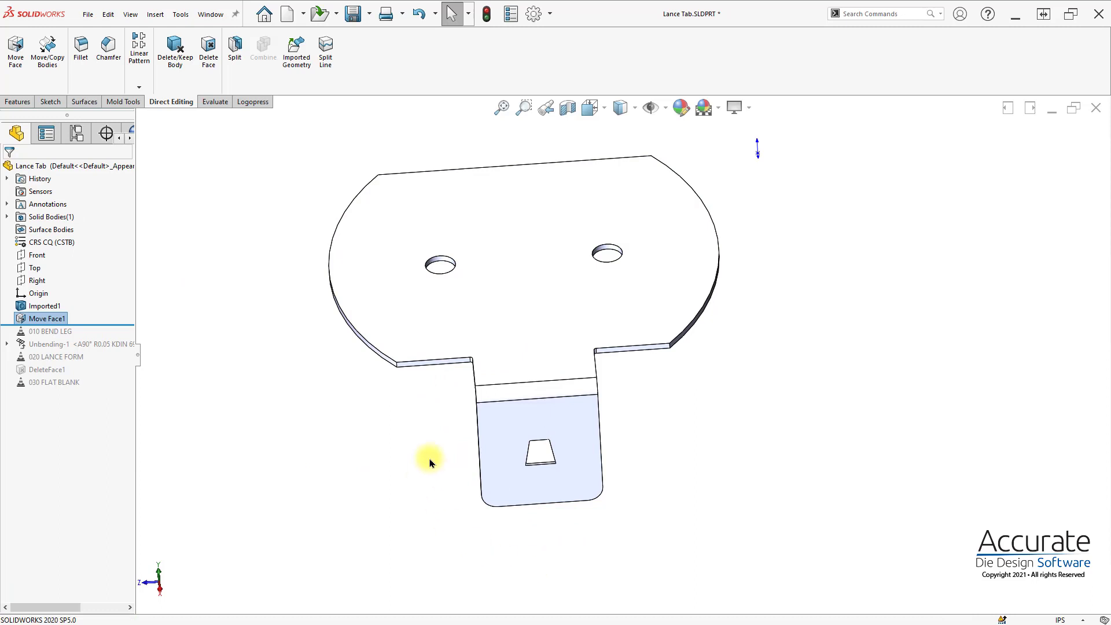
mouse_move(430, 451)
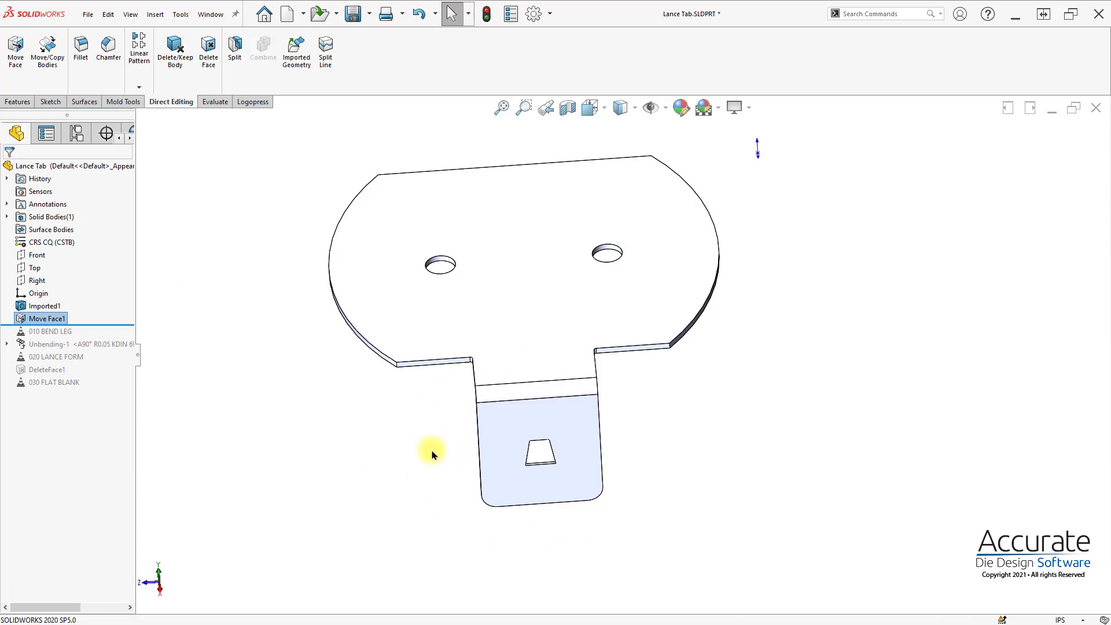
mouse_move(96, 379)
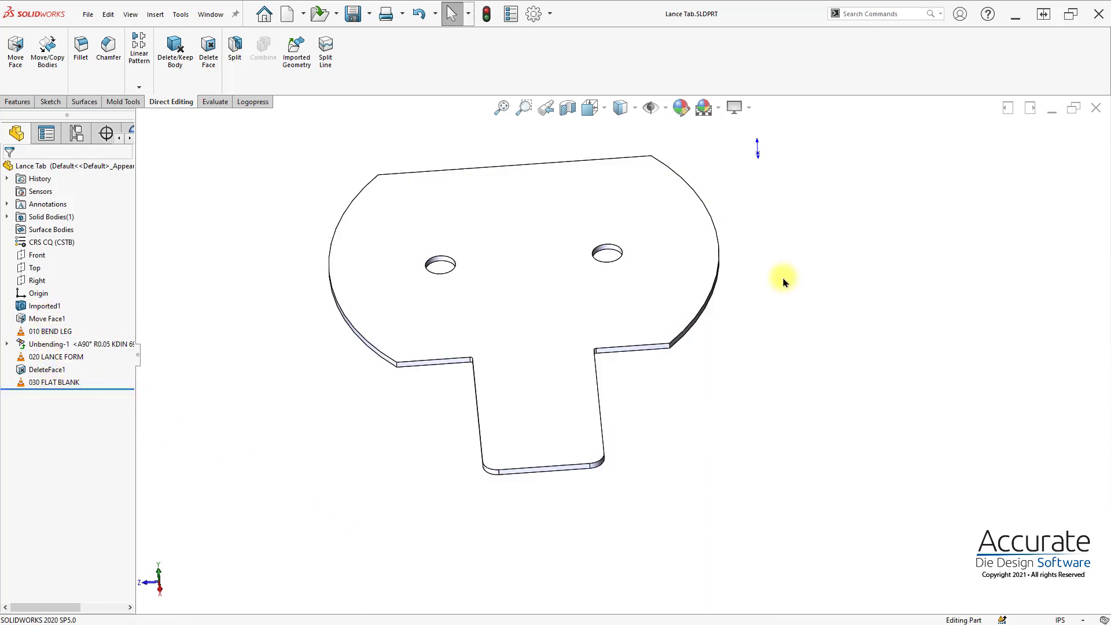
mouse_move(991, 197)
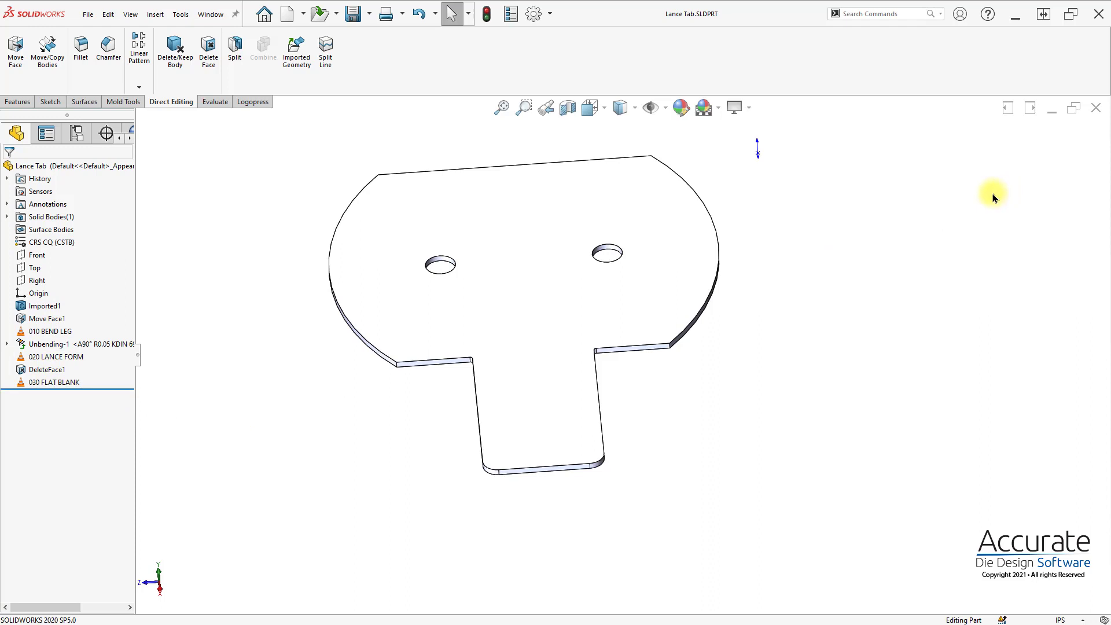
mouse_move(502, 332)
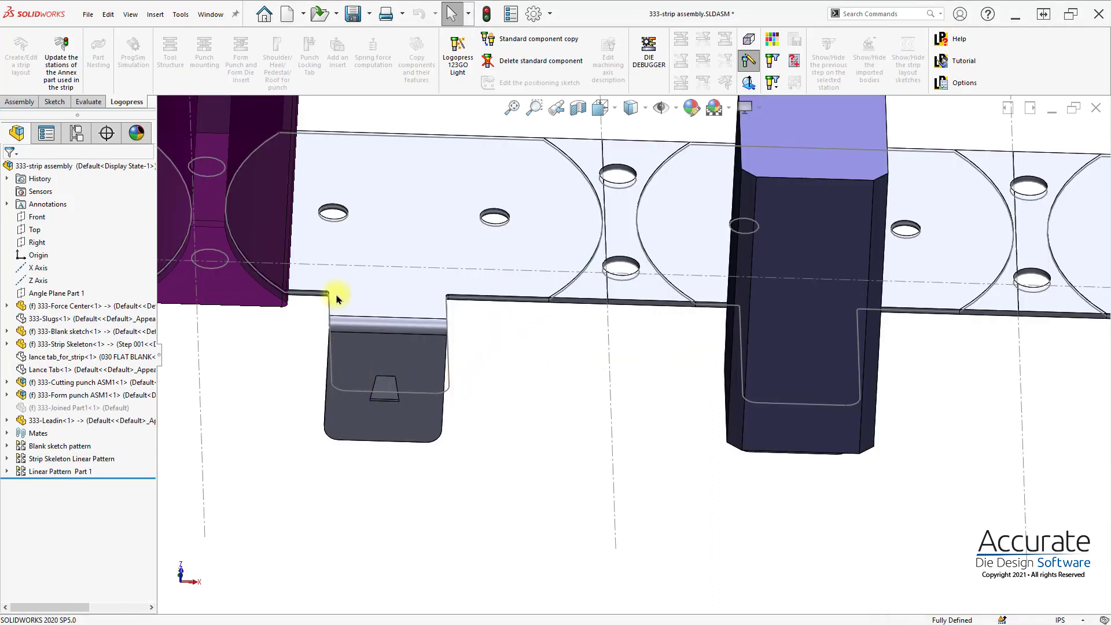
mouse_move(393, 413)
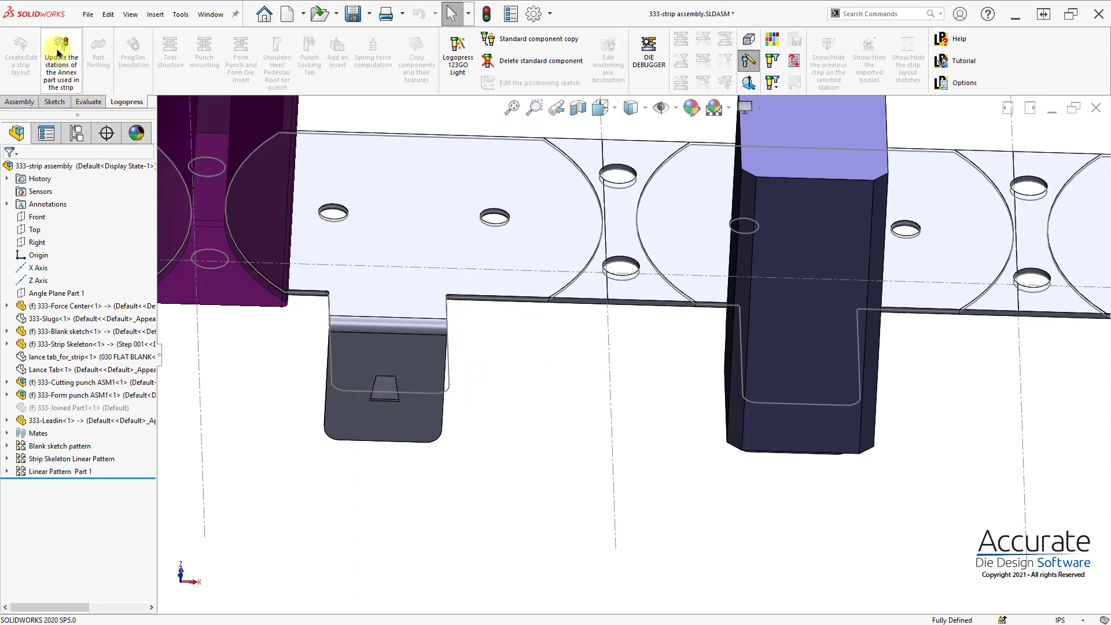
mouse_move(61, 55)
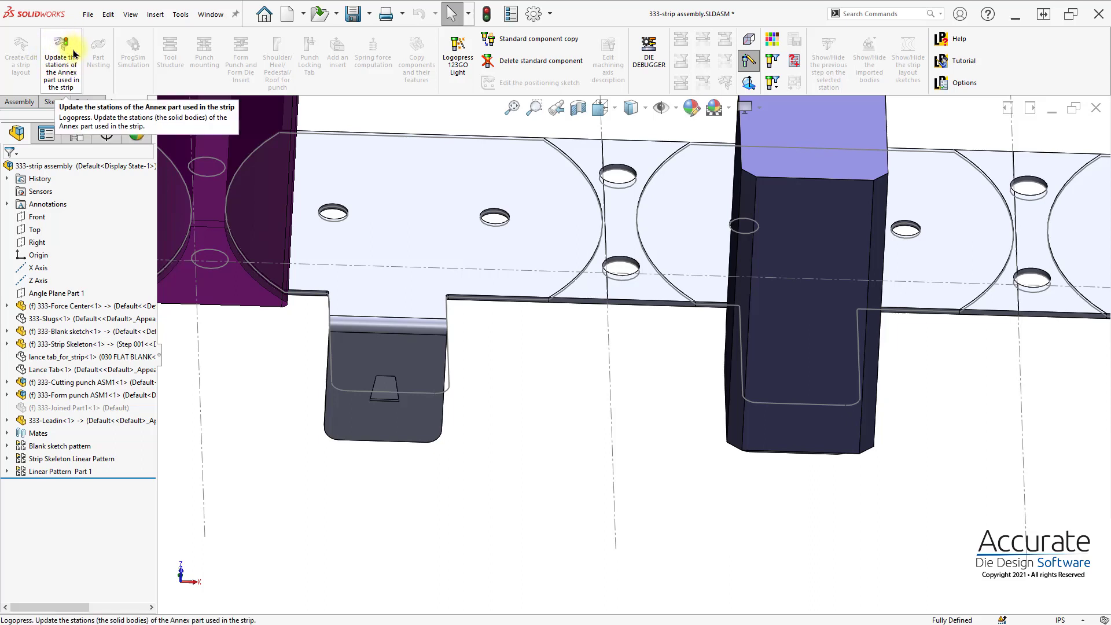
mouse_move(62, 55)
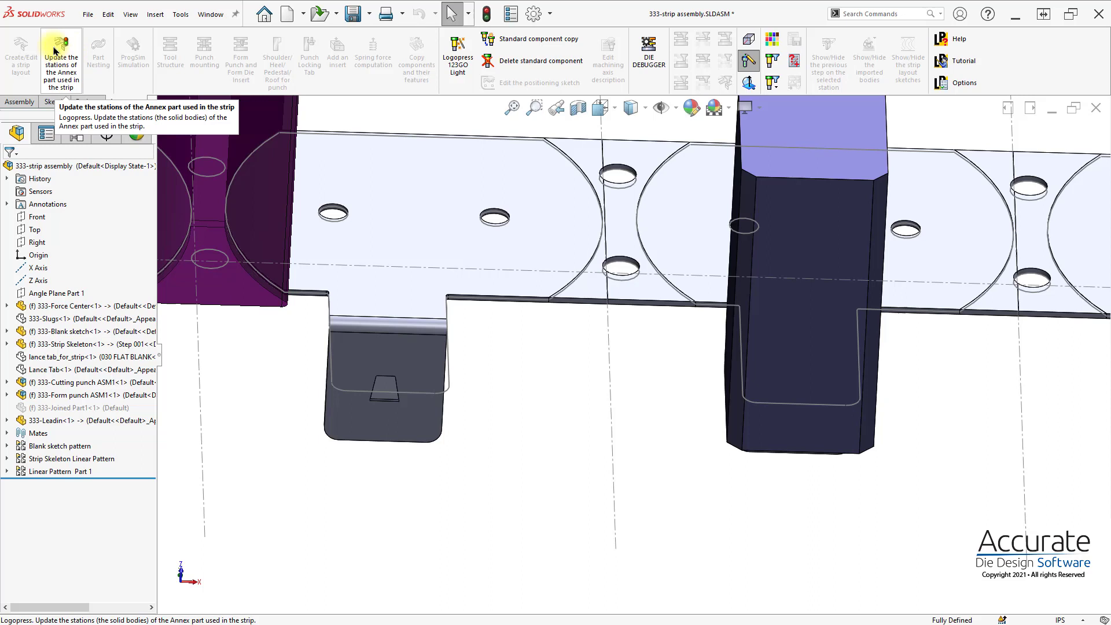
Update the annex part's strip stations and confirm rebuilding the reference part
left_click(62, 57)
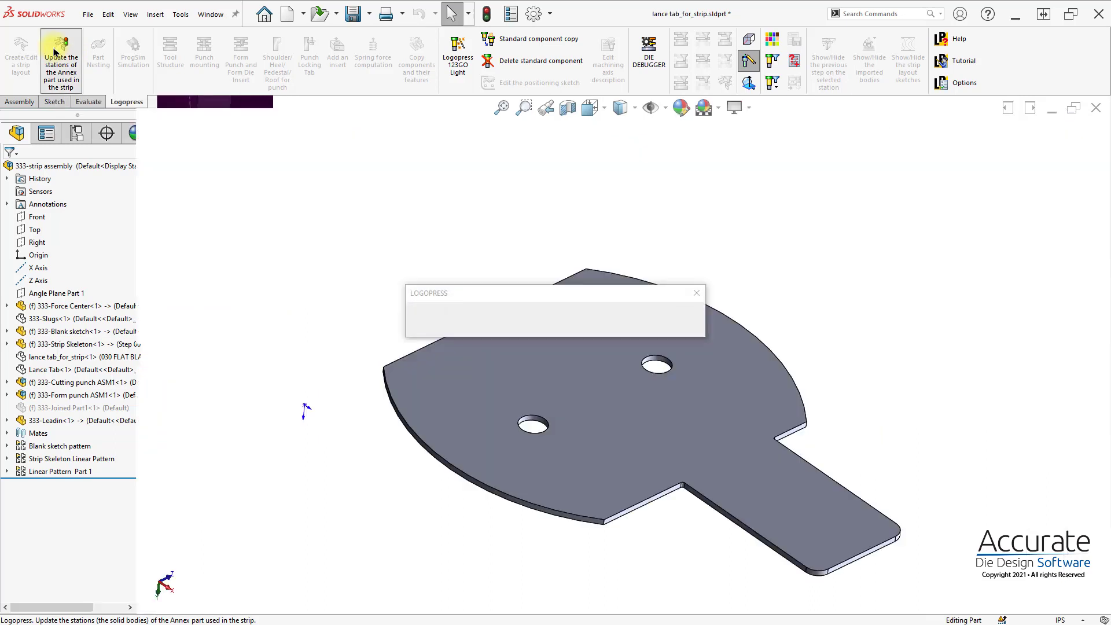
left_click(61, 60)
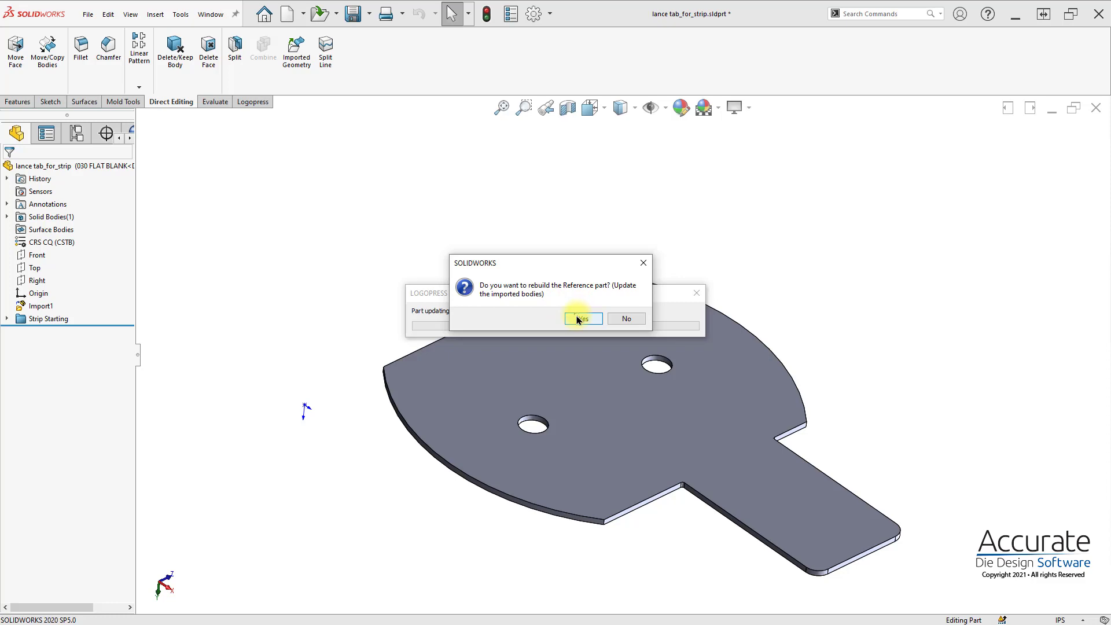
left_click(581, 318)
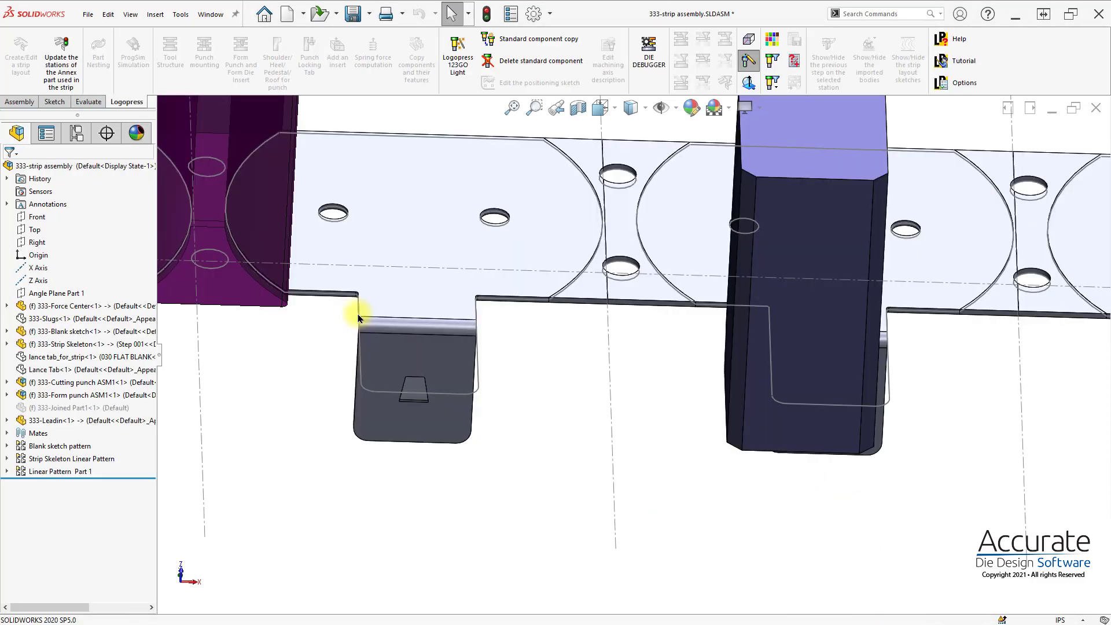
mouse_move(457, 355)
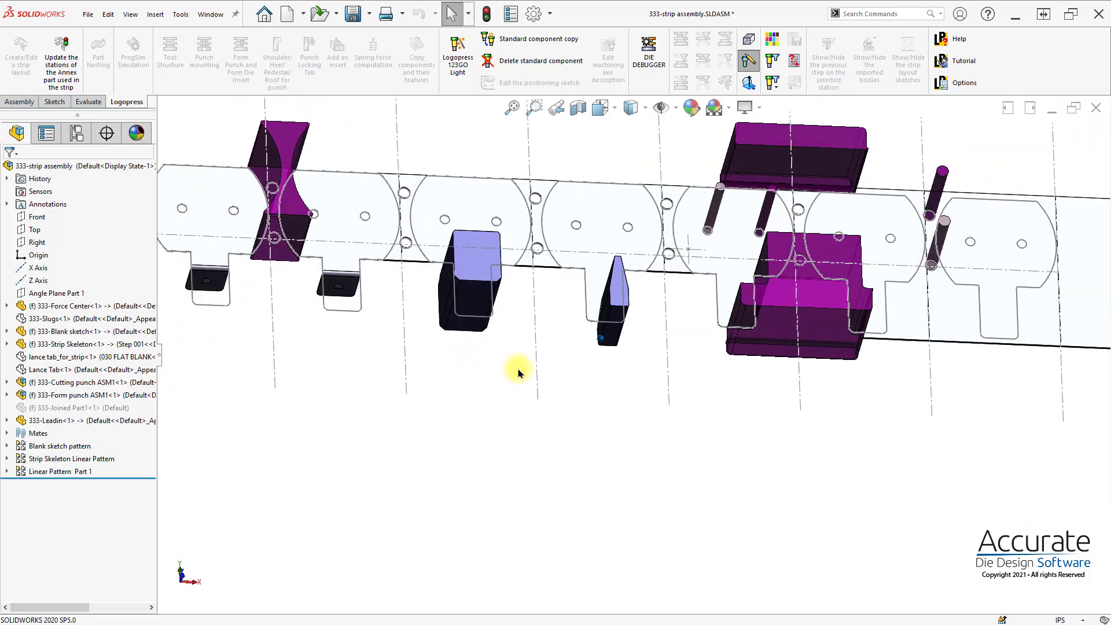
scroll("up", 3)
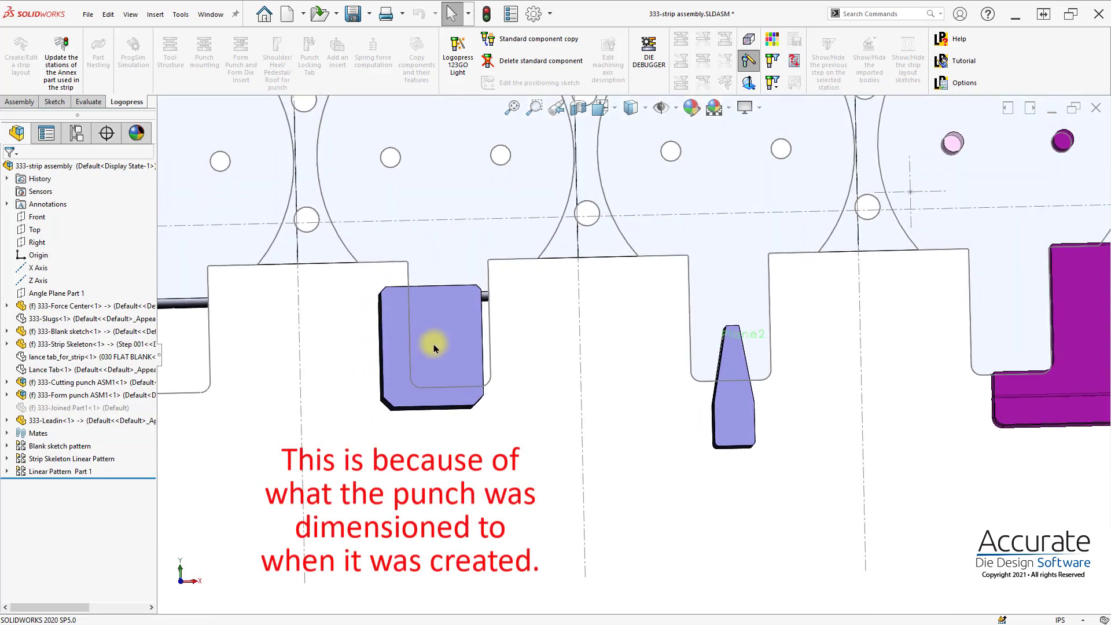
left_click(431, 347)
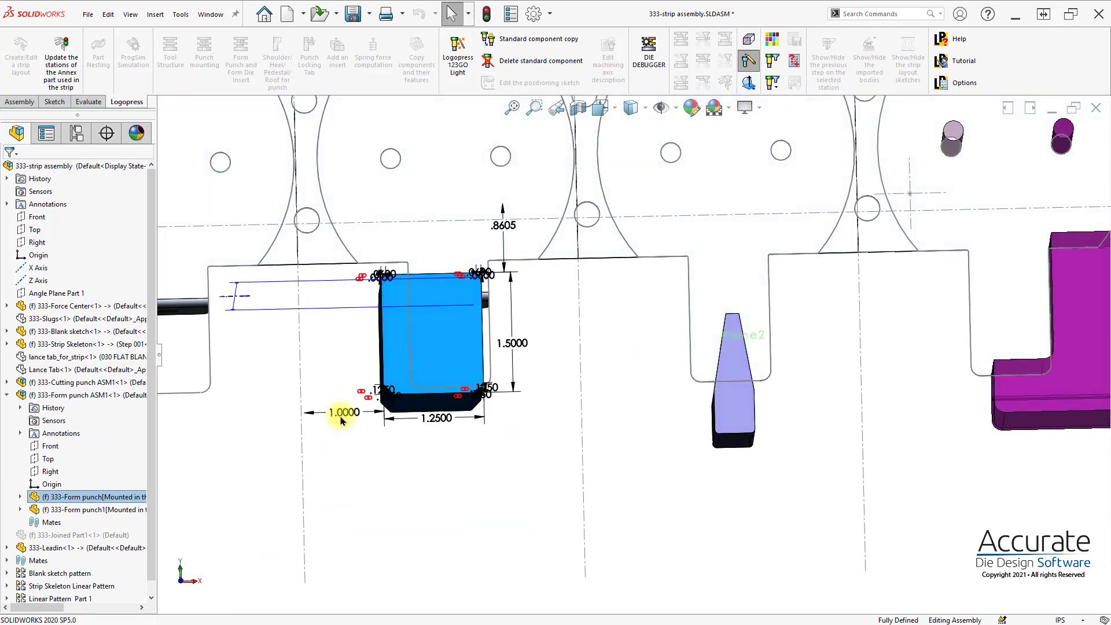
double_click(343, 411)
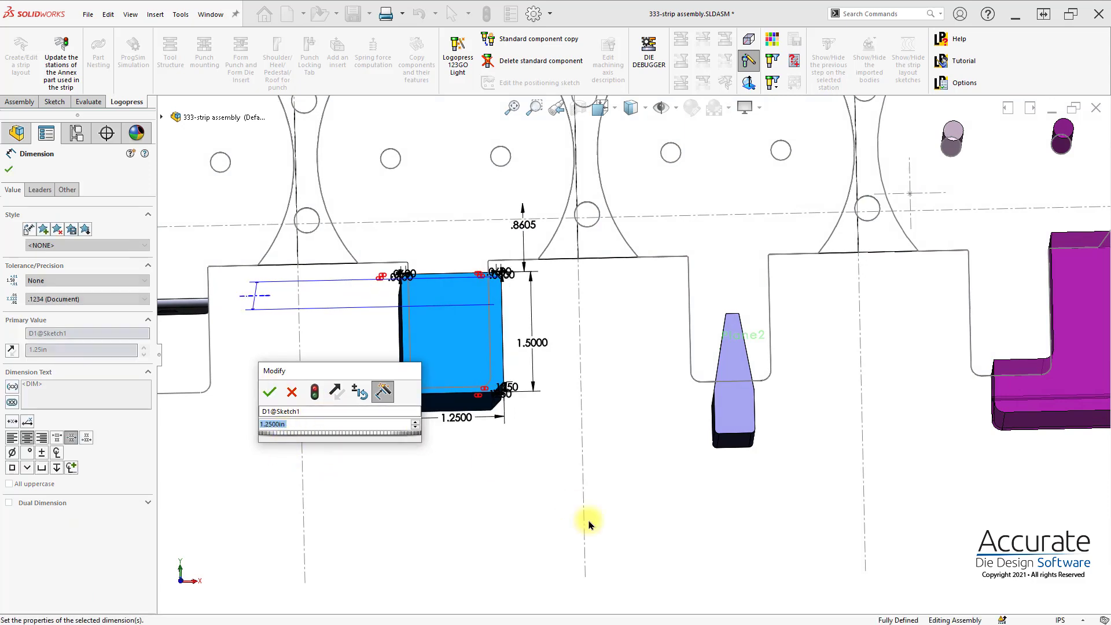
left_click(268, 392)
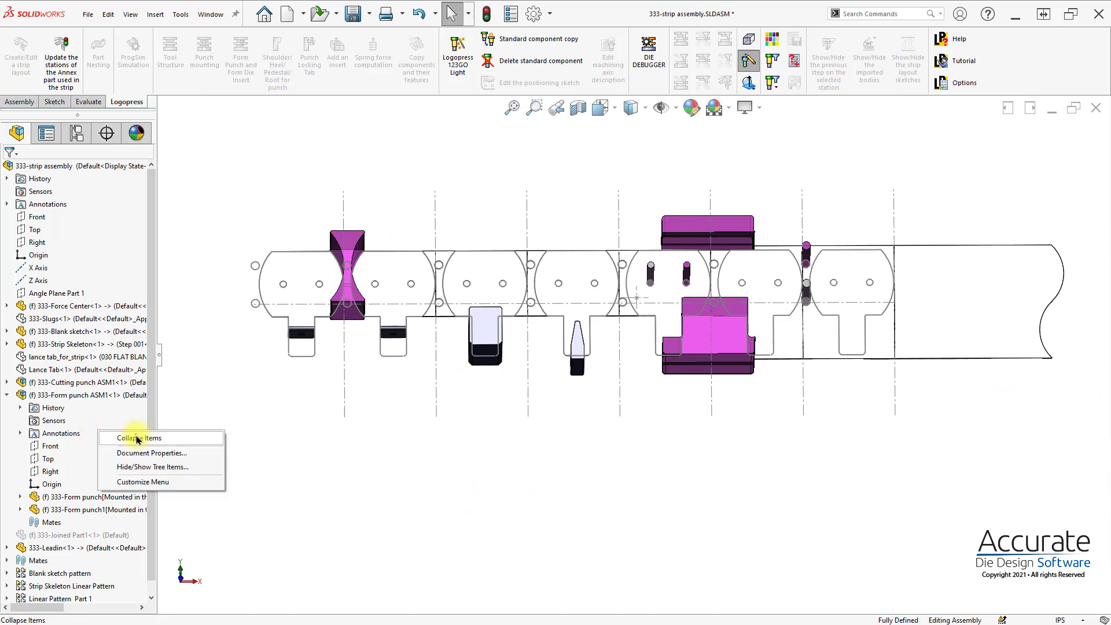
Collapse the tree and show only the upper part of the die in the tool assembly
left_click(139, 437)
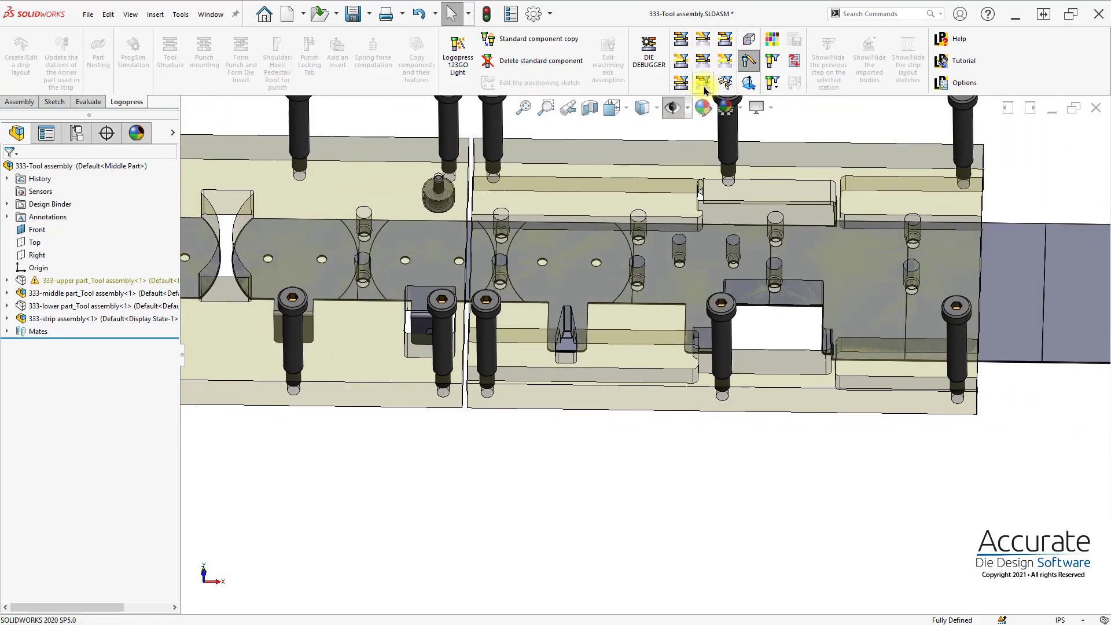
left_click(702, 84)
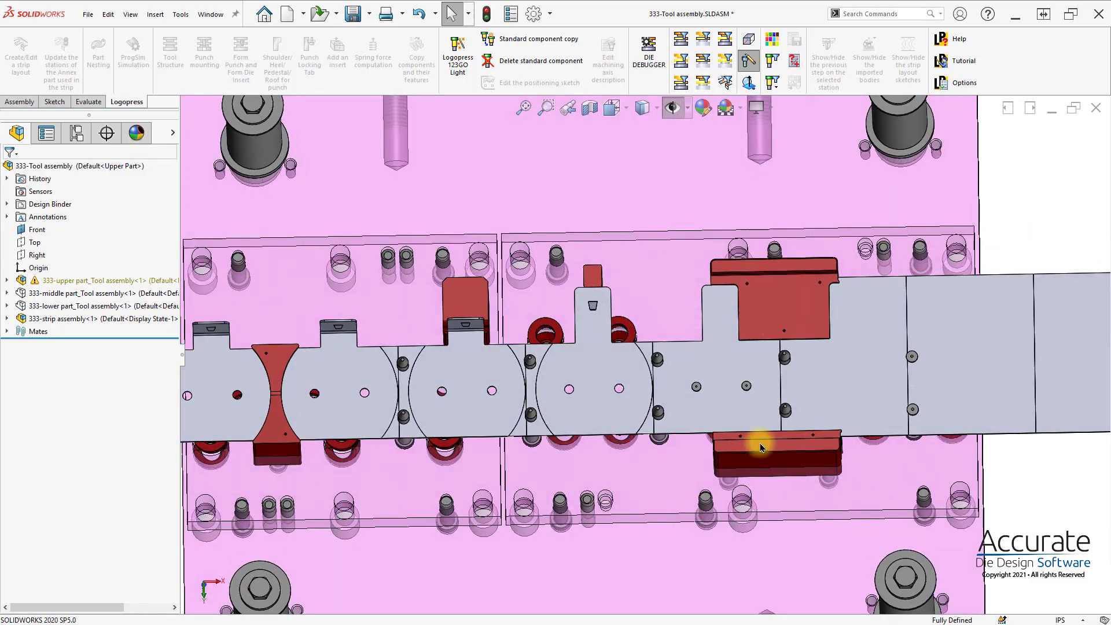
mouse_move(430, 342)
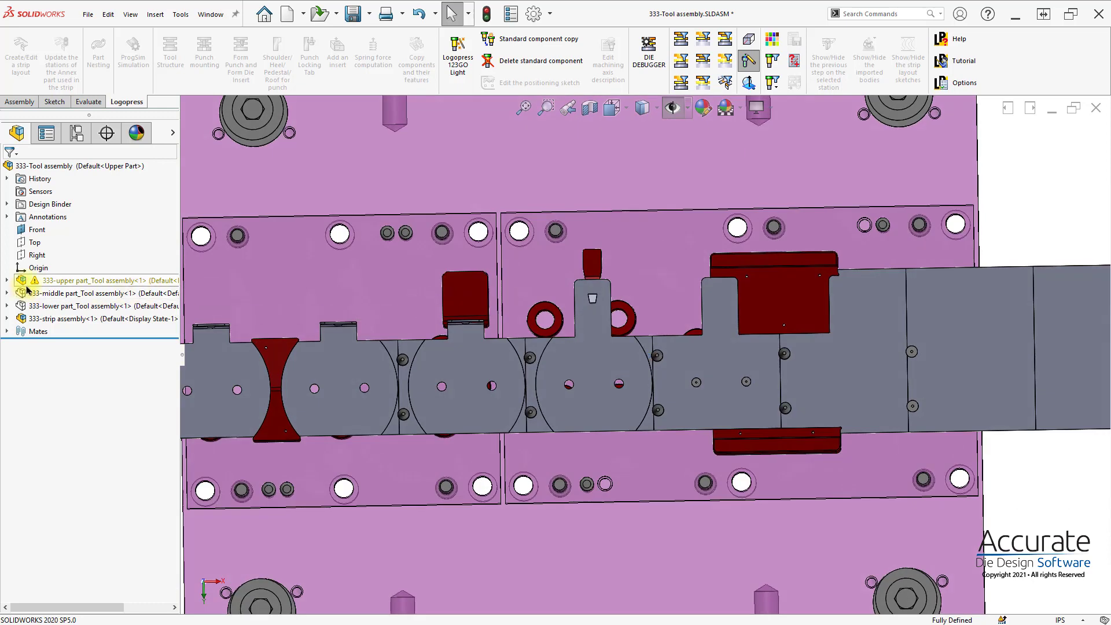
mouse_move(63, 284)
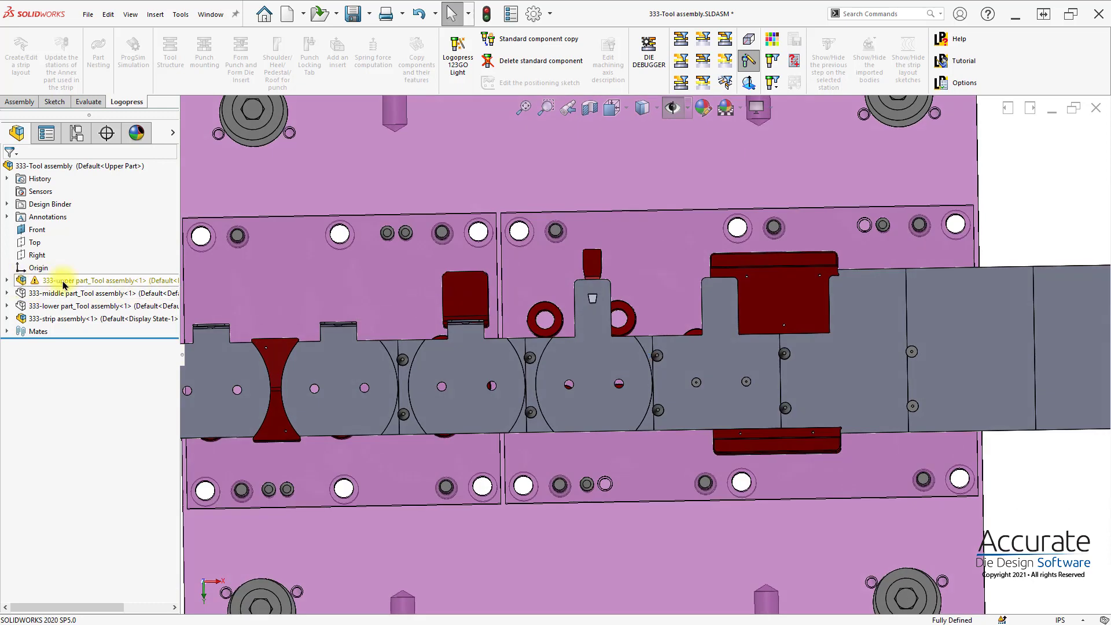
Open part 333-0202 and start editing its warning-flagged Sketch2 333-0204-1
left_click(7, 279)
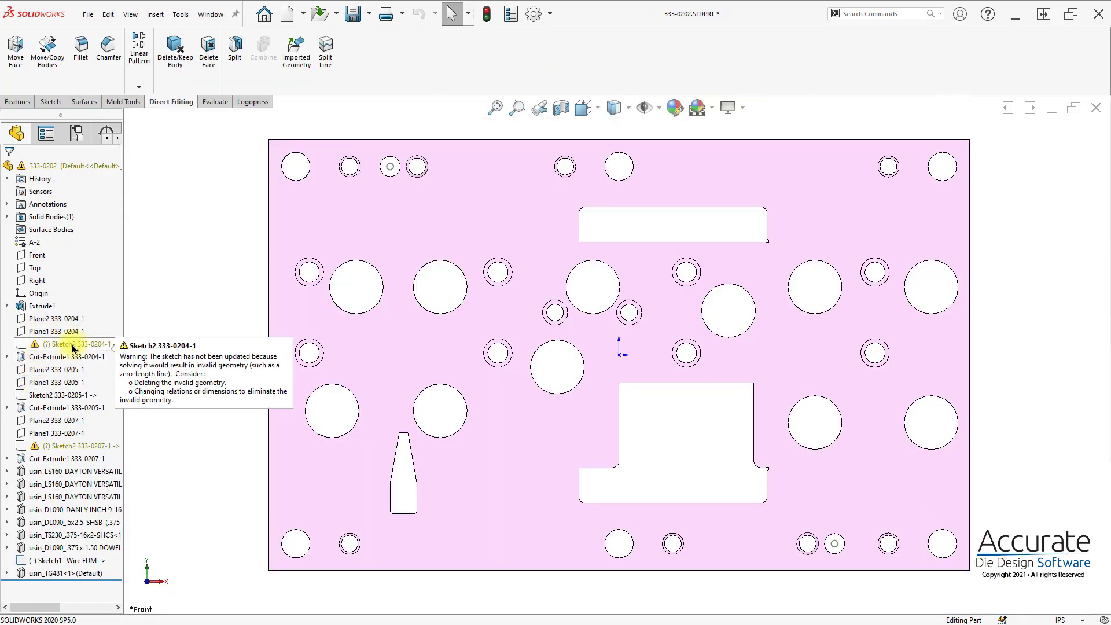
left_click(67, 343)
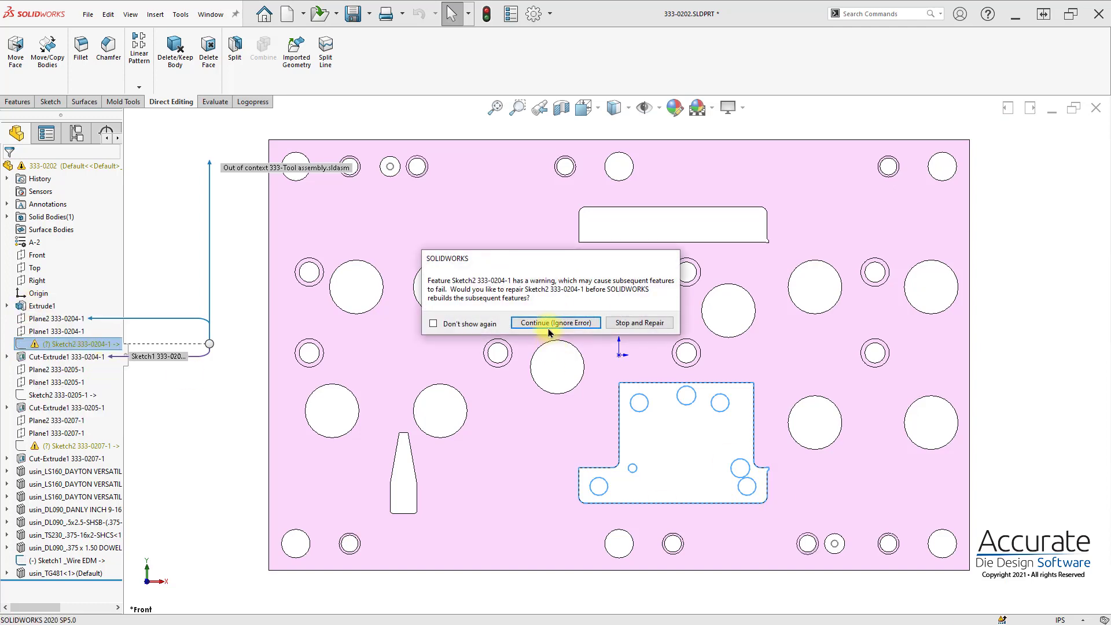
Continue past the warning and select the four unsolvable hole circles in sketch 333-0204-1 for repair
left_click(556, 323)
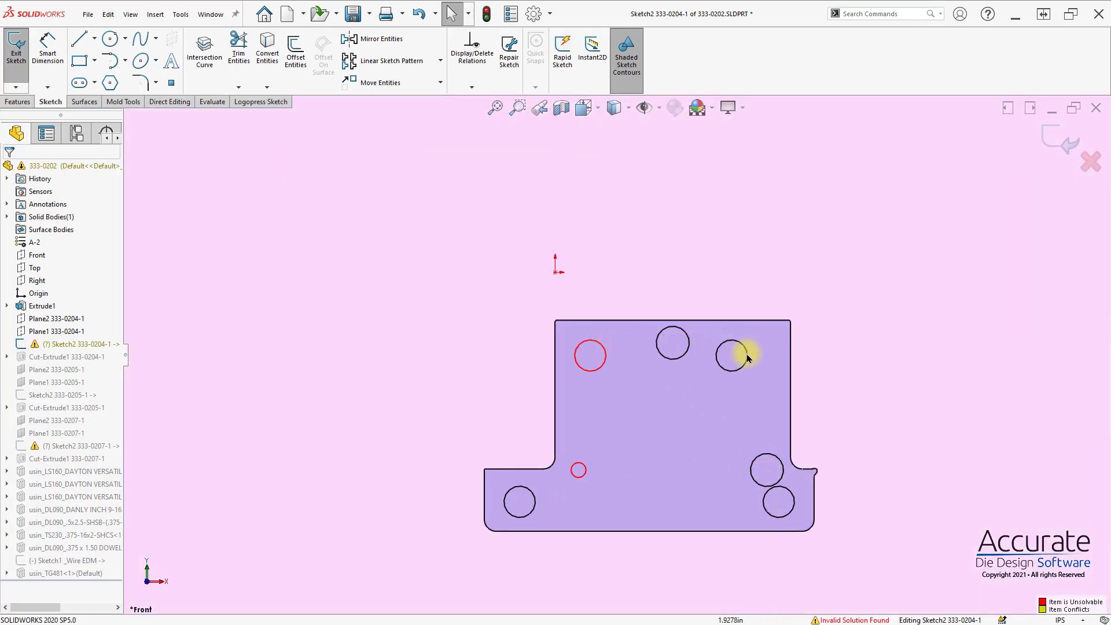
mouse_move(586, 357)
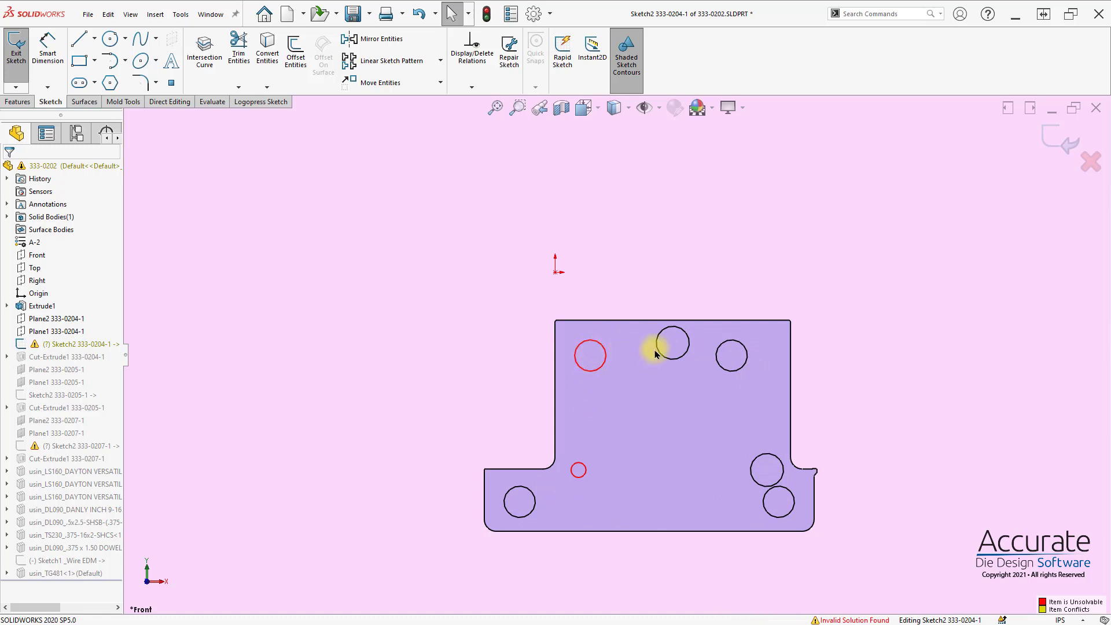
mouse_move(677, 347)
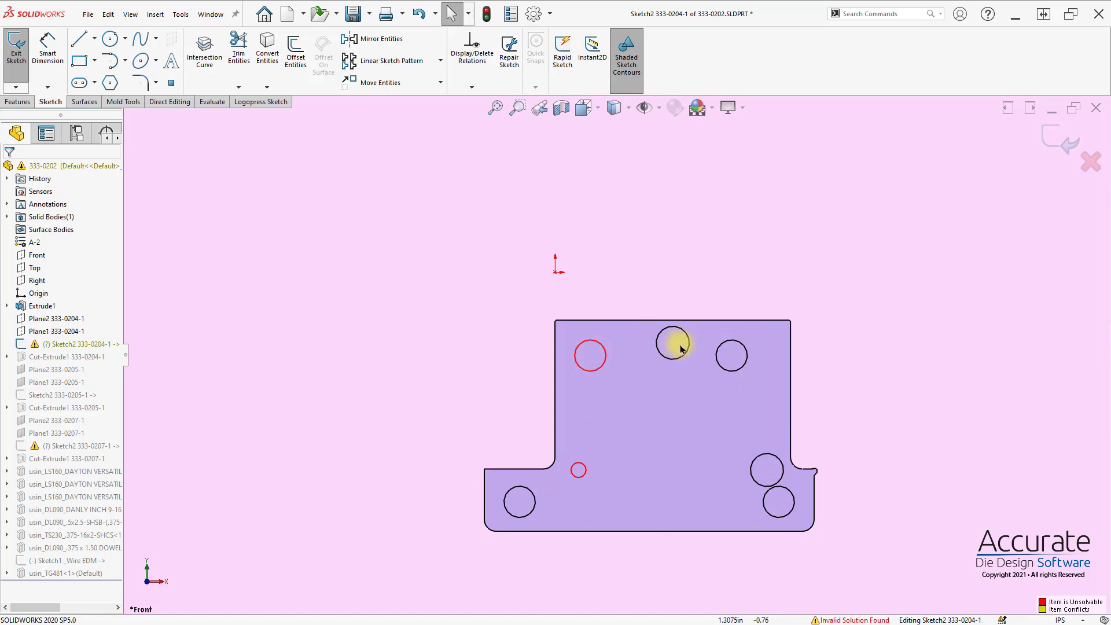
mouse_move(704, 357)
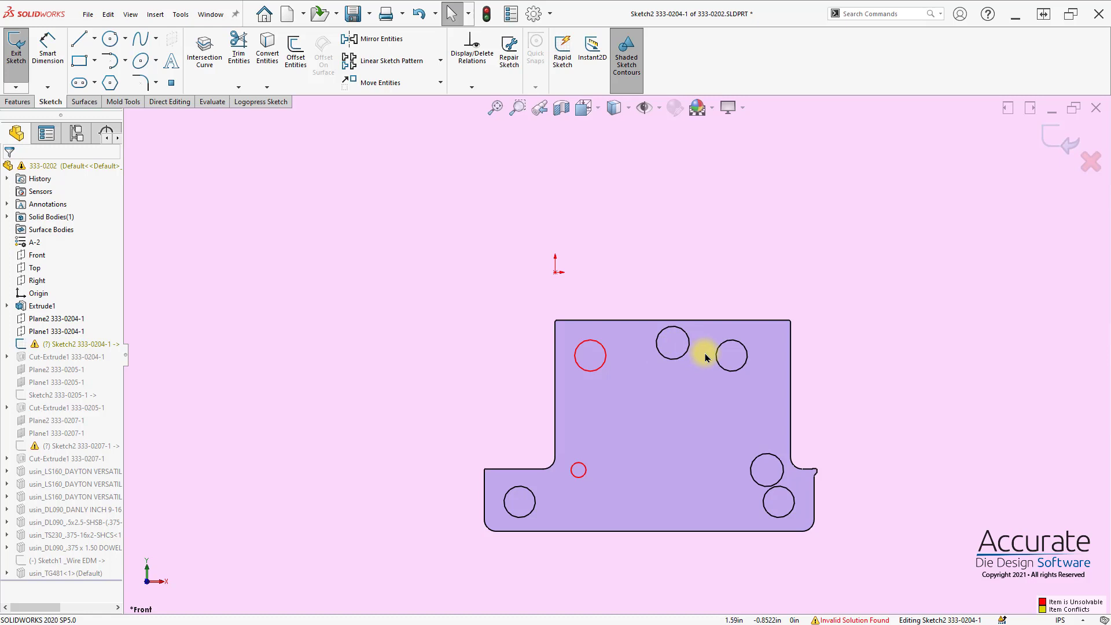
mouse_move(589, 355)
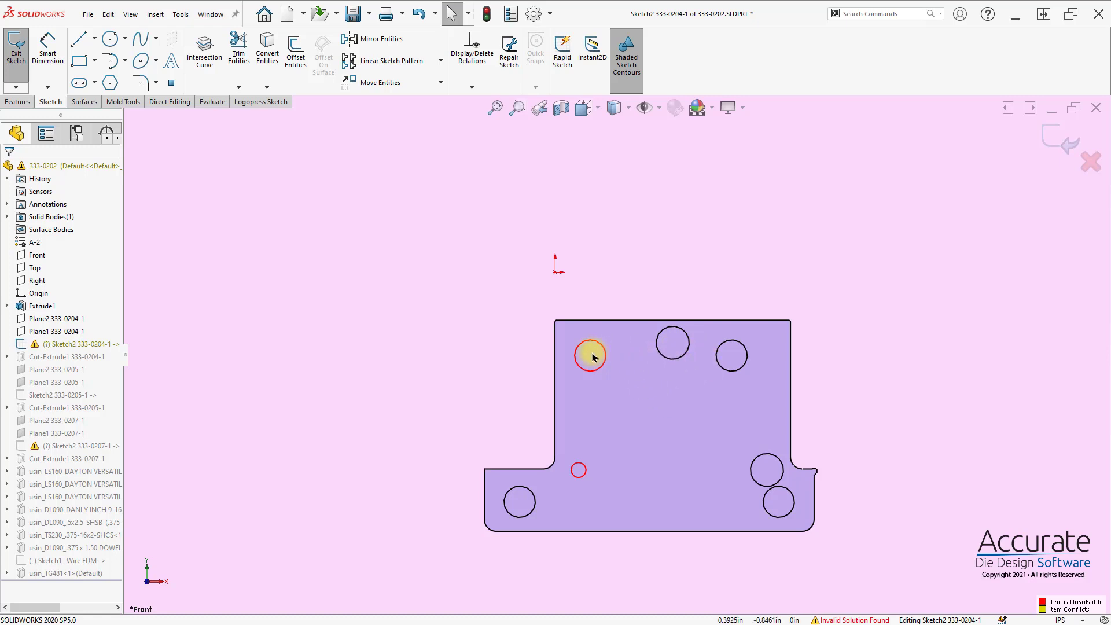
mouse_move(674, 343)
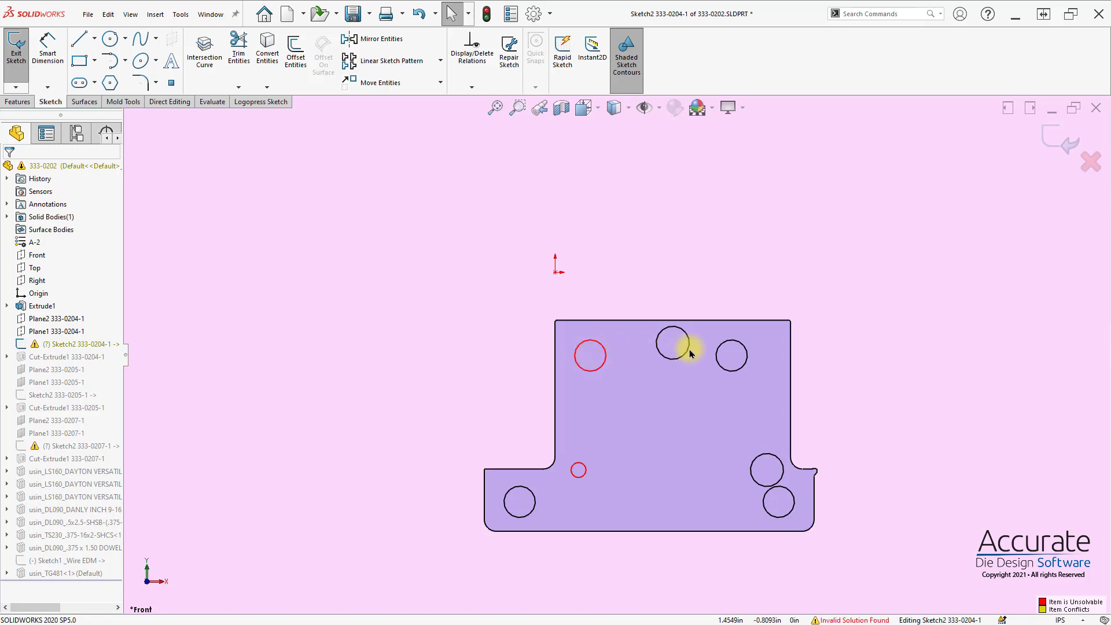
mouse_move(731, 356)
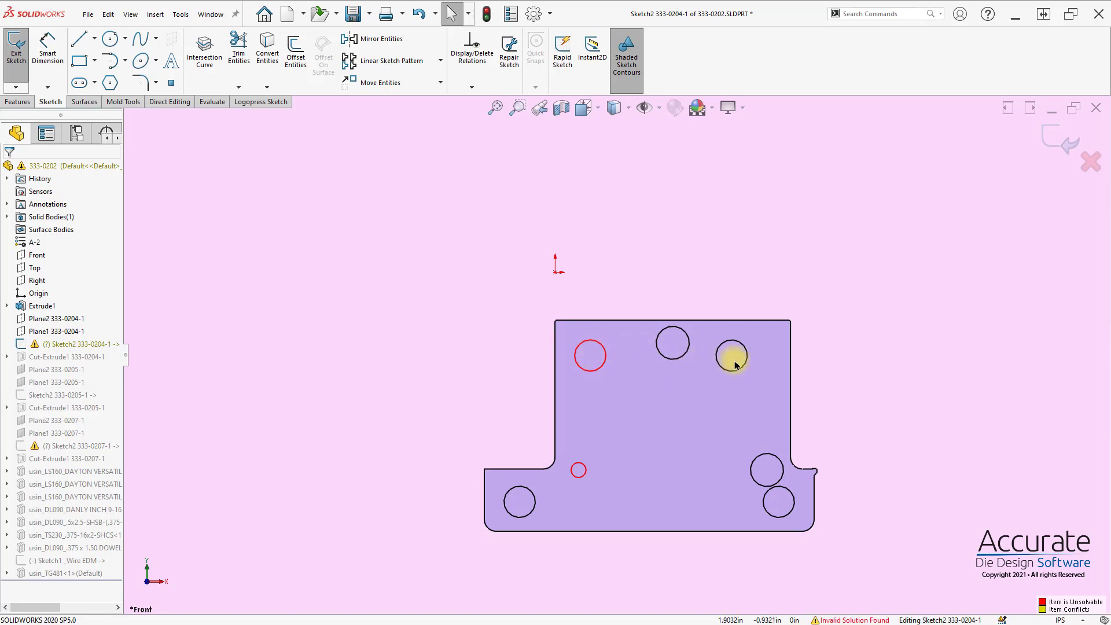
mouse_move(672, 342)
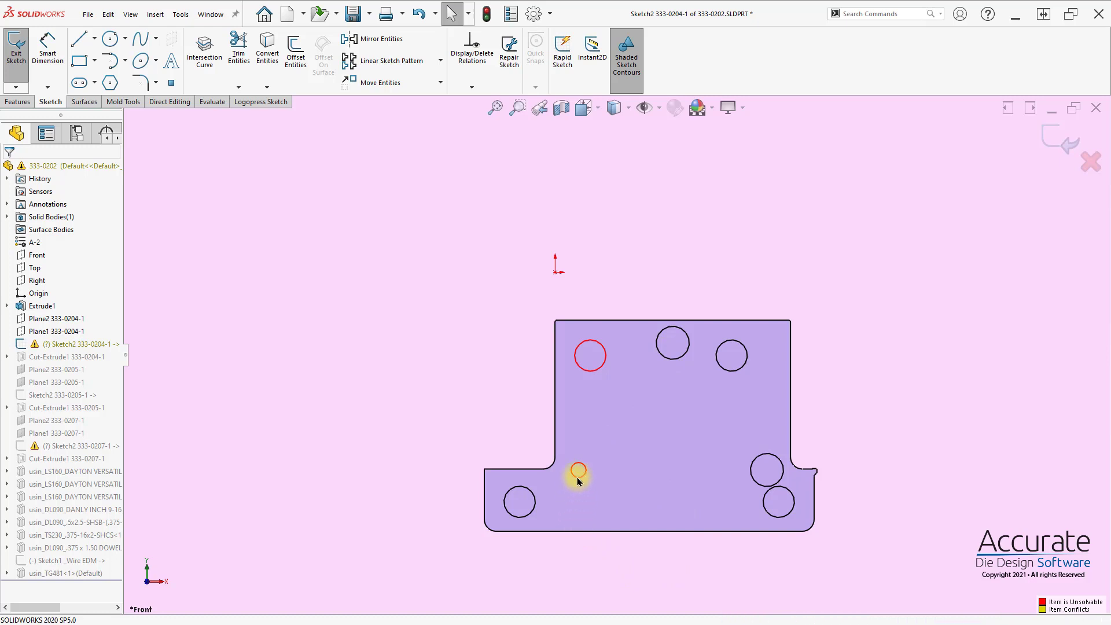
left_click(590, 354)
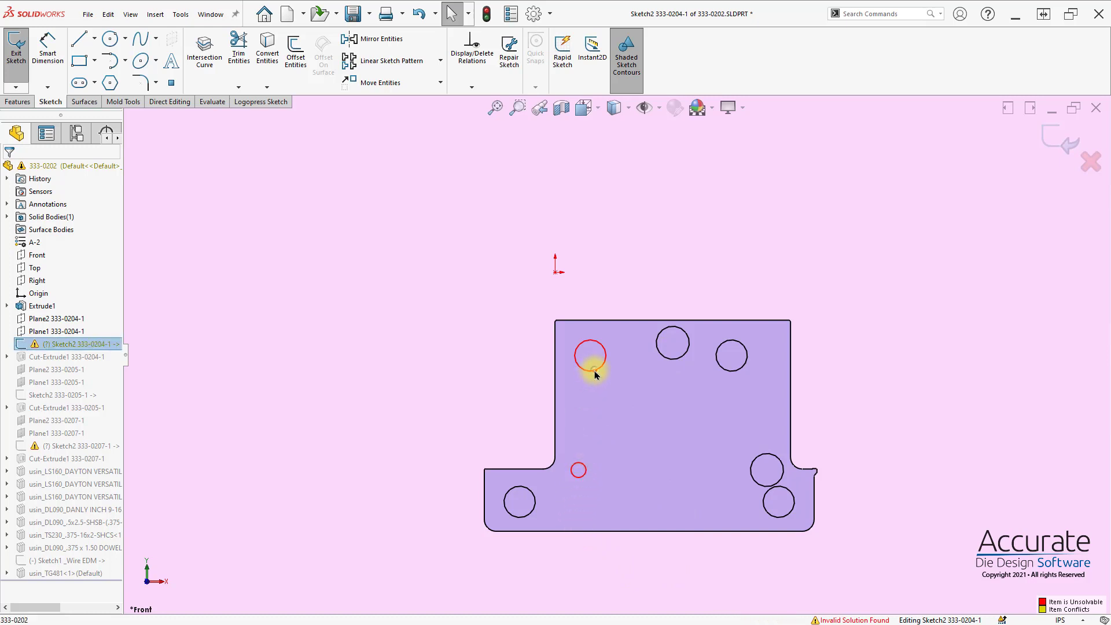
left_click(588, 361)
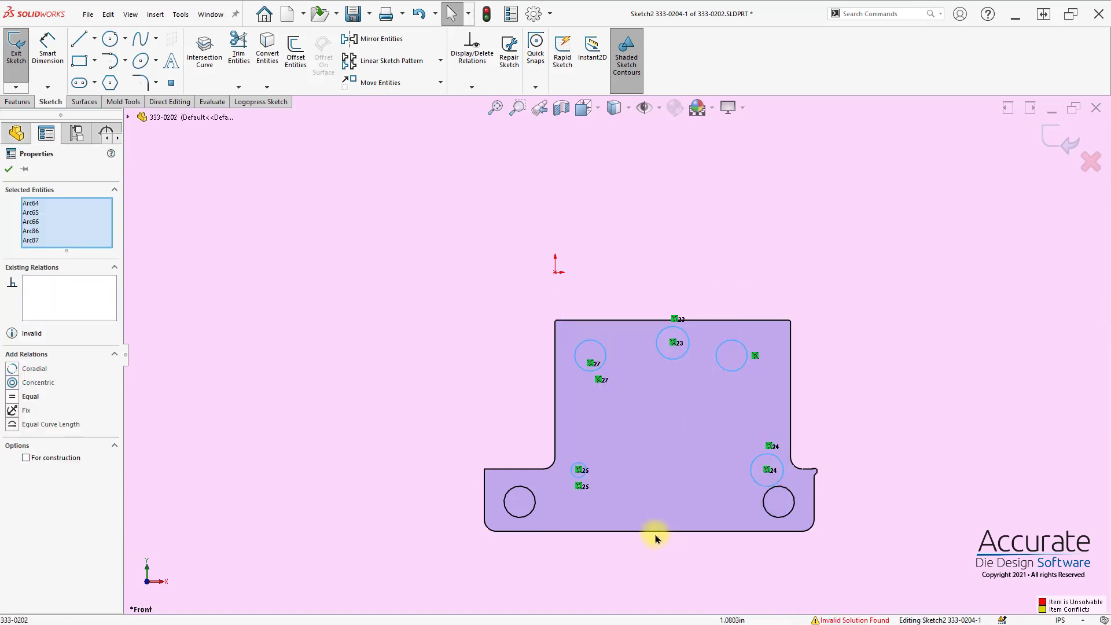
mouse_move(600, 474)
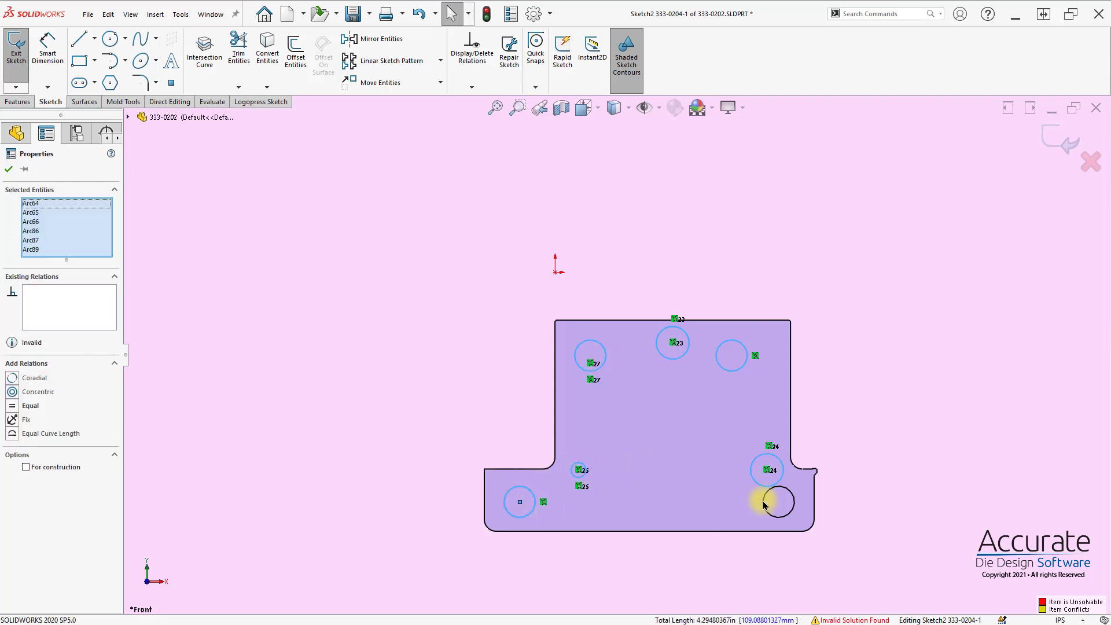
left_click(776, 501)
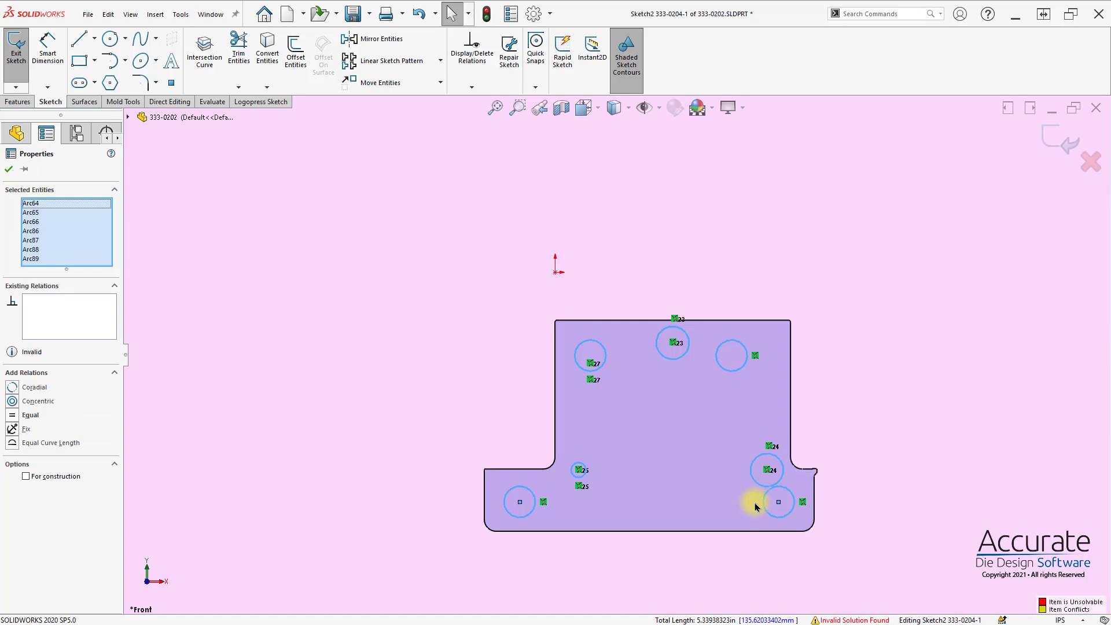
left_click(15, 50)
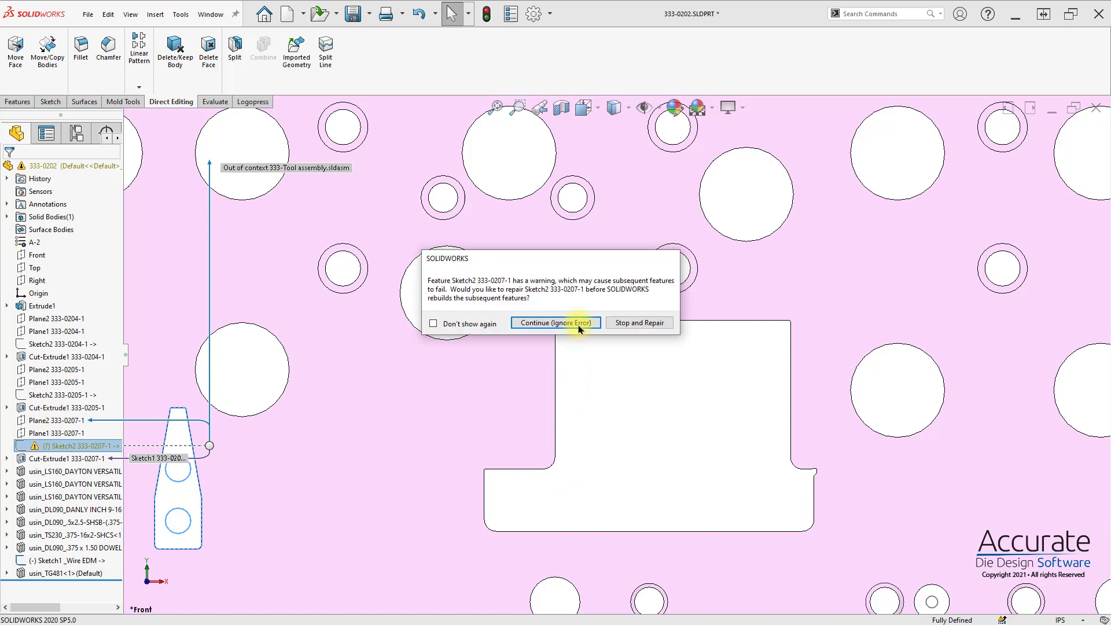
Continue into sketch 333-0207-1, rebuild part 333-0202, and return to the 333-Tool assembly
left_click(555, 323)
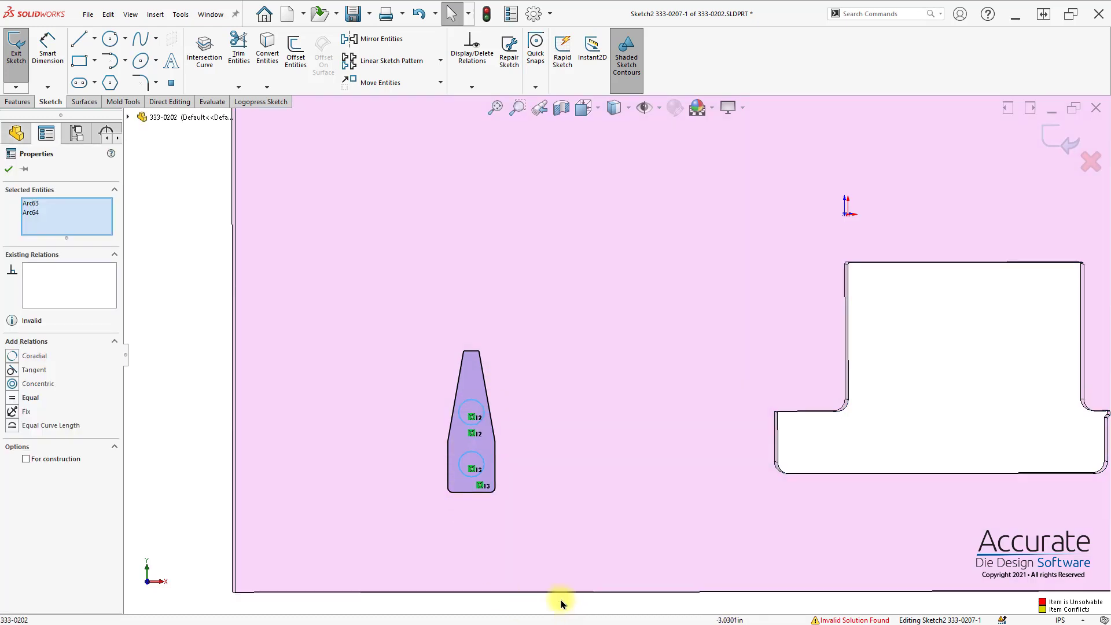
left_click(8, 169)
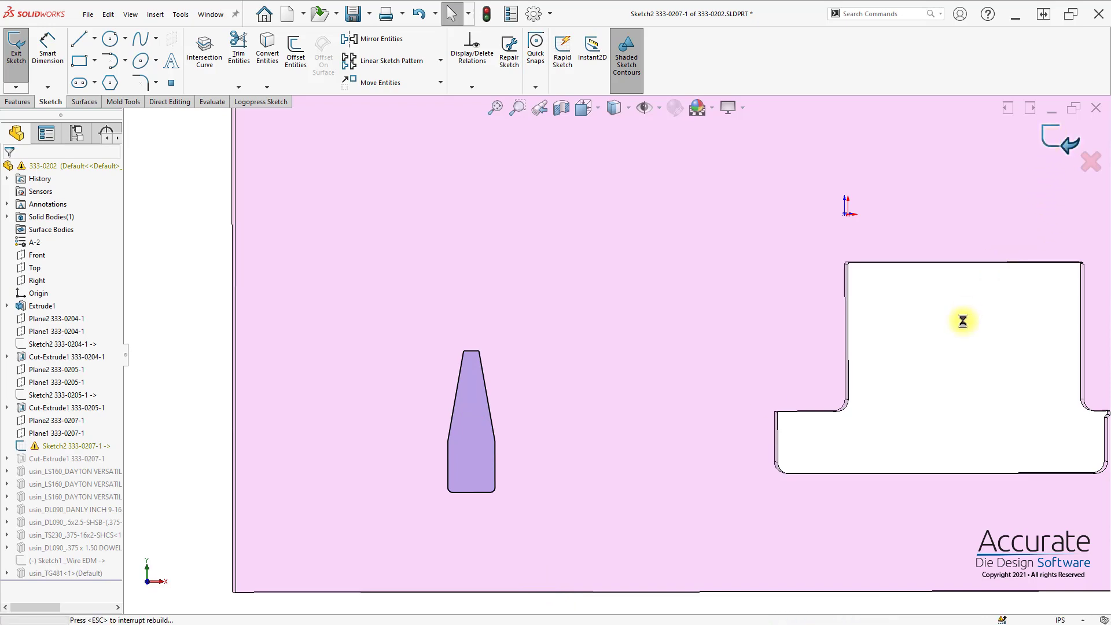
left_click(15, 49)
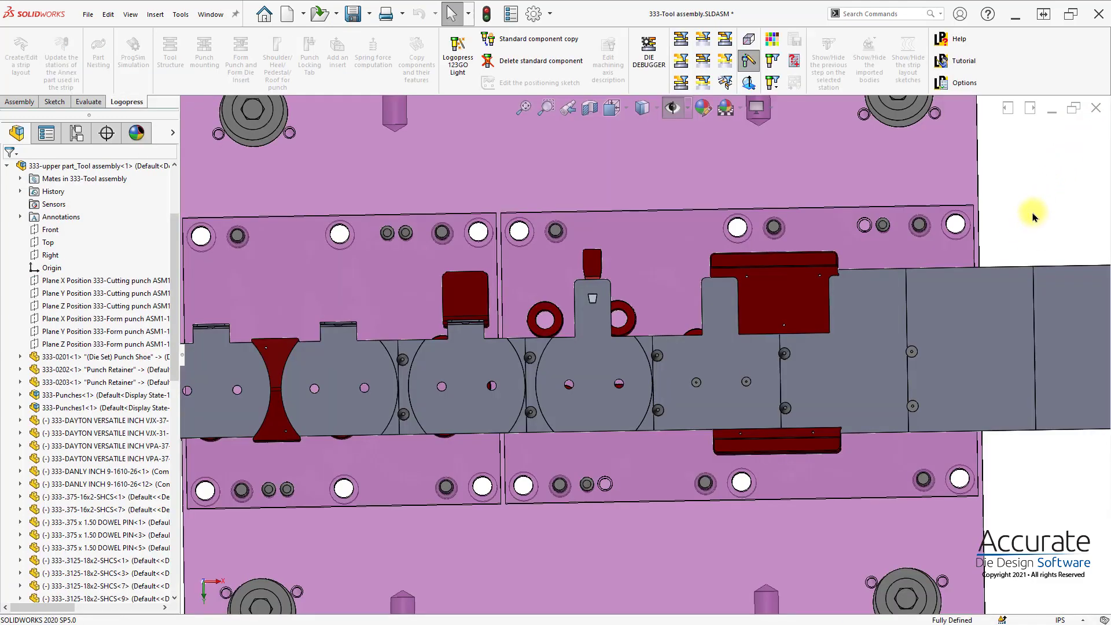
mouse_move(83, 228)
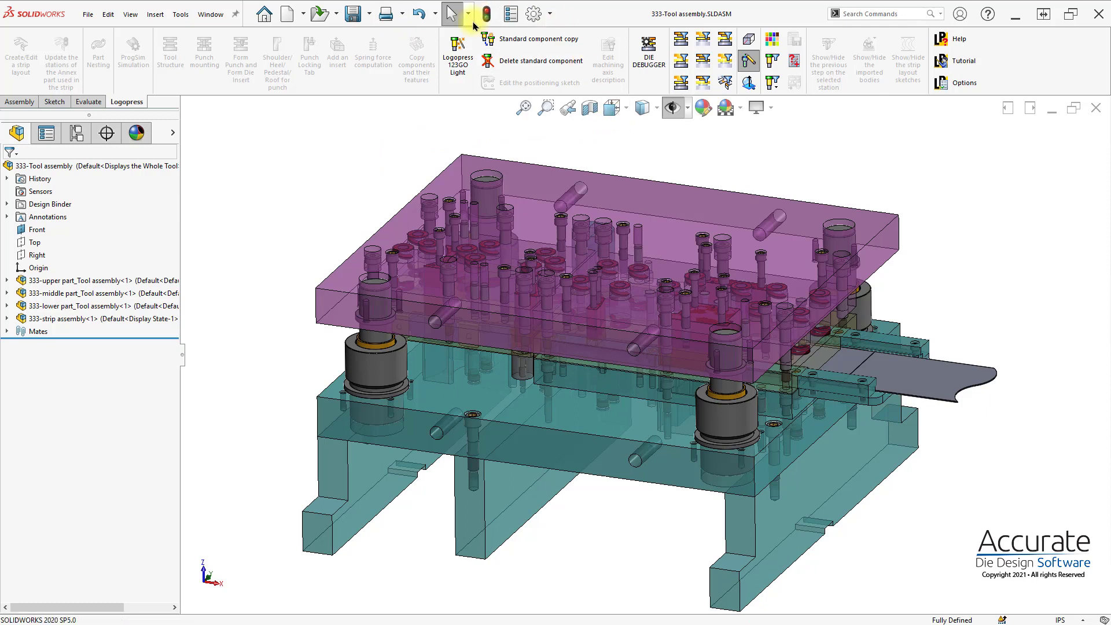
mouse_move(533, 14)
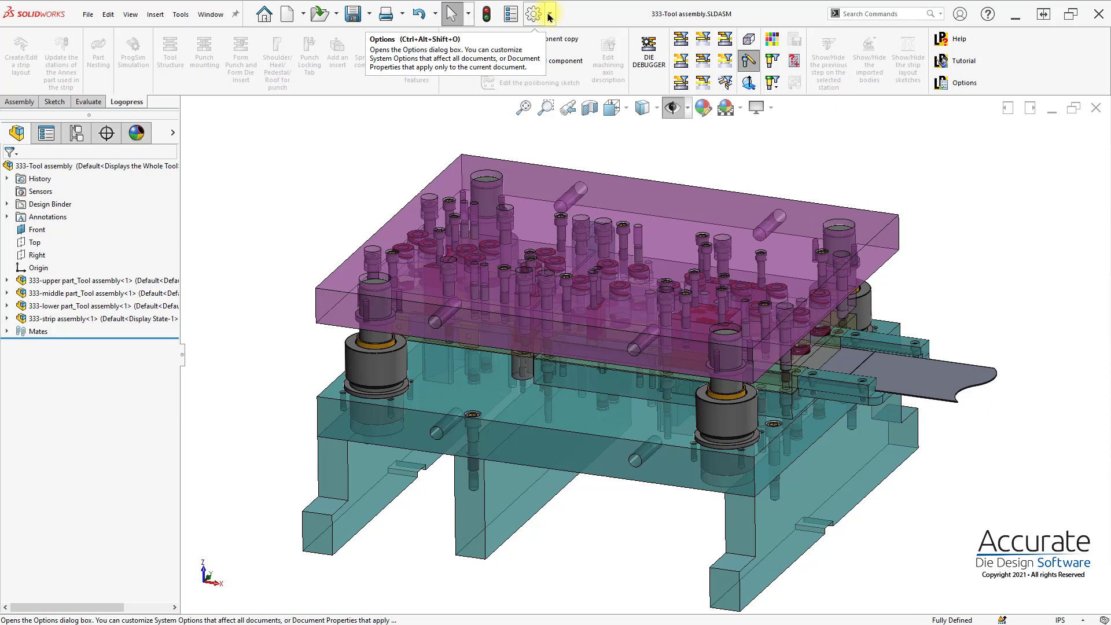
mouse_move(648, 59)
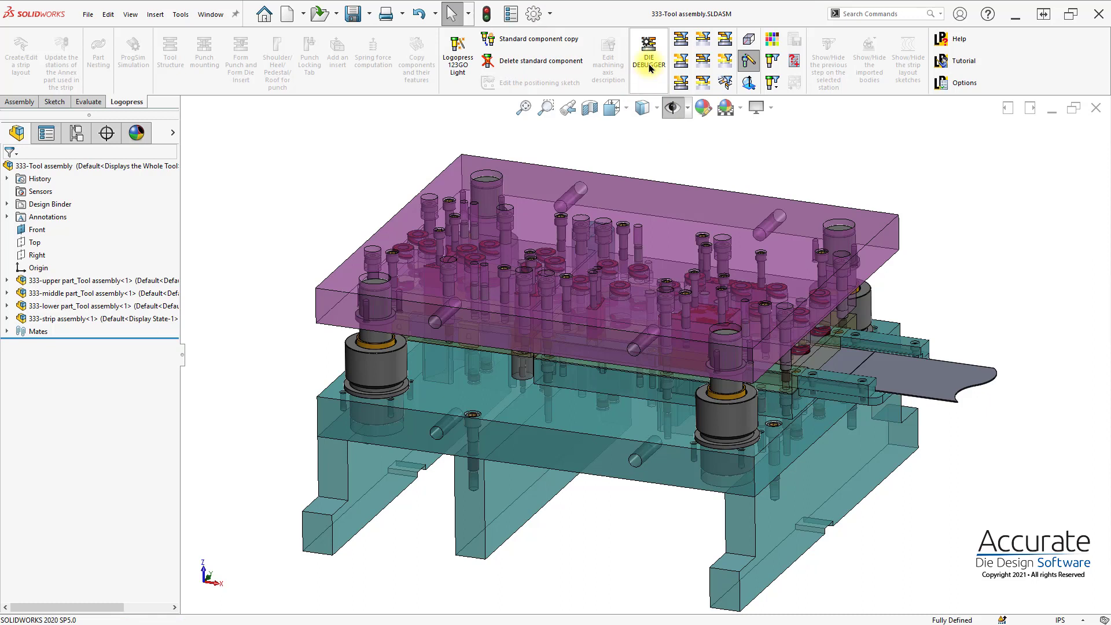
mouse_move(646, 55)
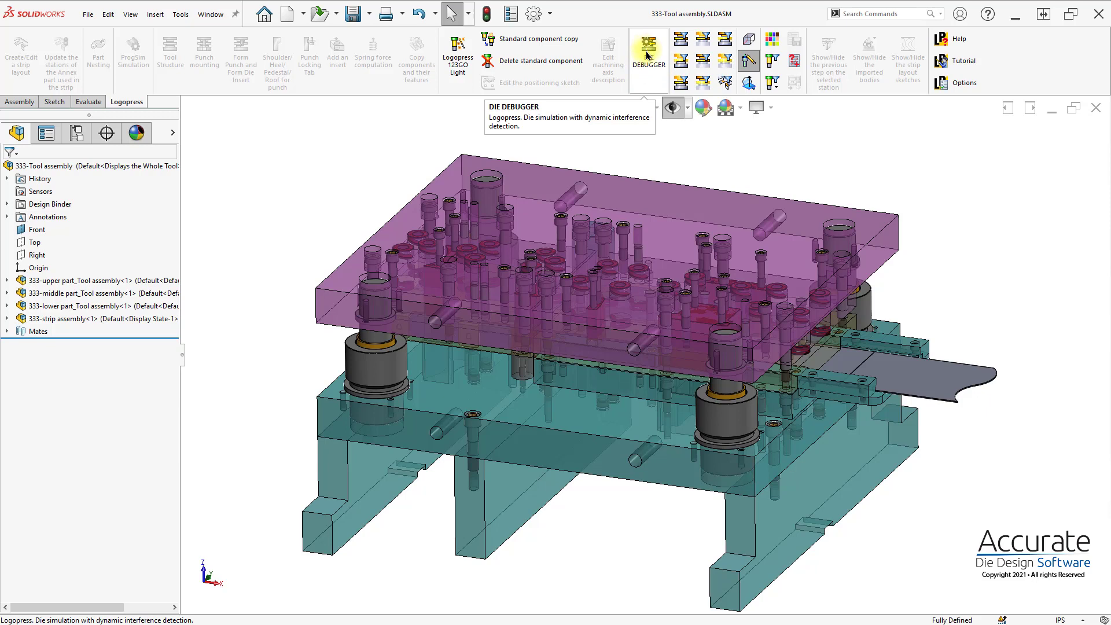
mouse_move(648, 56)
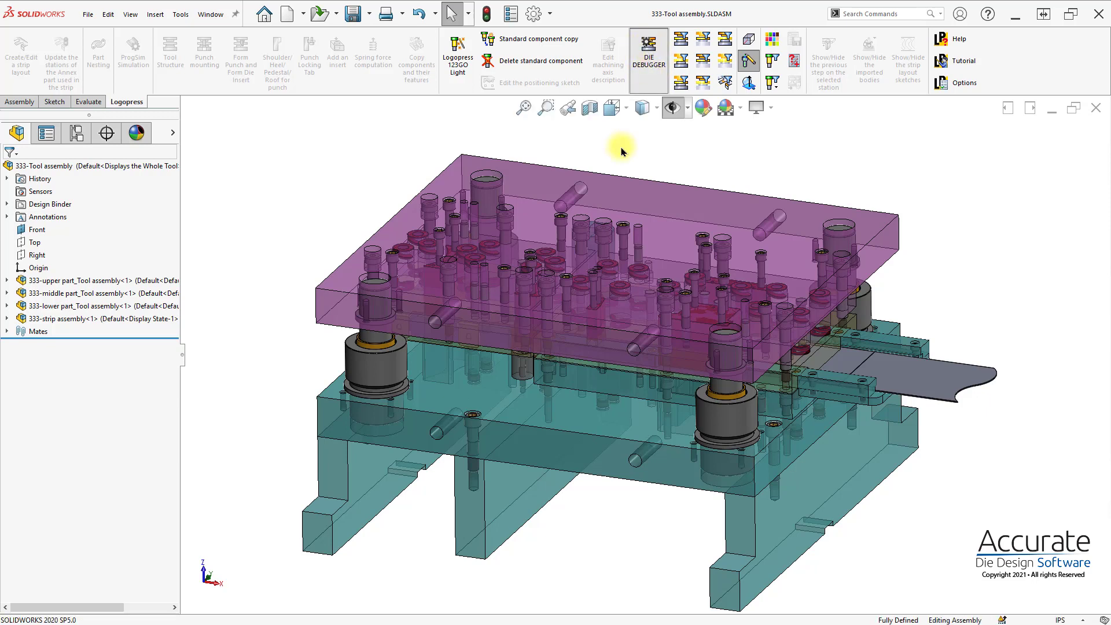
Launch the Die Debugger, expand Strokes, and start the die motion simulation
left_click(646, 56)
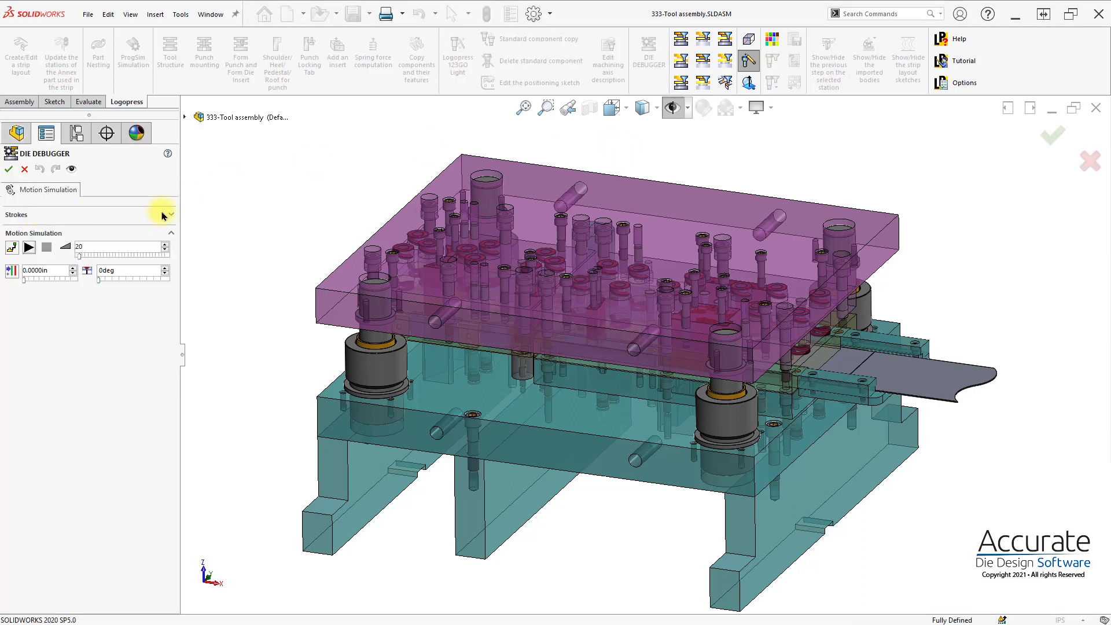
left_click(169, 214)
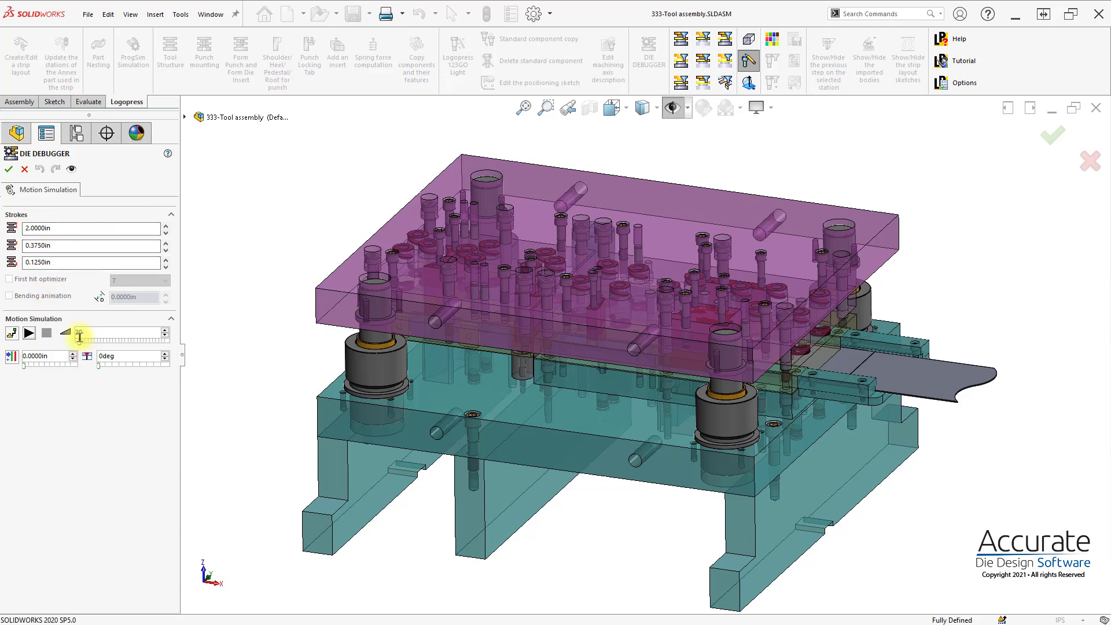
mouse_move(81, 336)
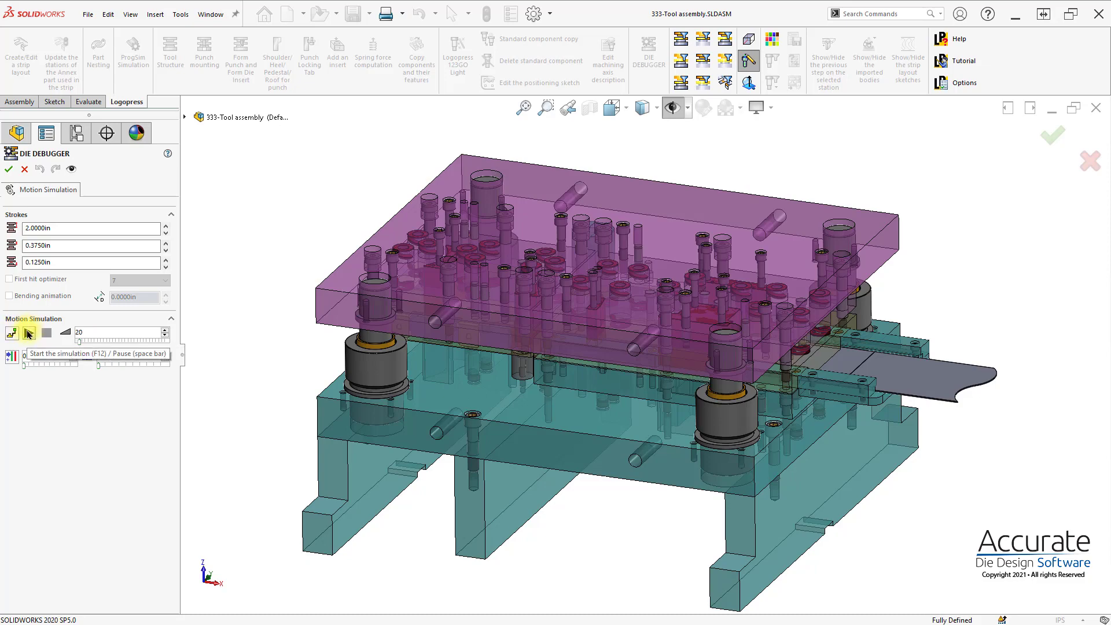
left_click(29, 333)
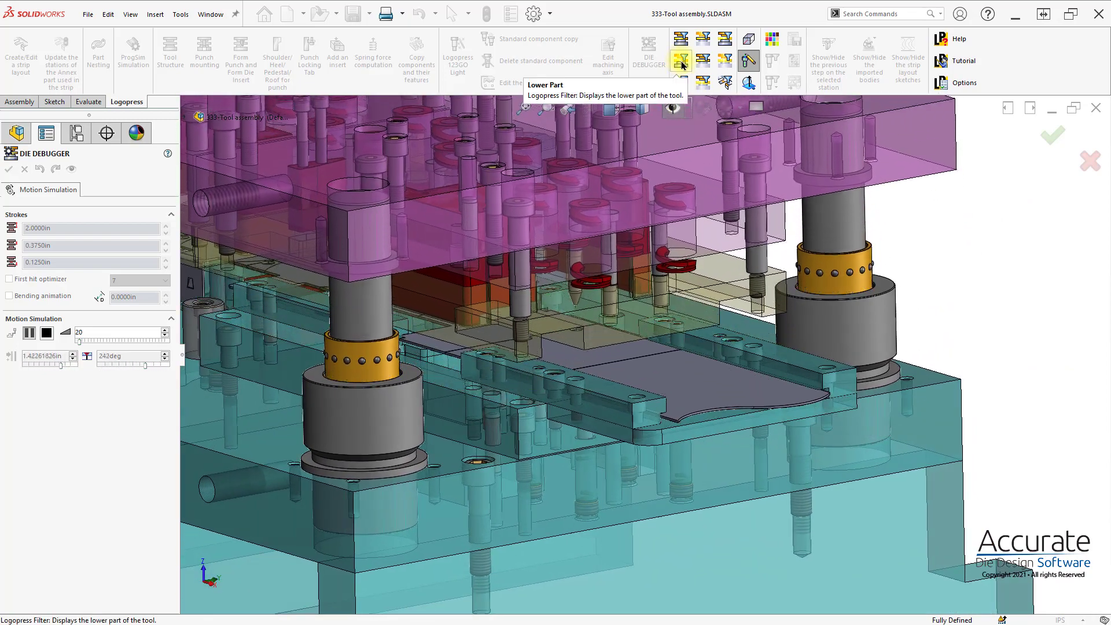
left_click(679, 59)
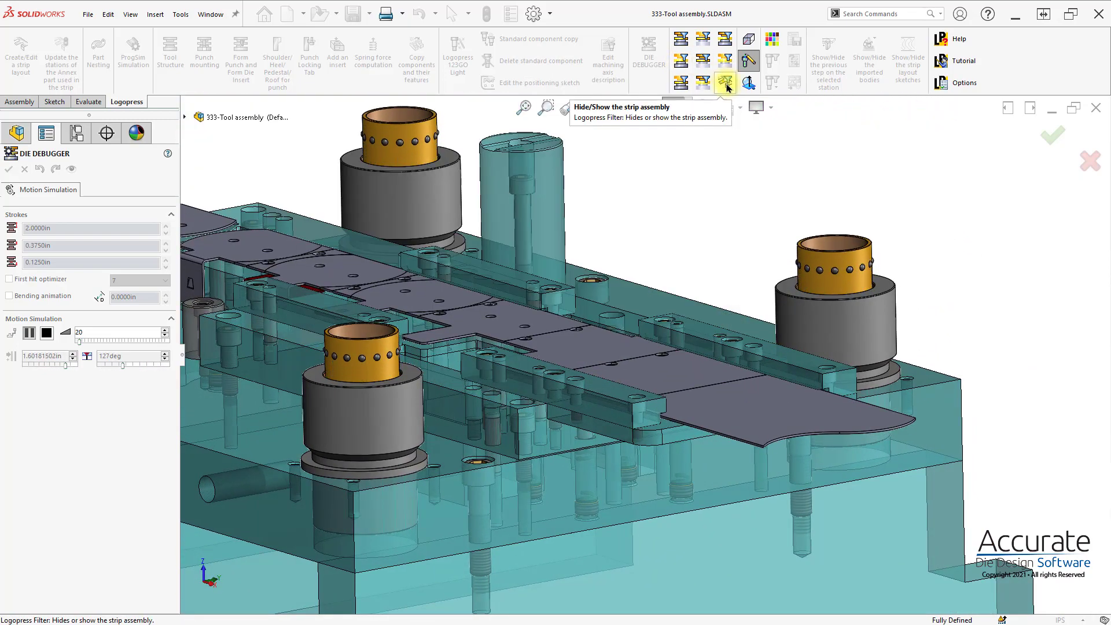
left_click(725, 82)
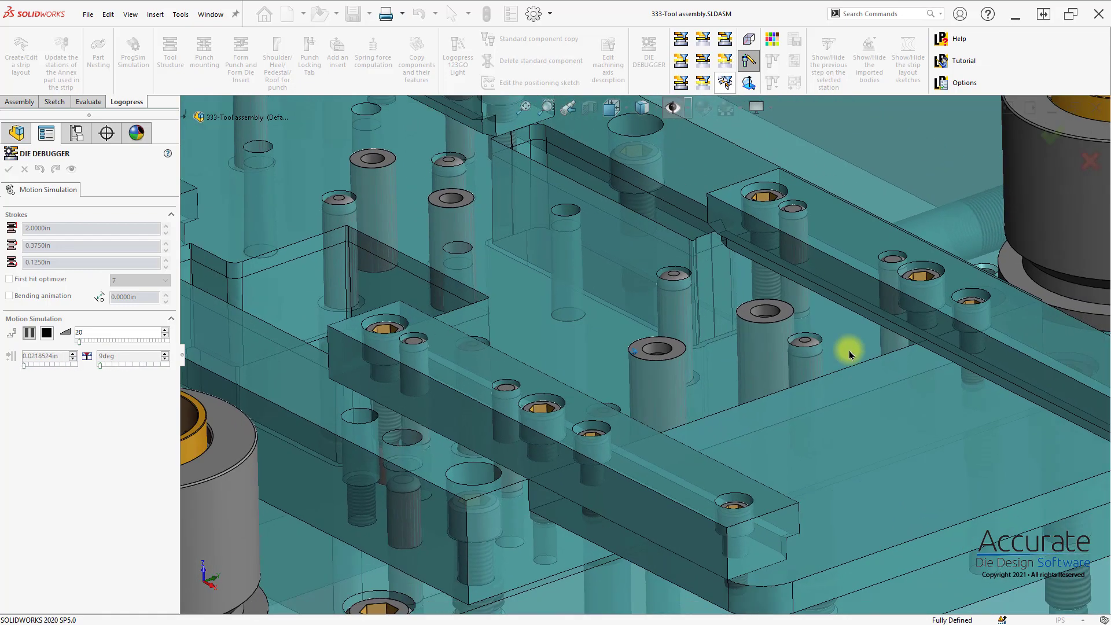
left_click(724, 83)
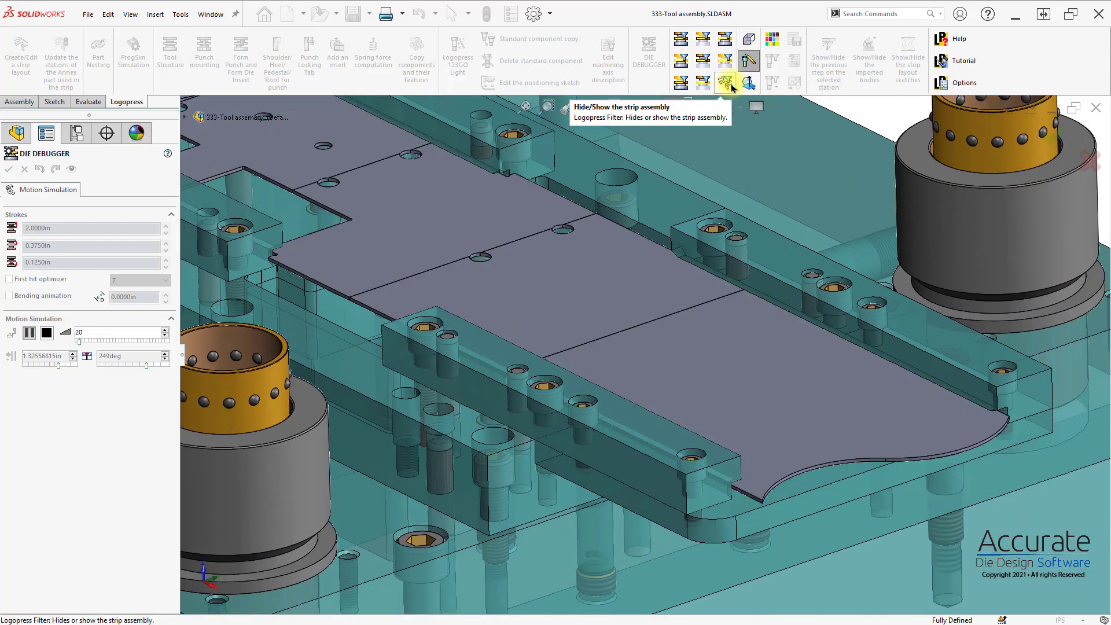
left_click(681, 40)
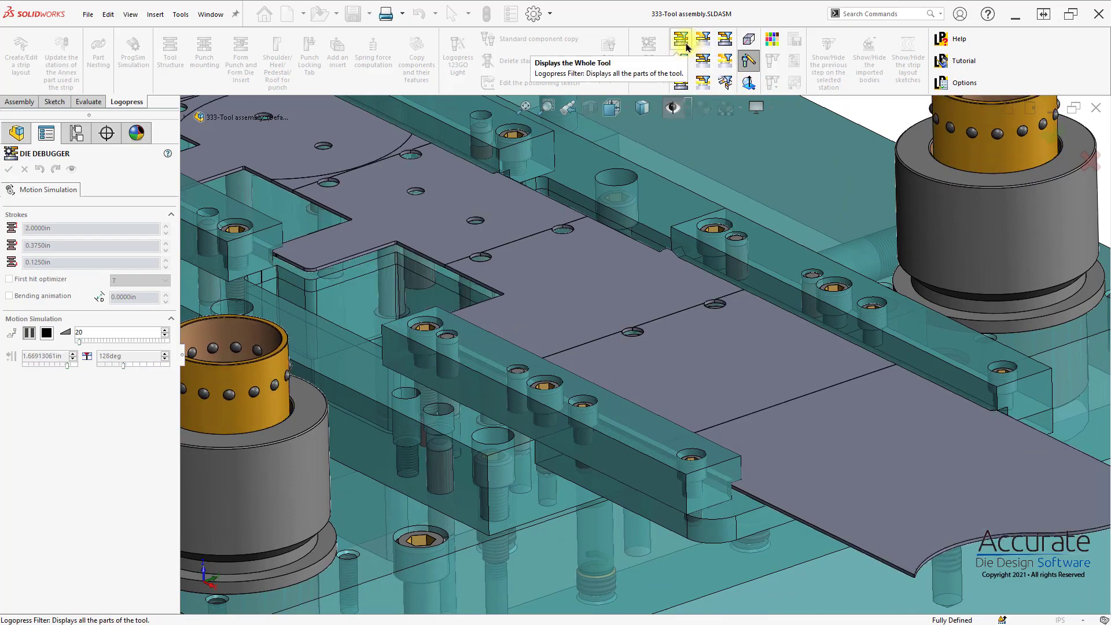
left_click(680, 39)
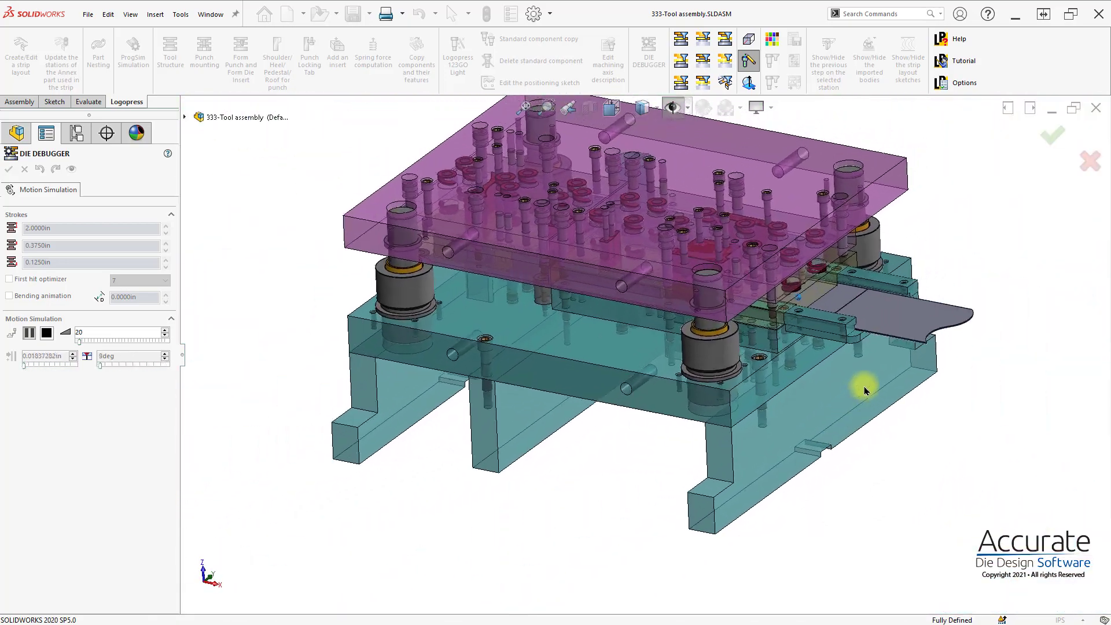
left_click(45, 333)
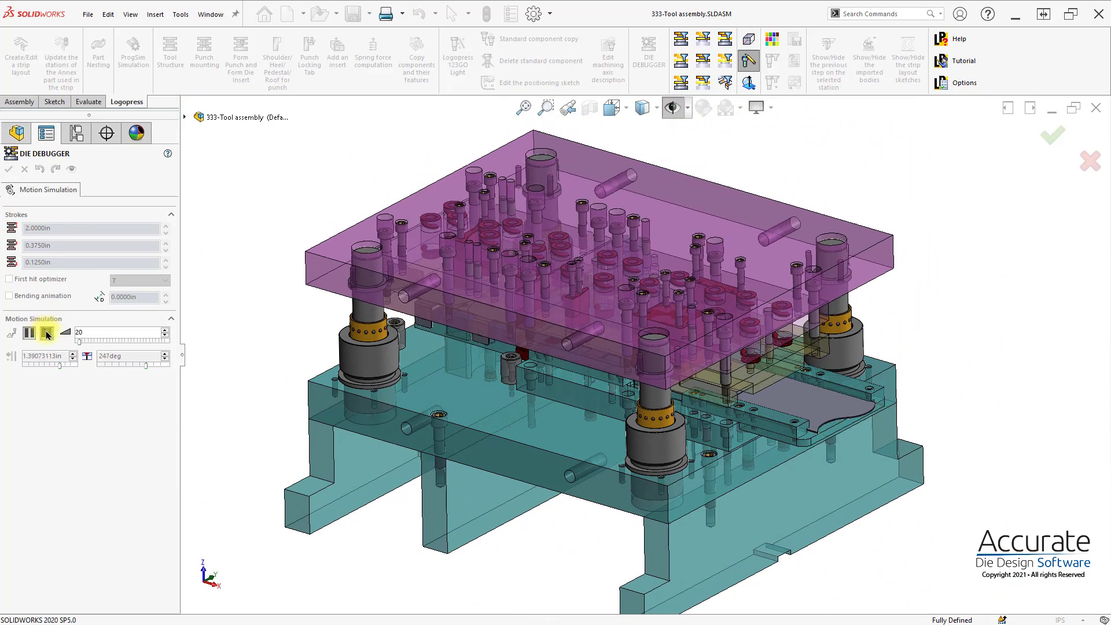
Stop the motion simulation and exit the Die Debugger back to the assembly tree
left_click(11, 169)
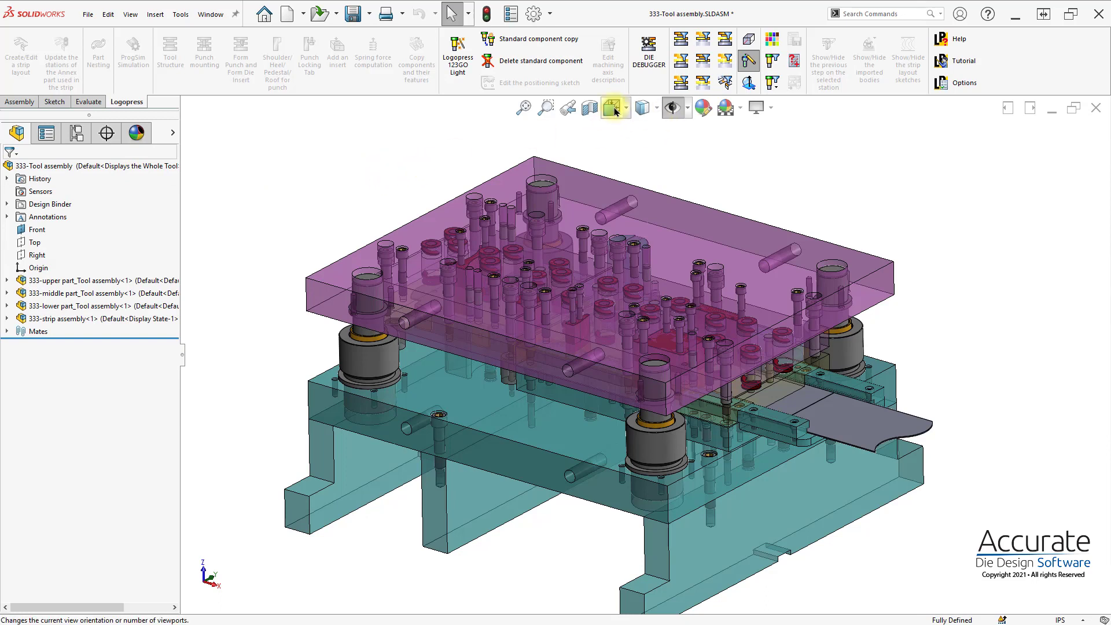
mouse_move(457, 57)
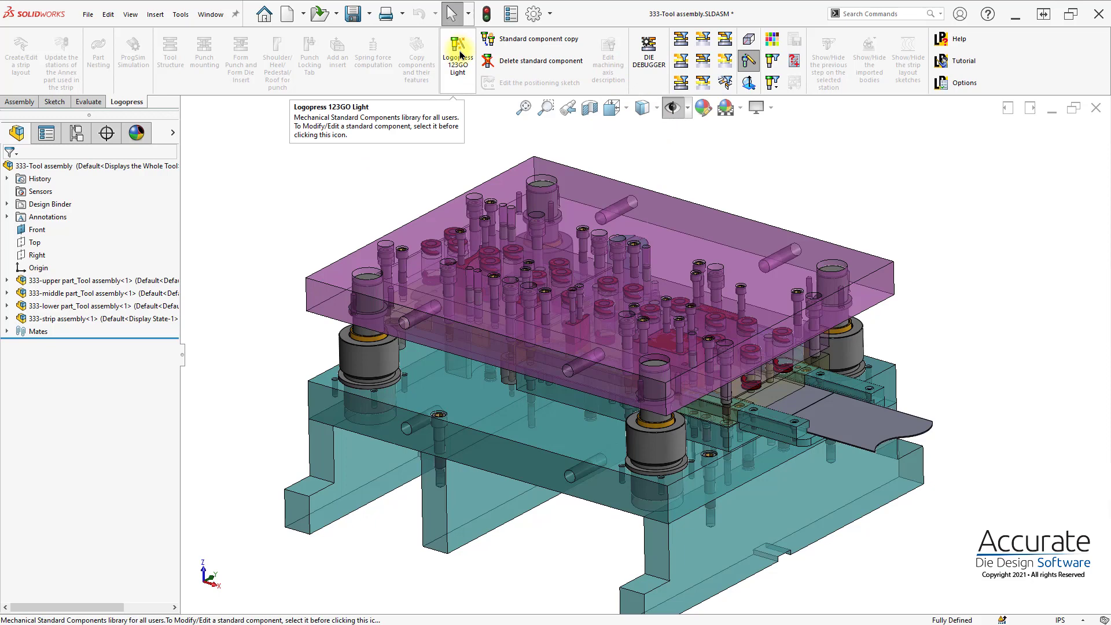
mouse_move(648, 60)
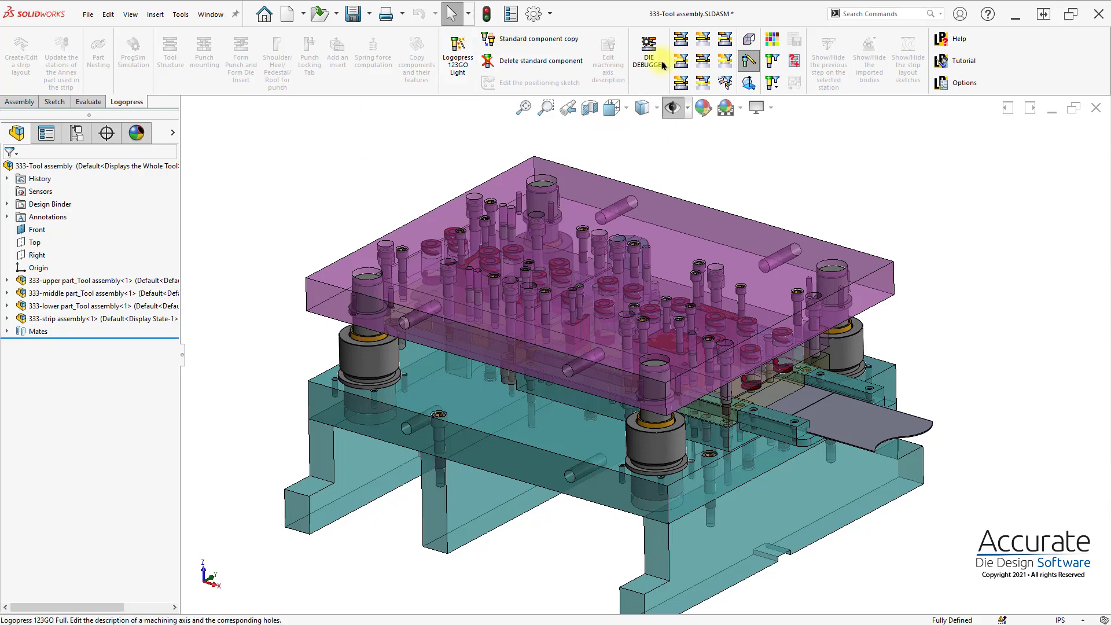
mouse_move(681, 68)
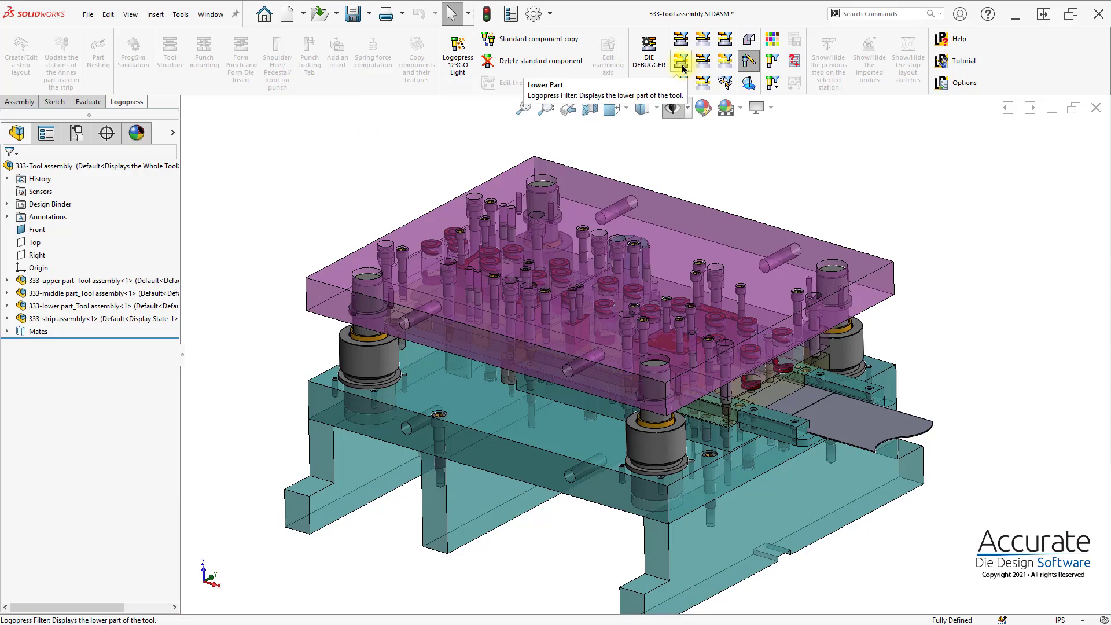
Filter the assembly to the Lower Part and zoom on the red form insert
left_click(680, 59)
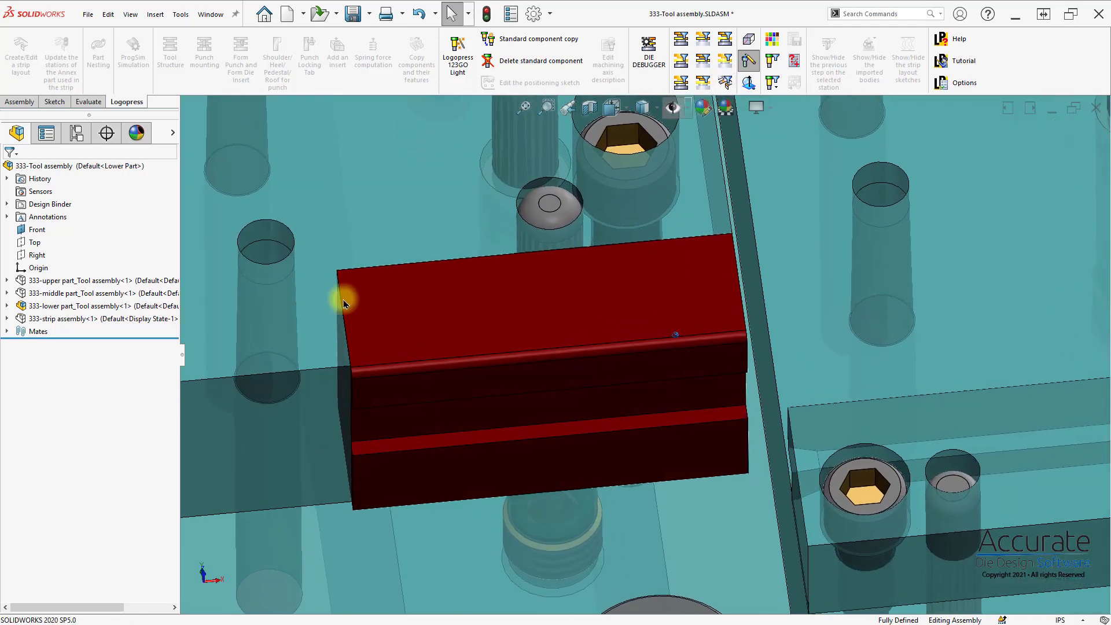
mouse_move(456, 60)
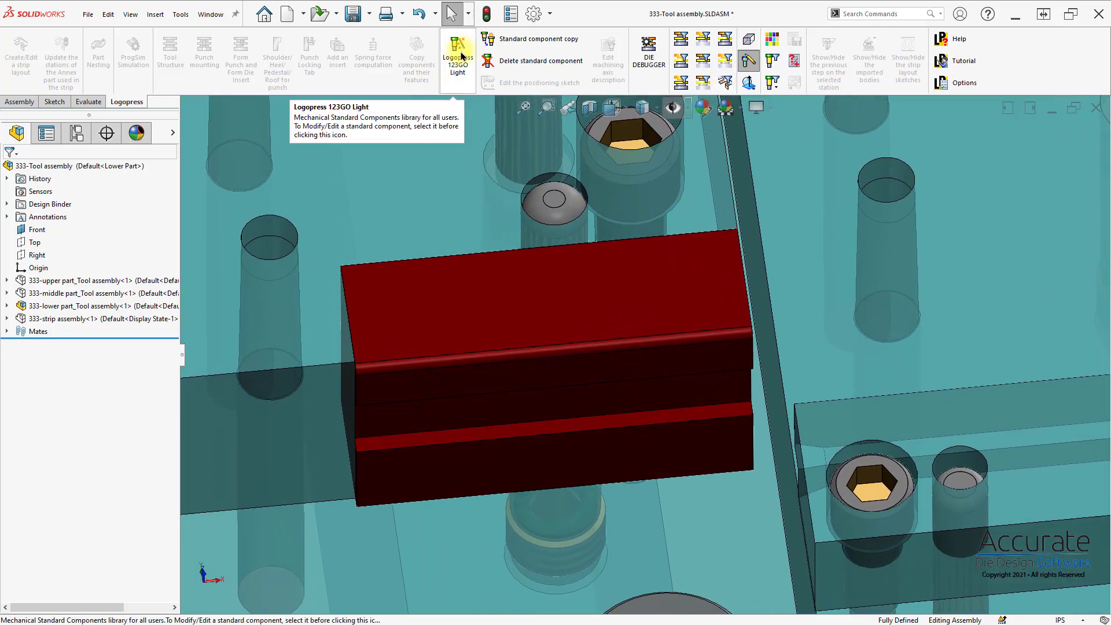
Launch Logopress 123GO Light to reach the standard component library
left_click(458, 61)
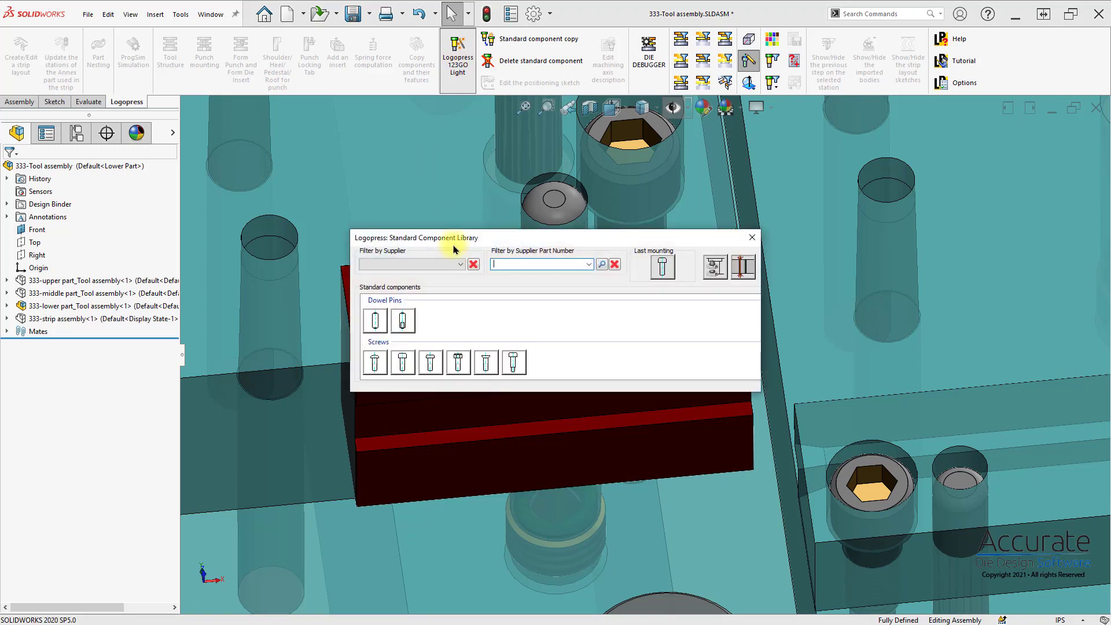
mouse_move(403, 362)
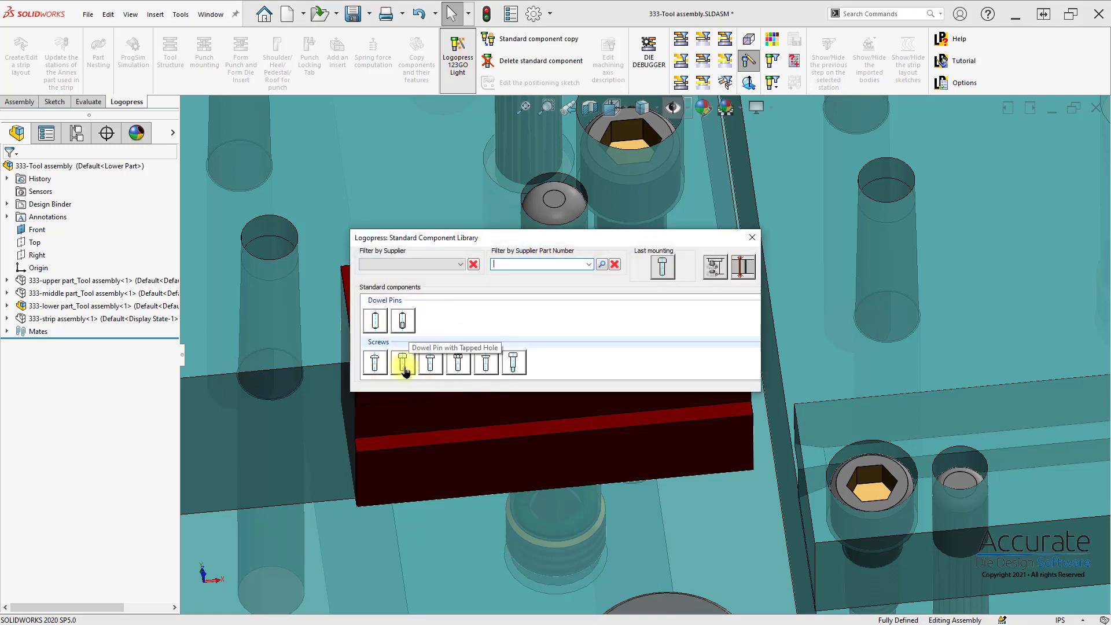
mouse_move(471, 362)
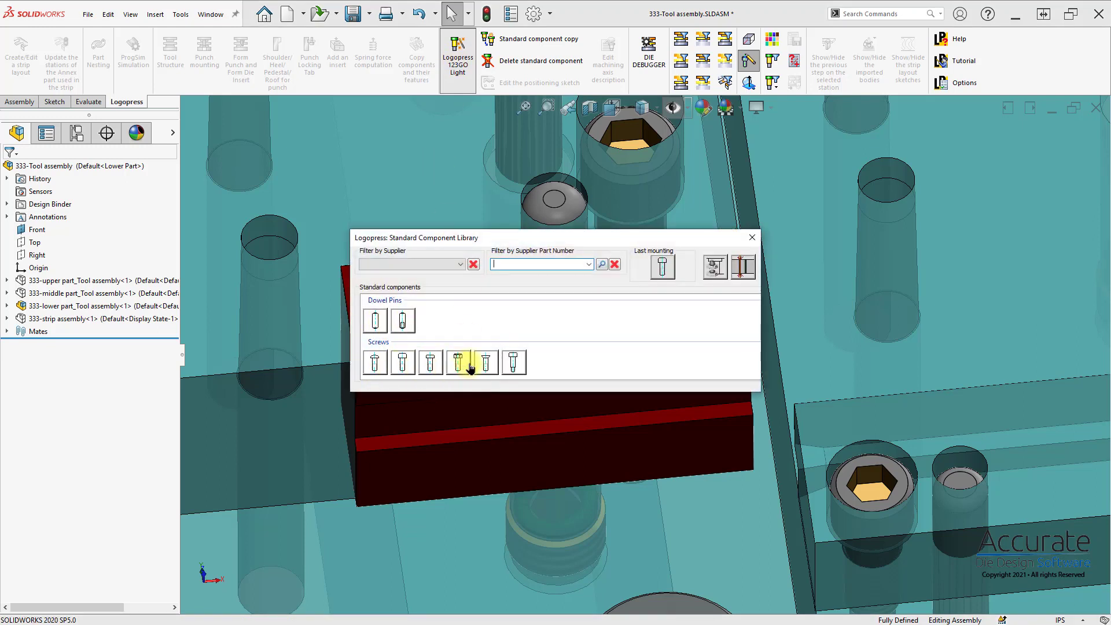
mouse_move(514, 362)
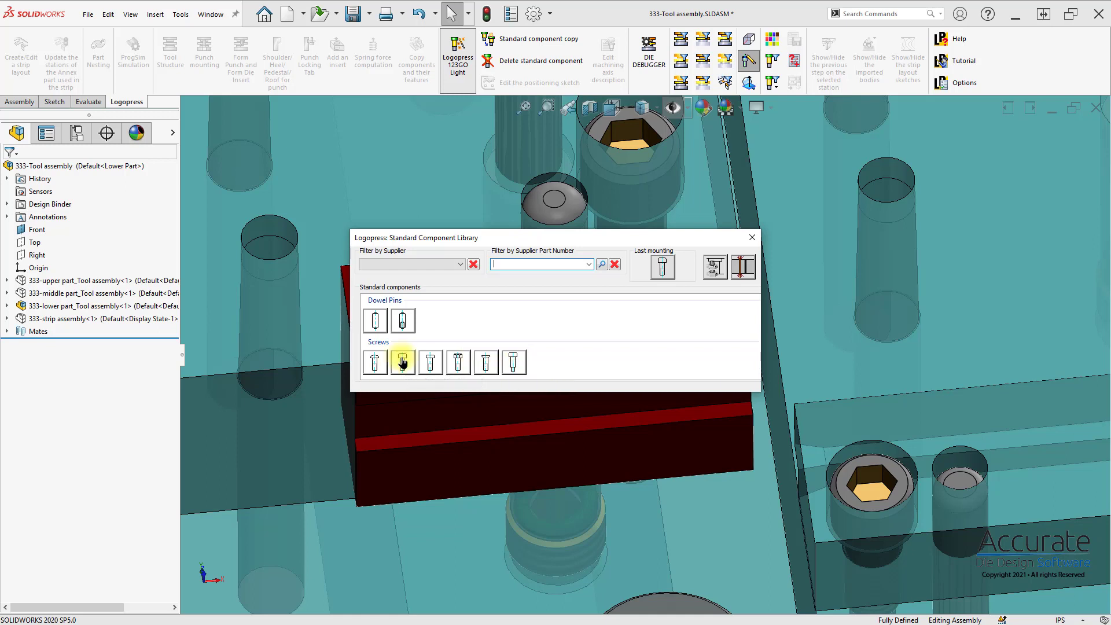
Mount a 1/4-20 cap screw with the insert top face as head plate, GENERIC INCH supplier, and confirm
left_click(402, 362)
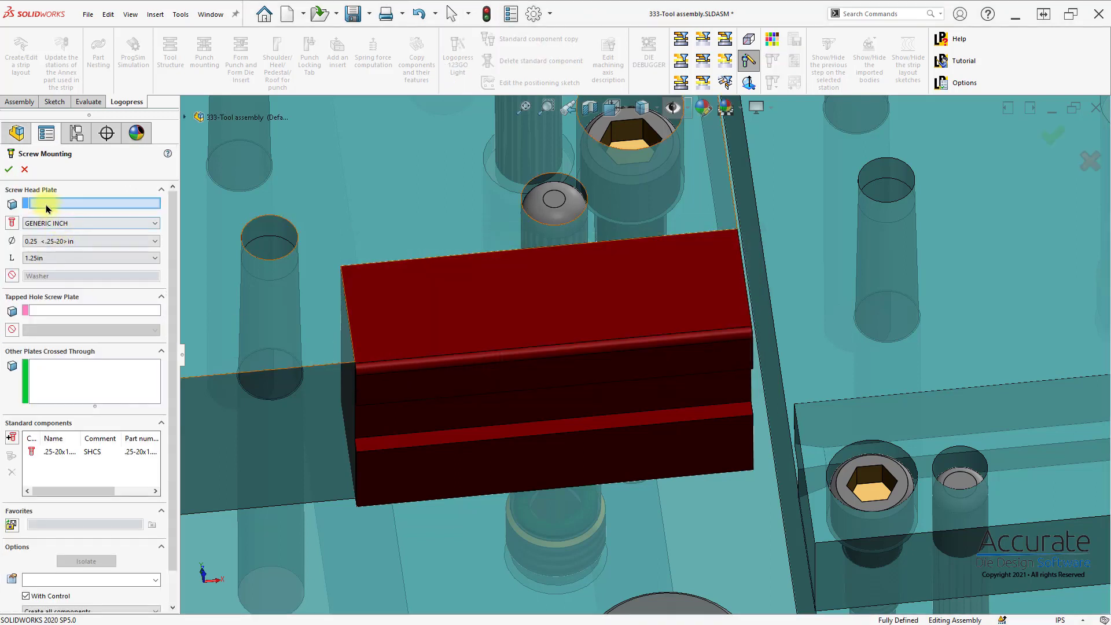
mouse_move(46, 206)
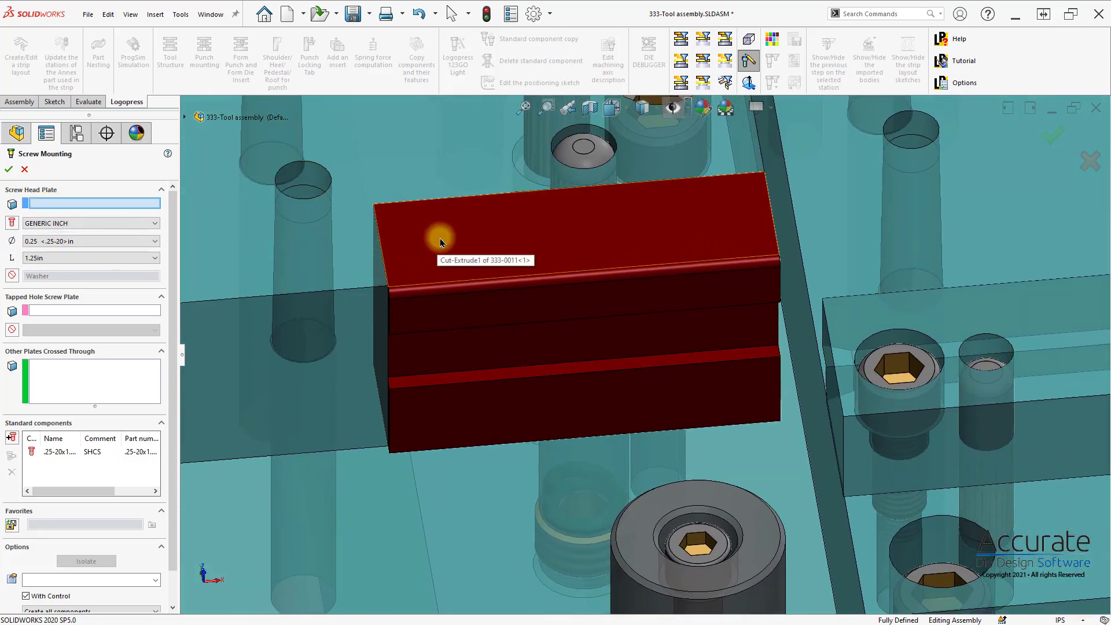
left_click(440, 239)
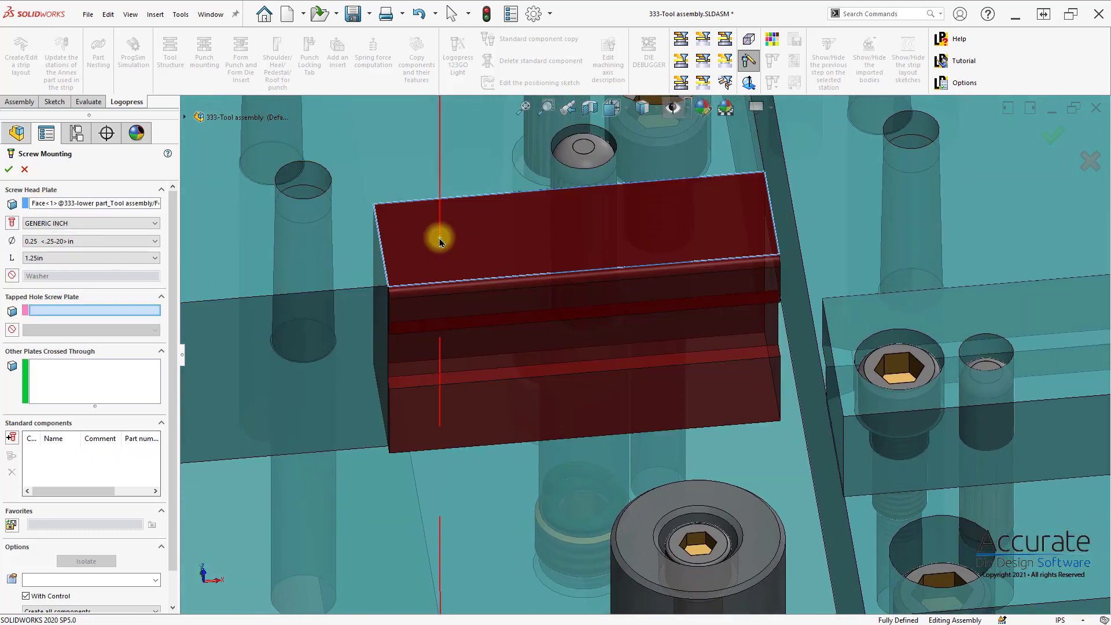
mouse_move(370, 270)
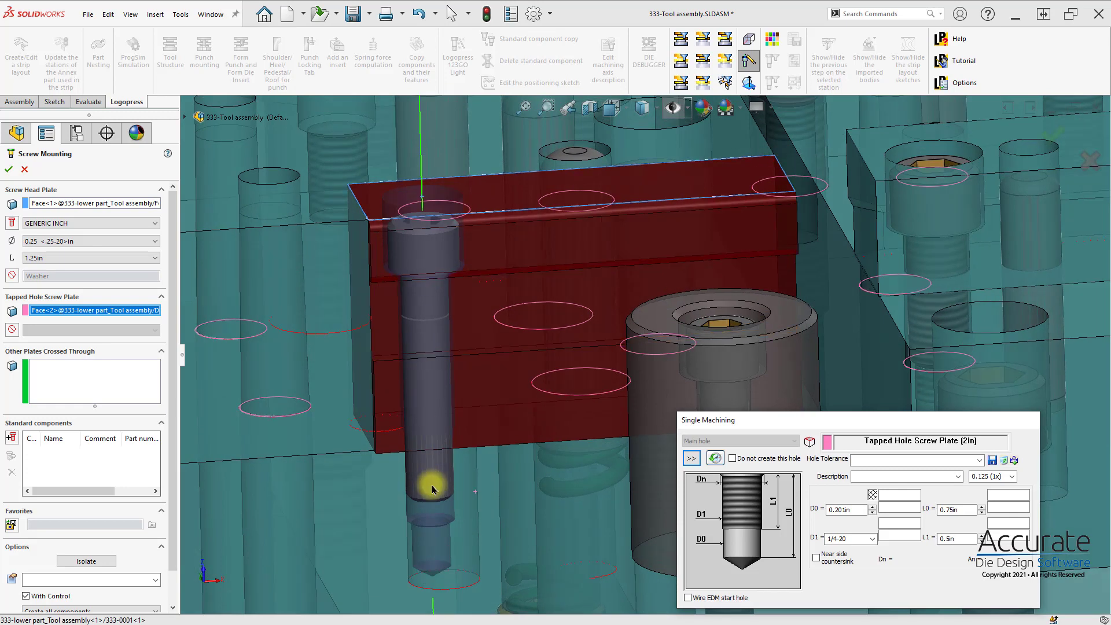
left_click(156, 222)
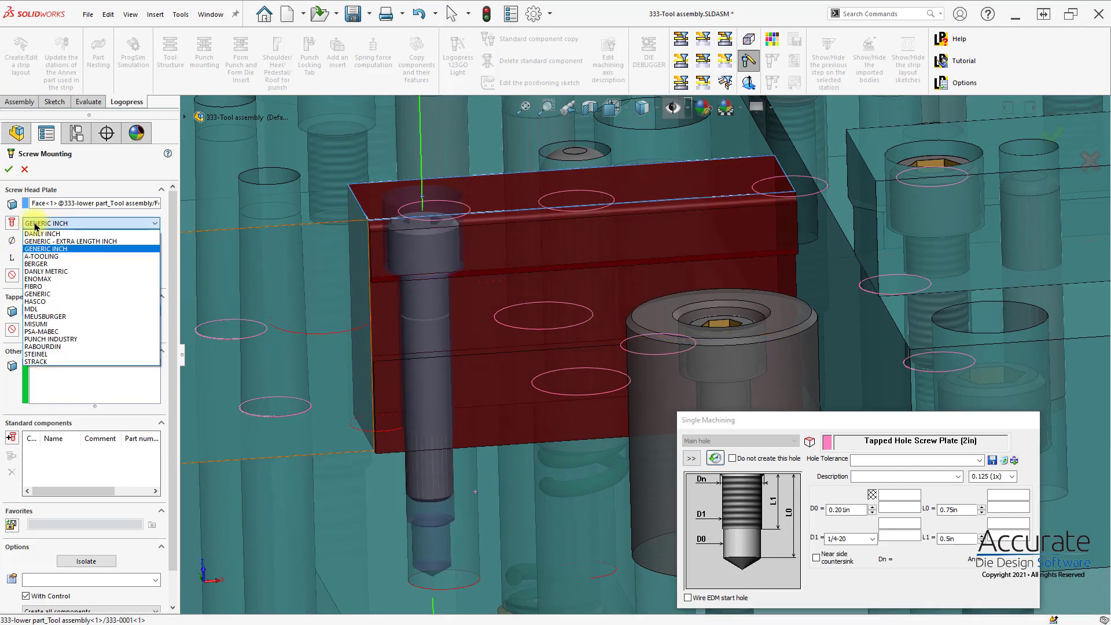
left_click(45, 247)
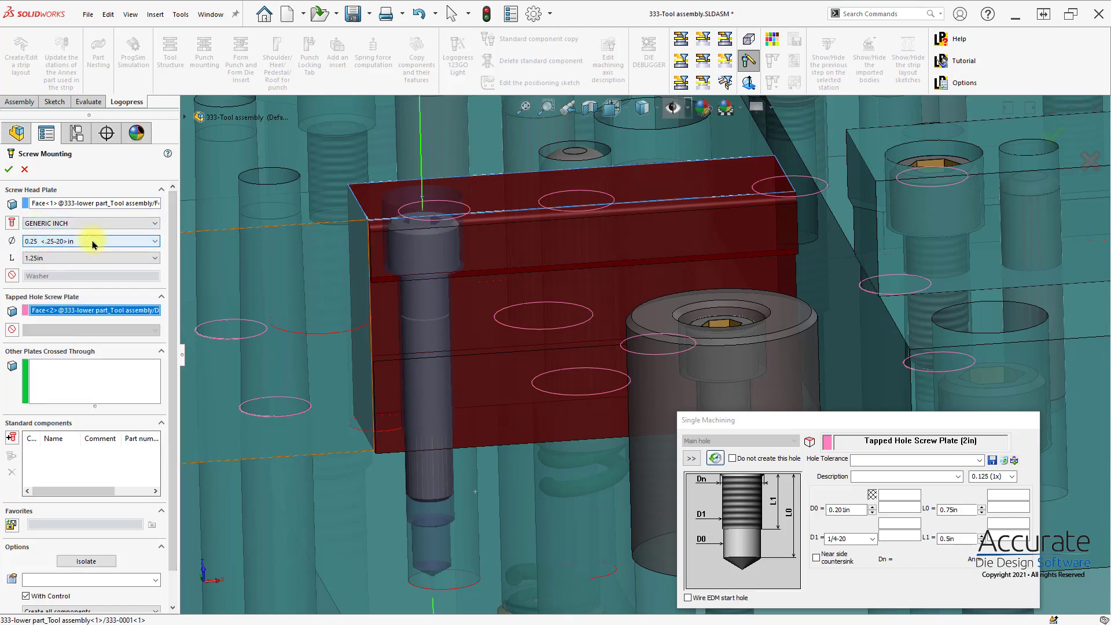
left_click(8, 169)
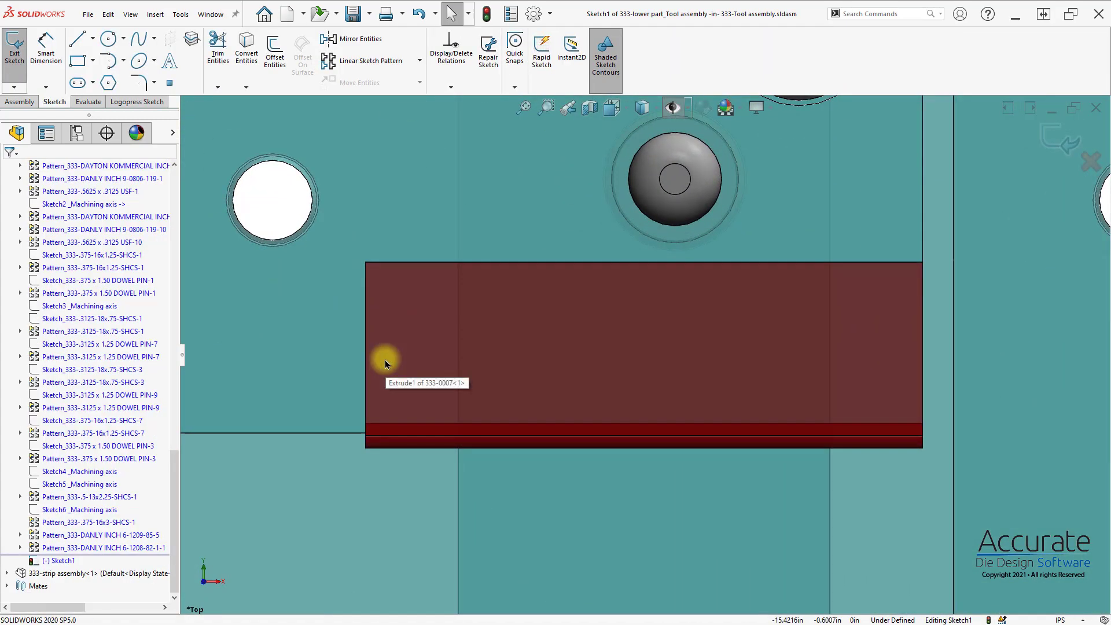
mouse_move(1048, 132)
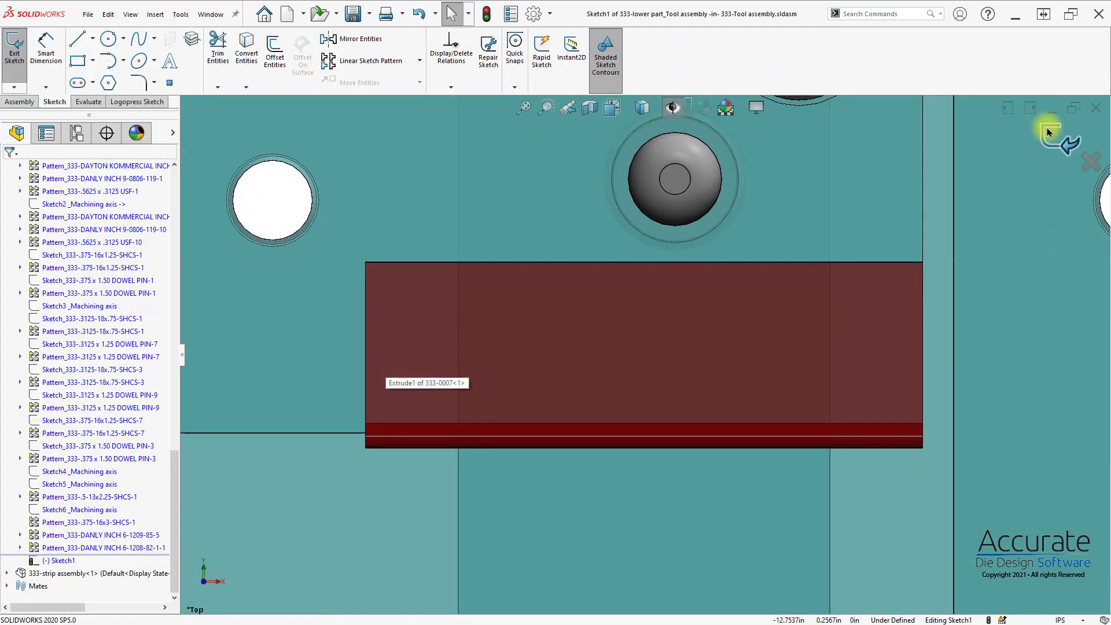
mouse_move(683, 386)
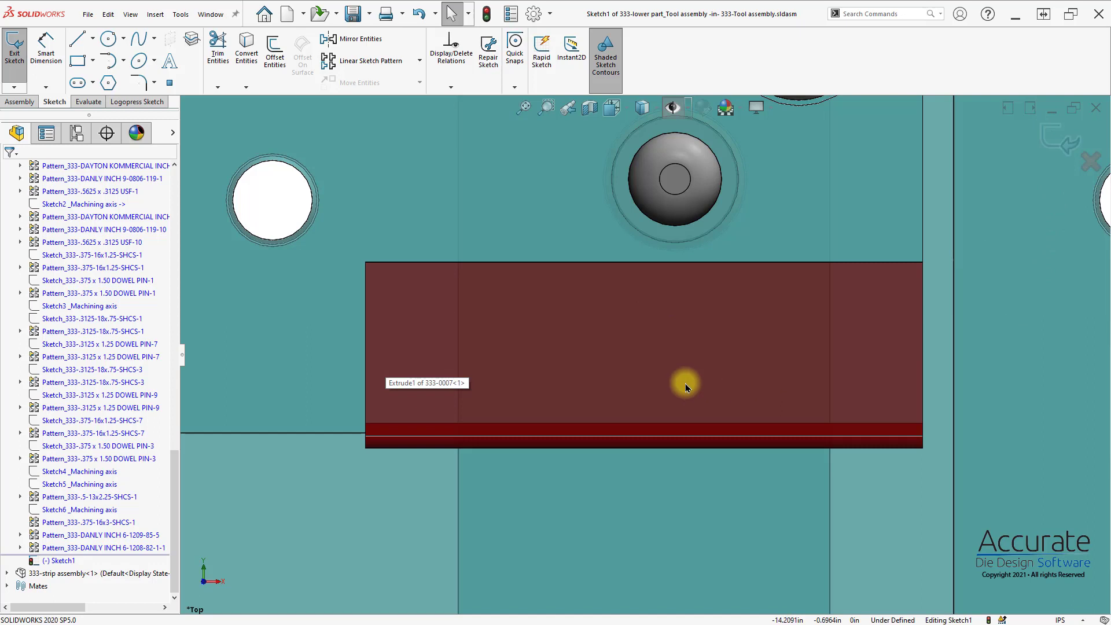
Activate the Point tool and show the Logopress Sketch positioning tools
left_click(168, 83)
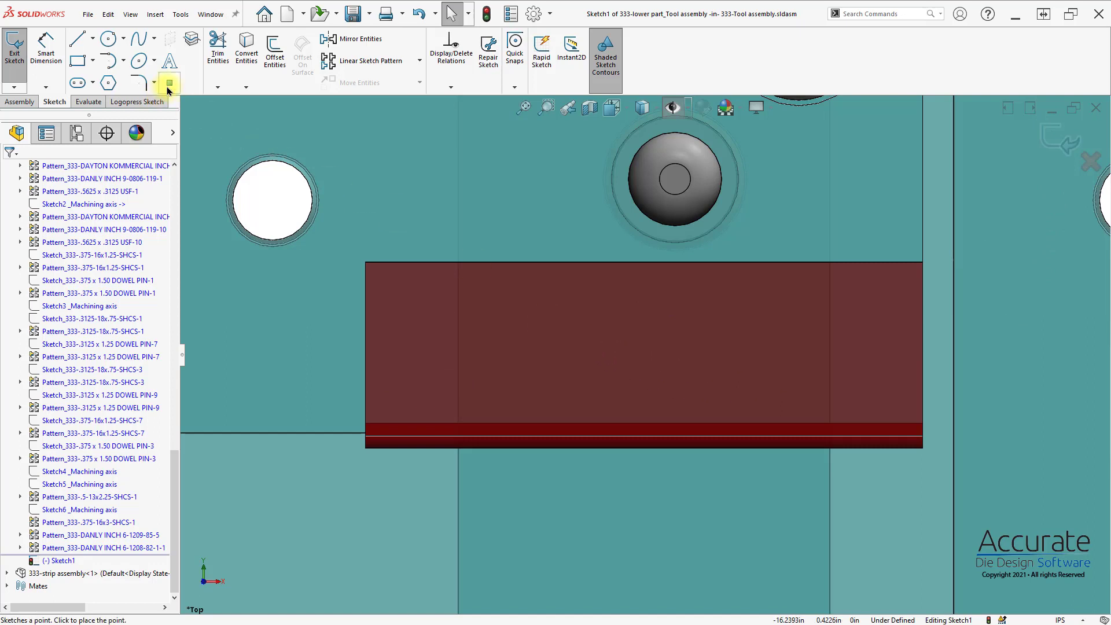
mouse_move(168, 83)
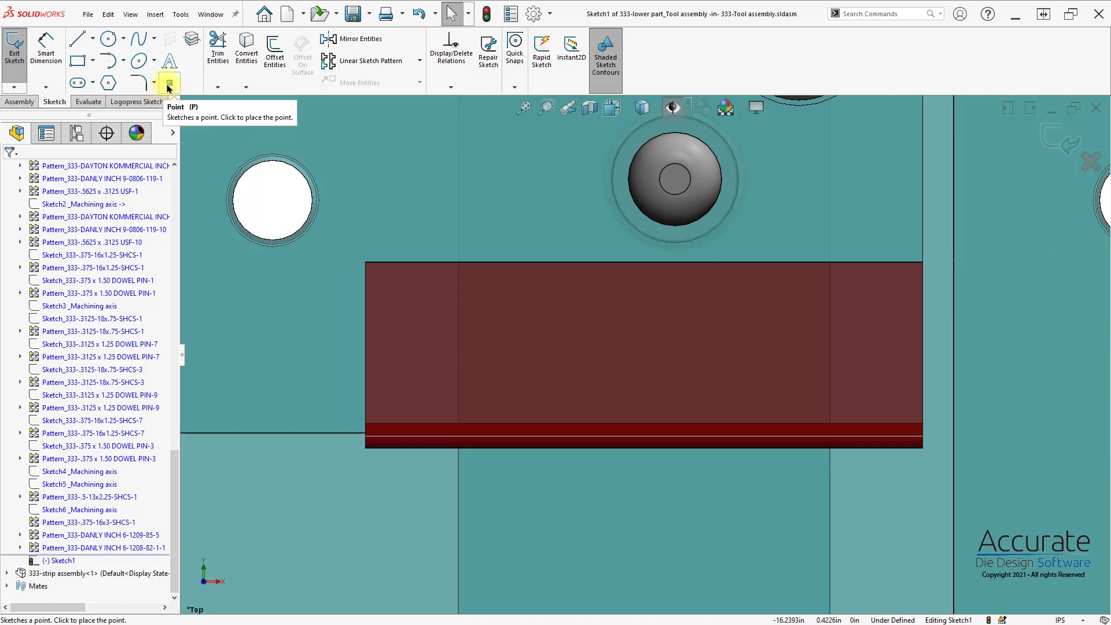
mouse_move(151, 105)
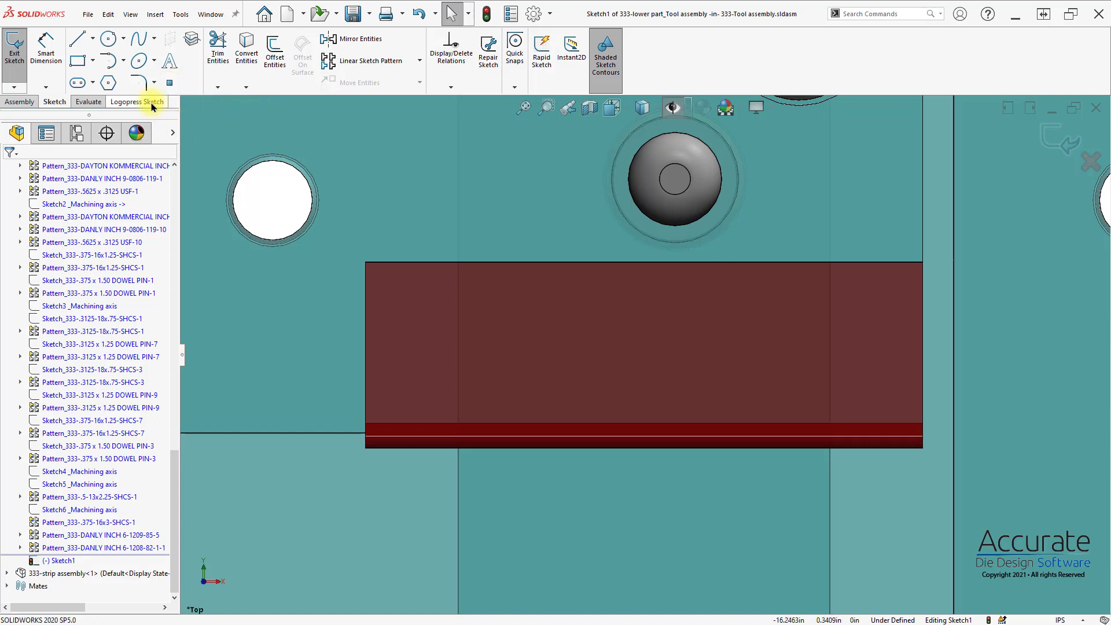
left_click(137, 102)
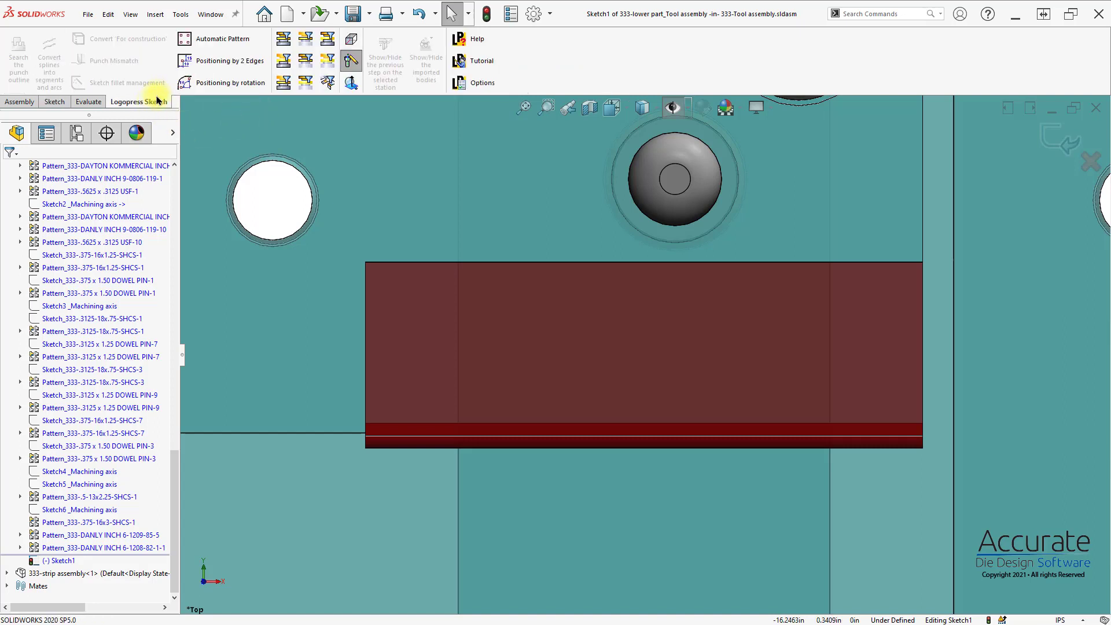
mouse_move(222, 82)
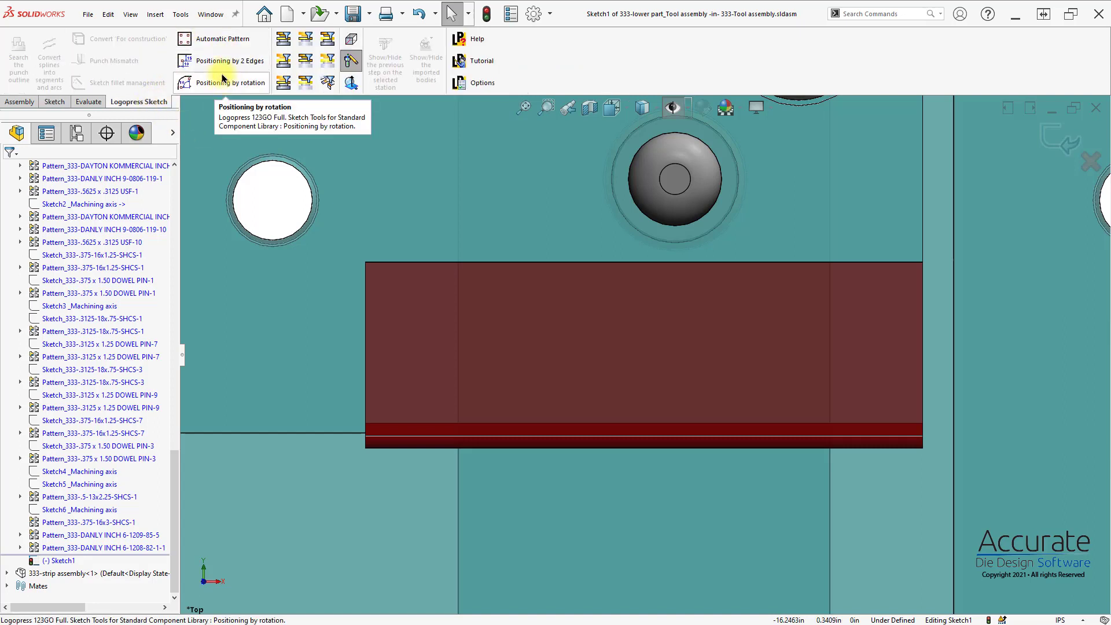
mouse_move(222, 38)
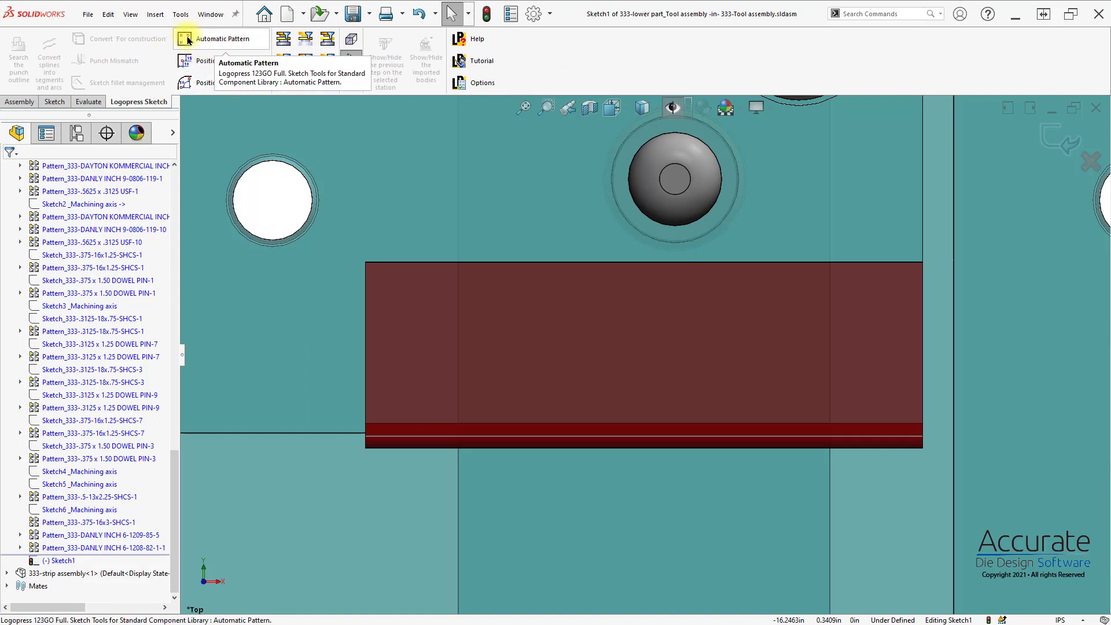
mouse_move(222, 62)
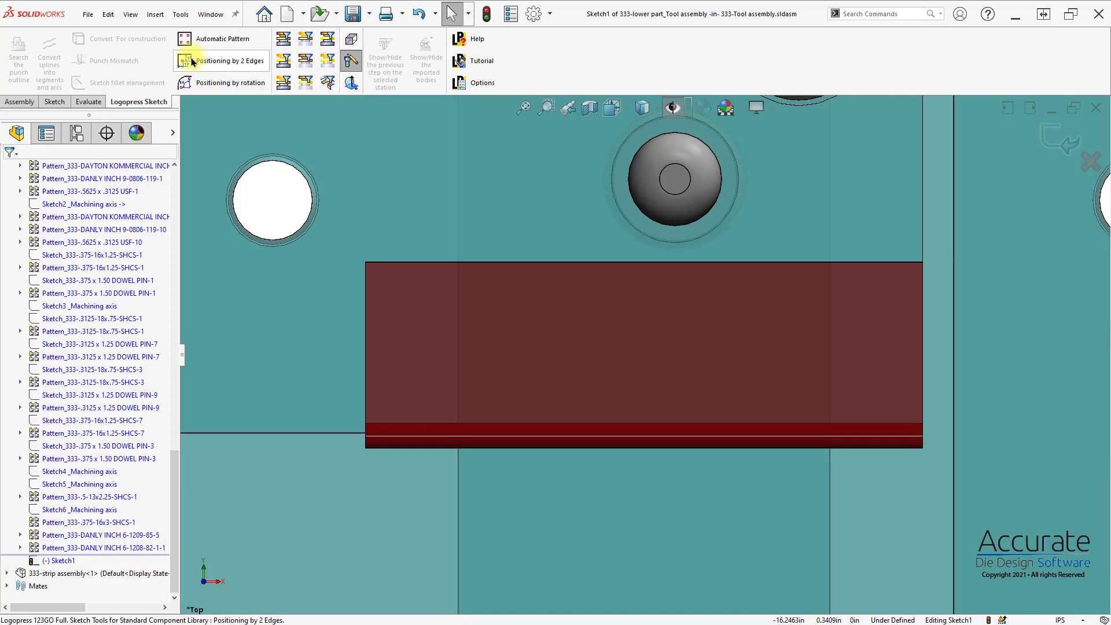
Position two screw points by 2 Edges at 0.375 in offsets, confirm the .3750 dimension, and exit the sketch
left_click(230, 60)
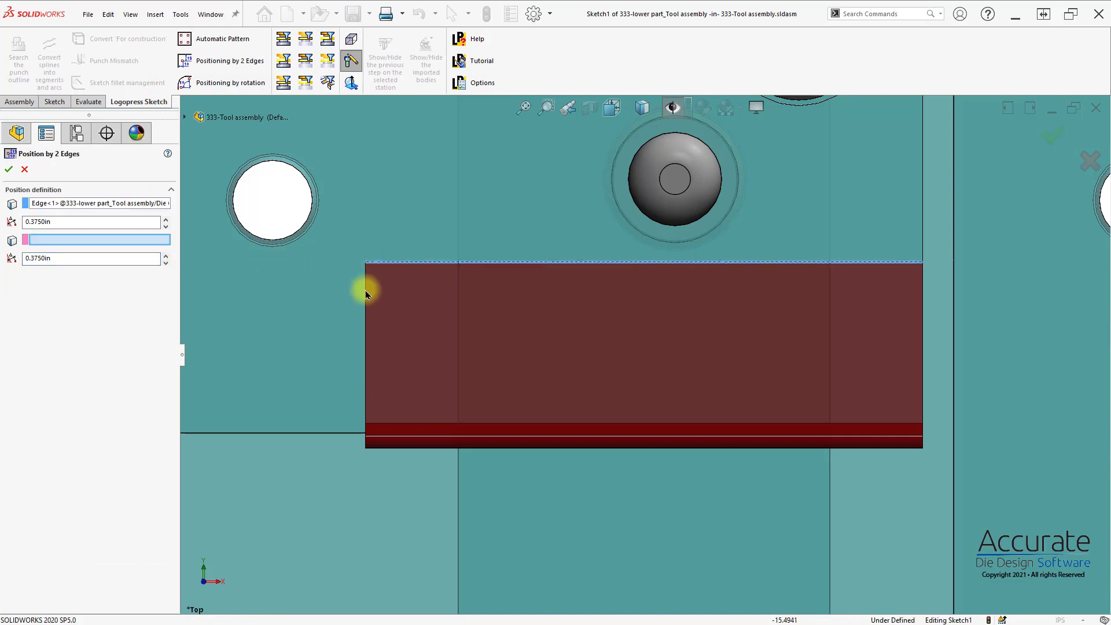
mouse_move(368, 331)
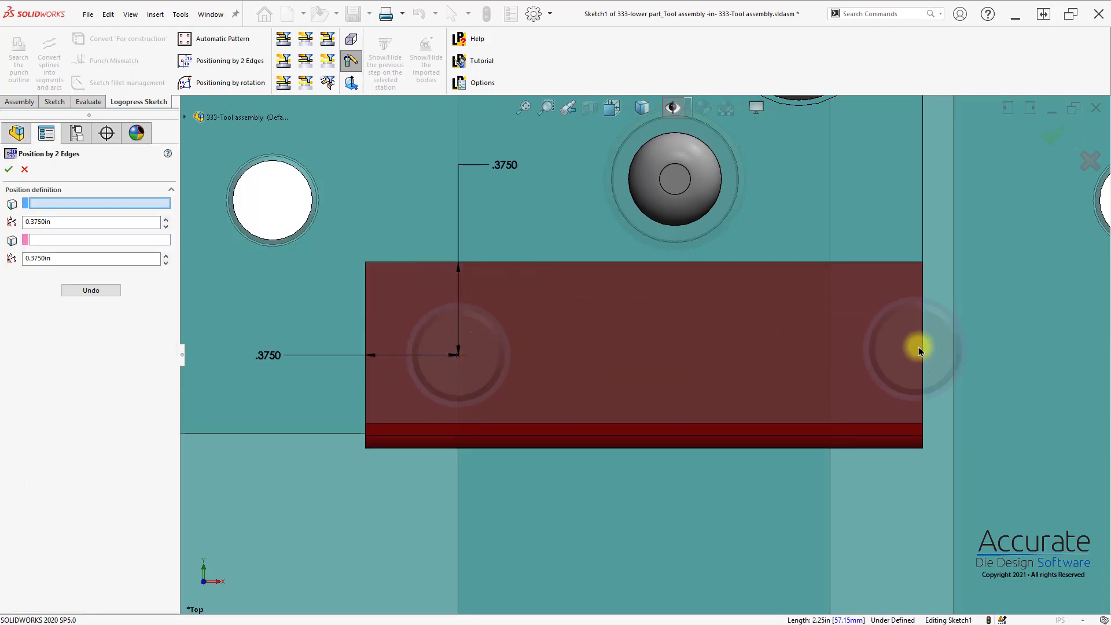
mouse_move(867, 280)
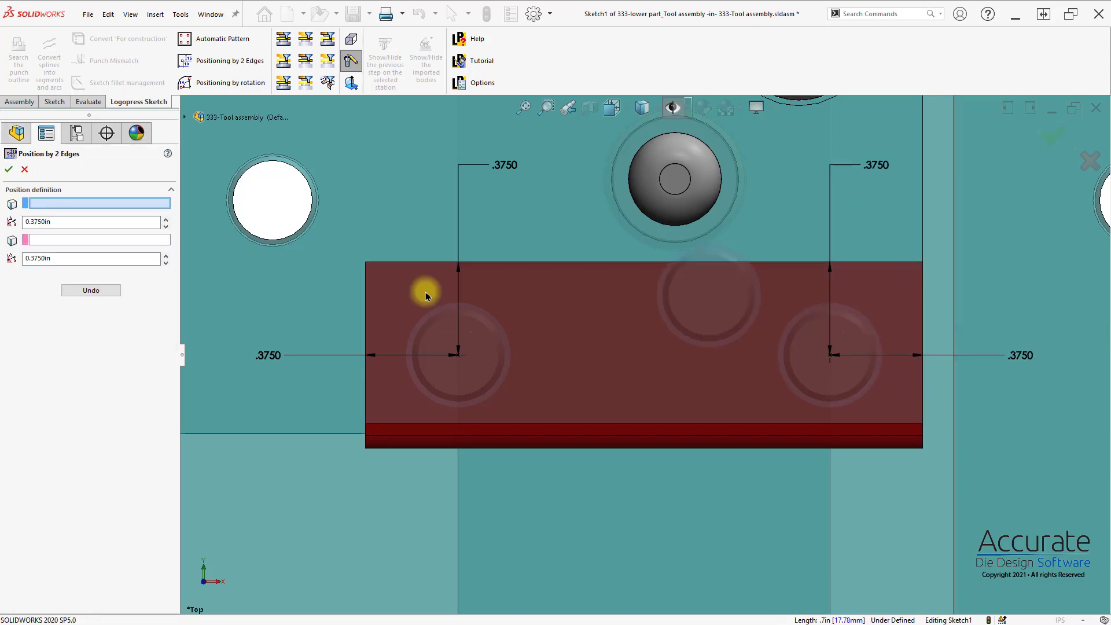
left_click(8, 169)
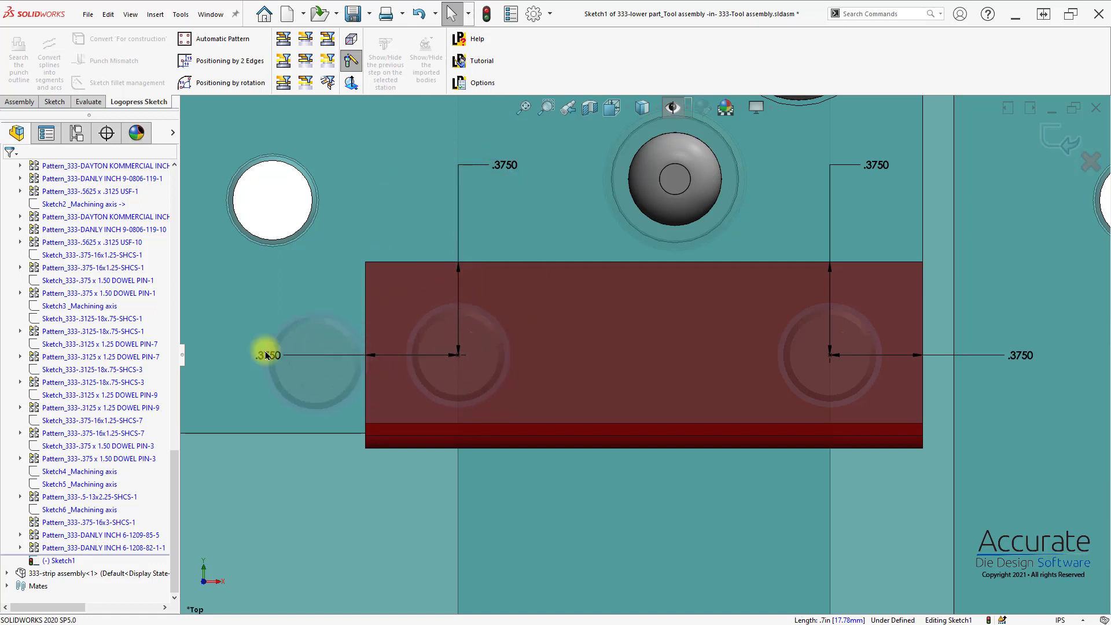
left_click(269, 355)
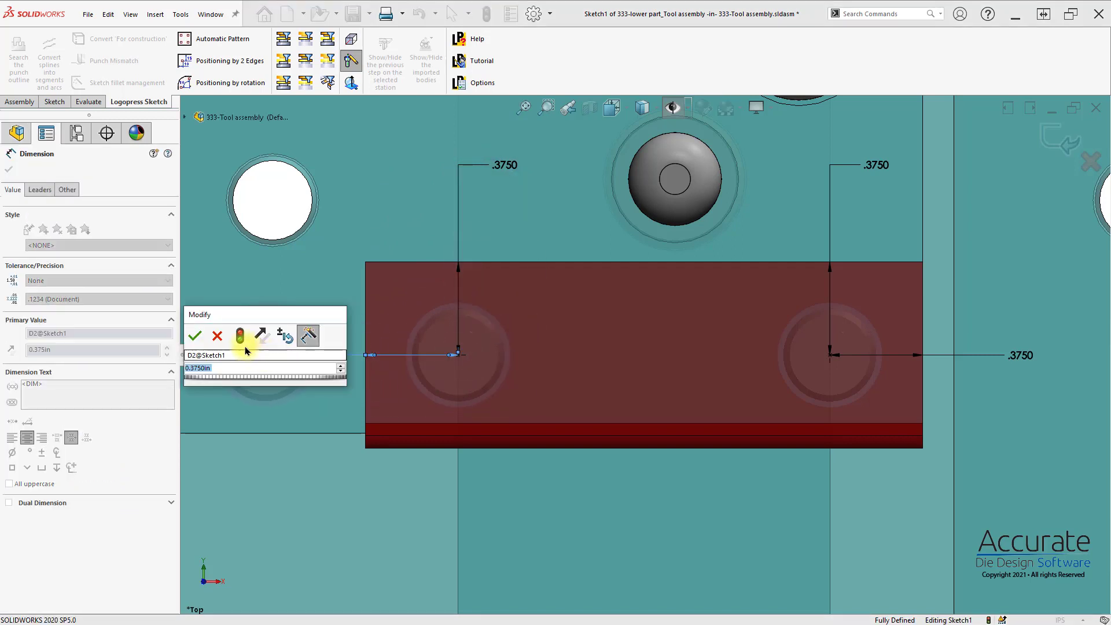
left_click(194, 335)
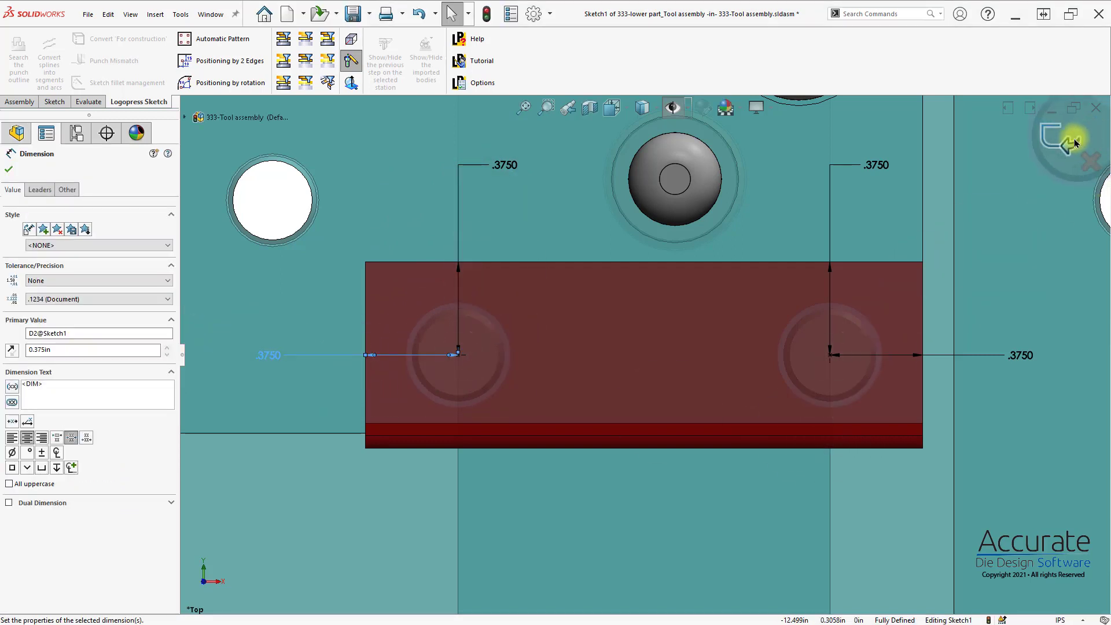
left_click(8, 168)
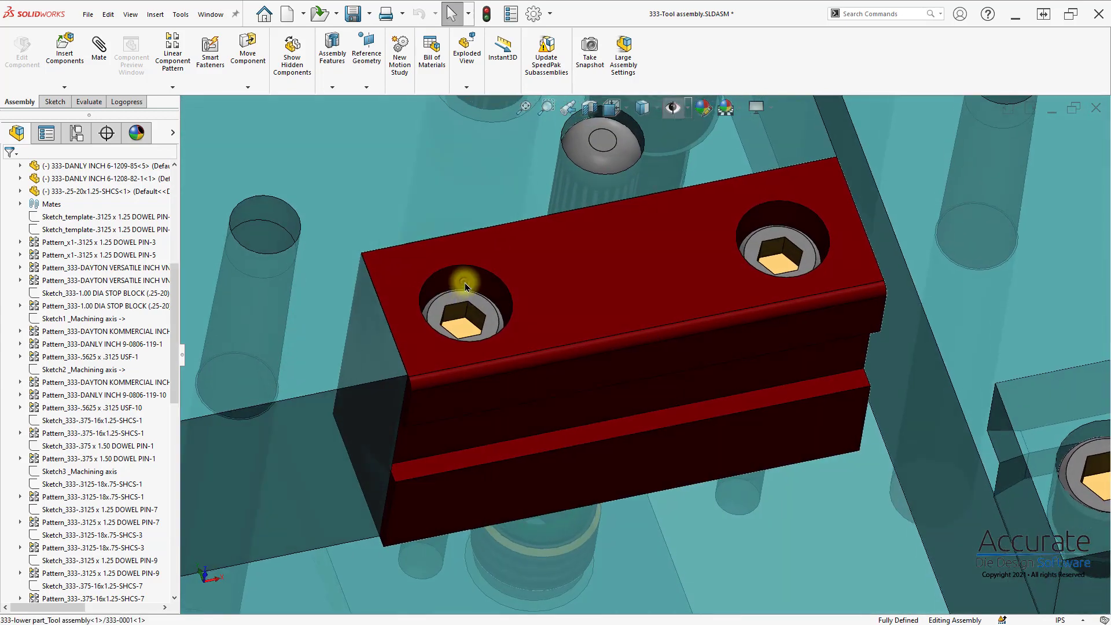
Select the left cap screw in the insert and start Logopress Screw Mounting to edit it
left_click(460, 297)
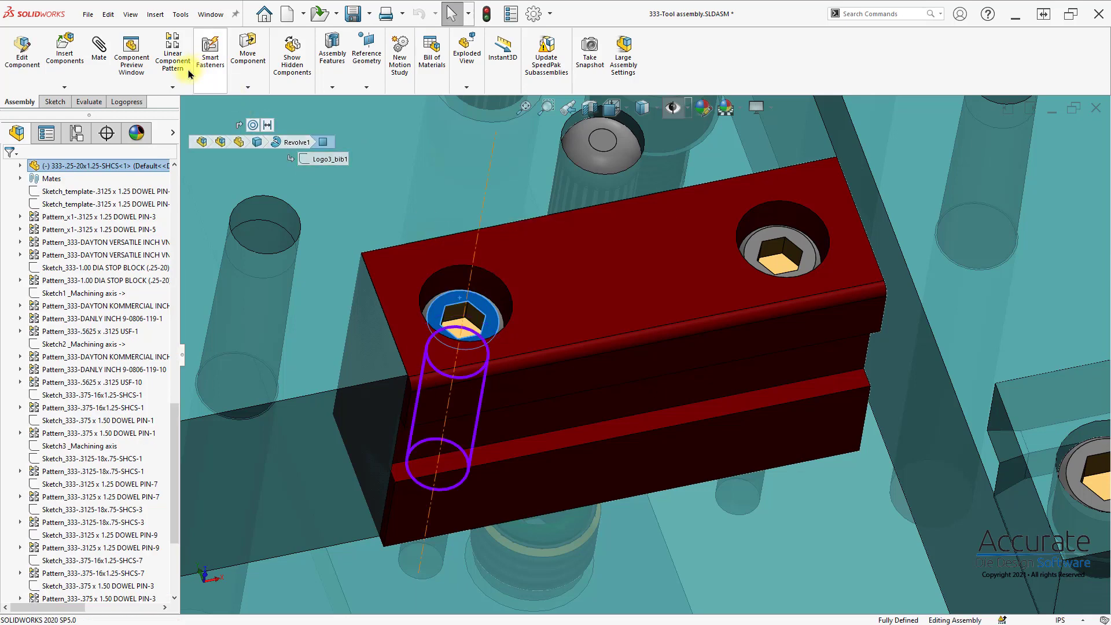
left_click(126, 101)
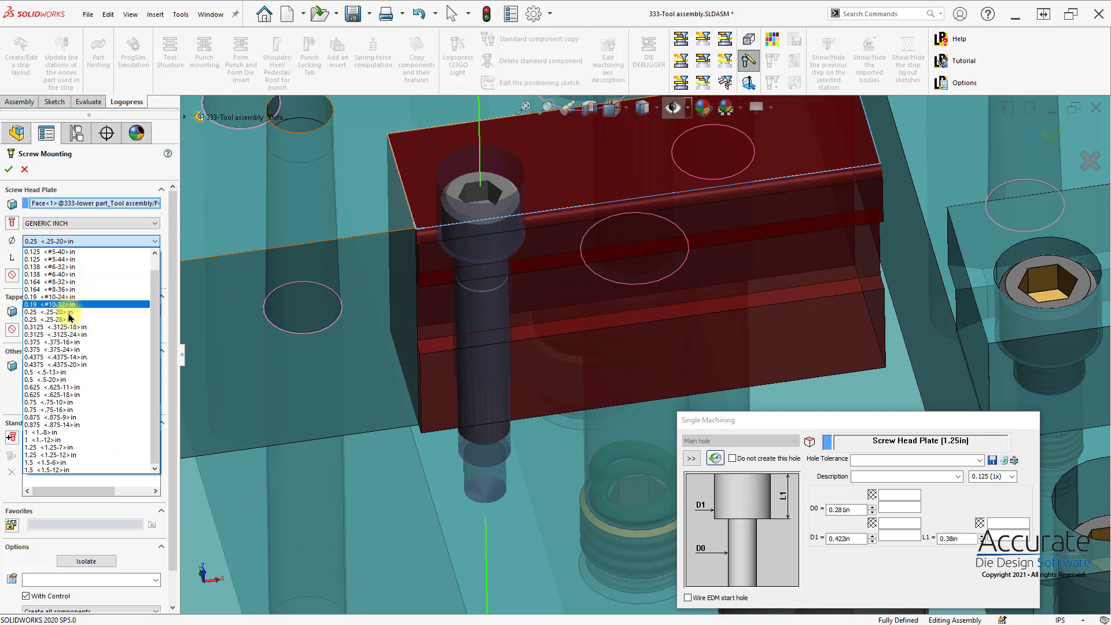
Set the screws to 0.3125 <.3125-18>, change the tapped hole type, and apply the mounting
left_click(50, 326)
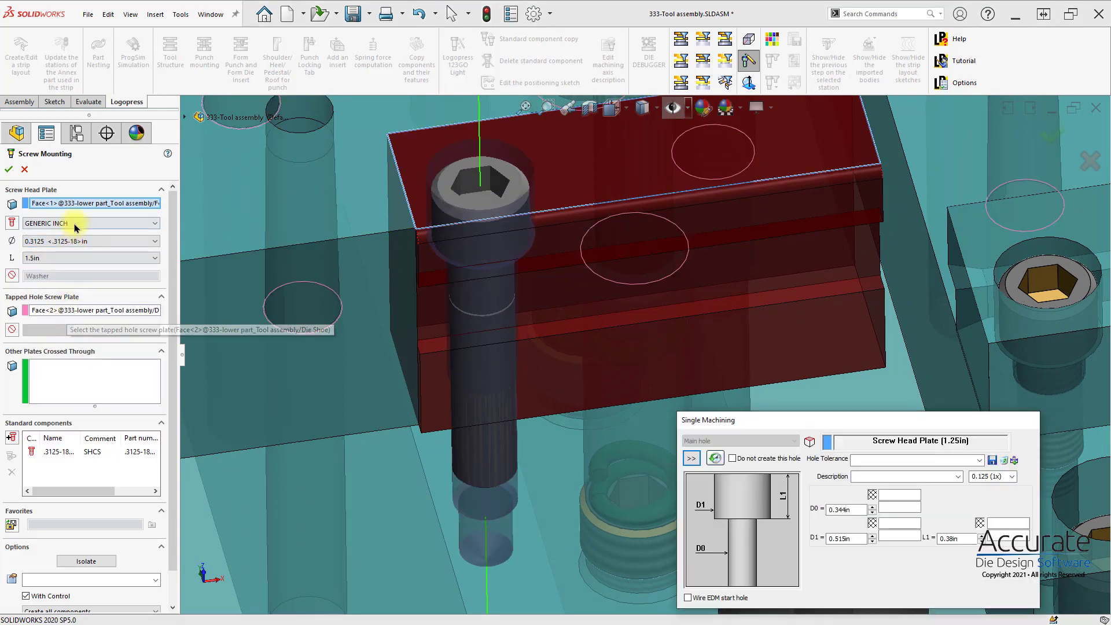
mouse_move(176, 326)
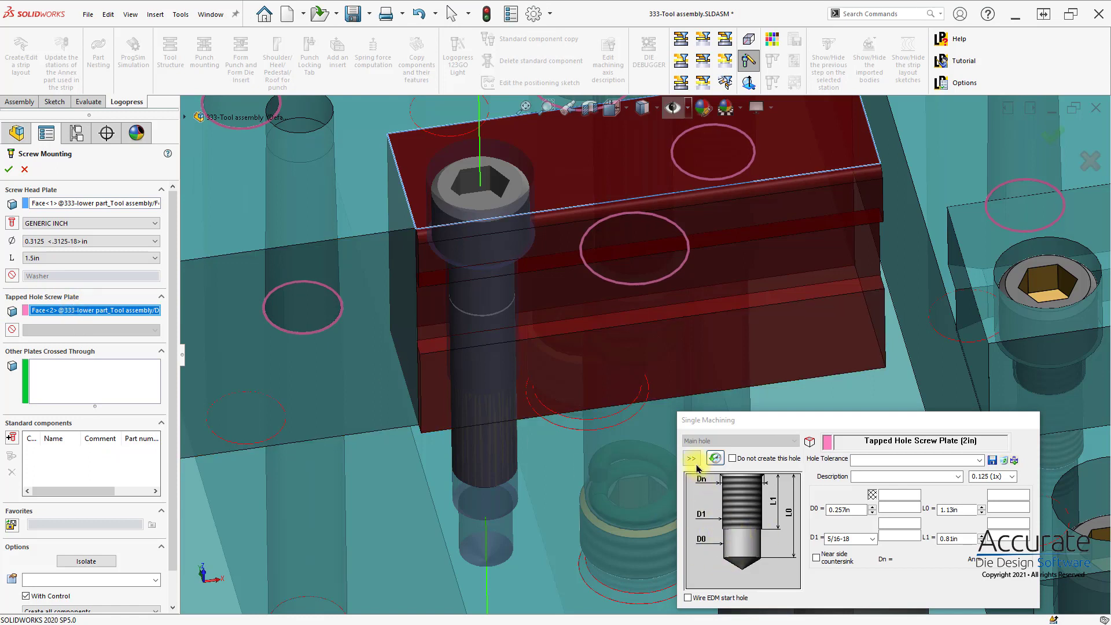
mouse_move(692, 458)
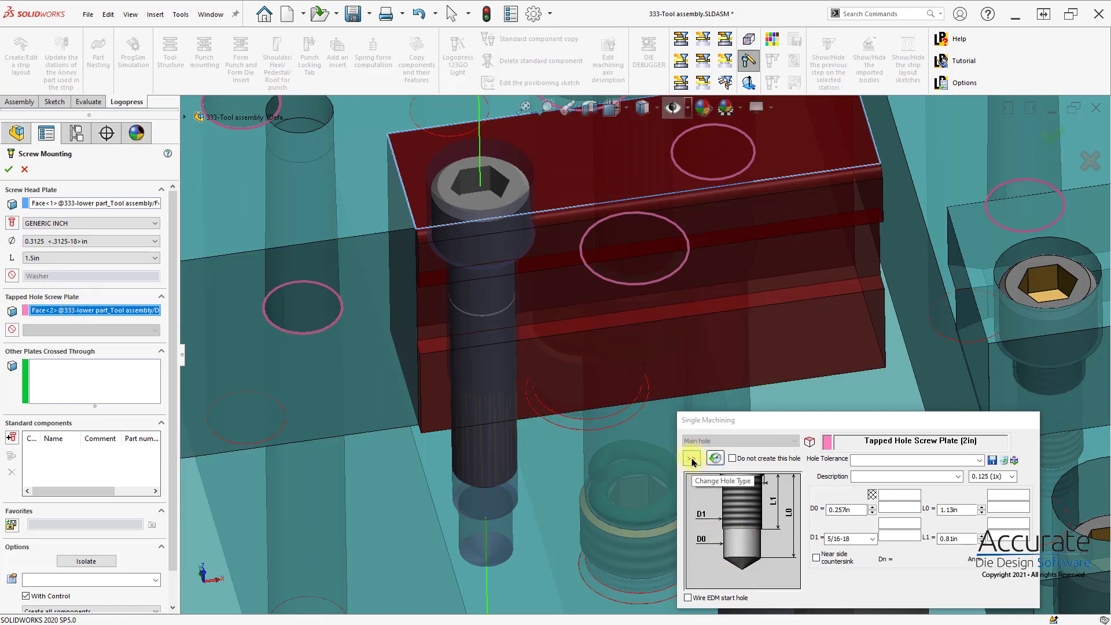
left_click(690, 458)
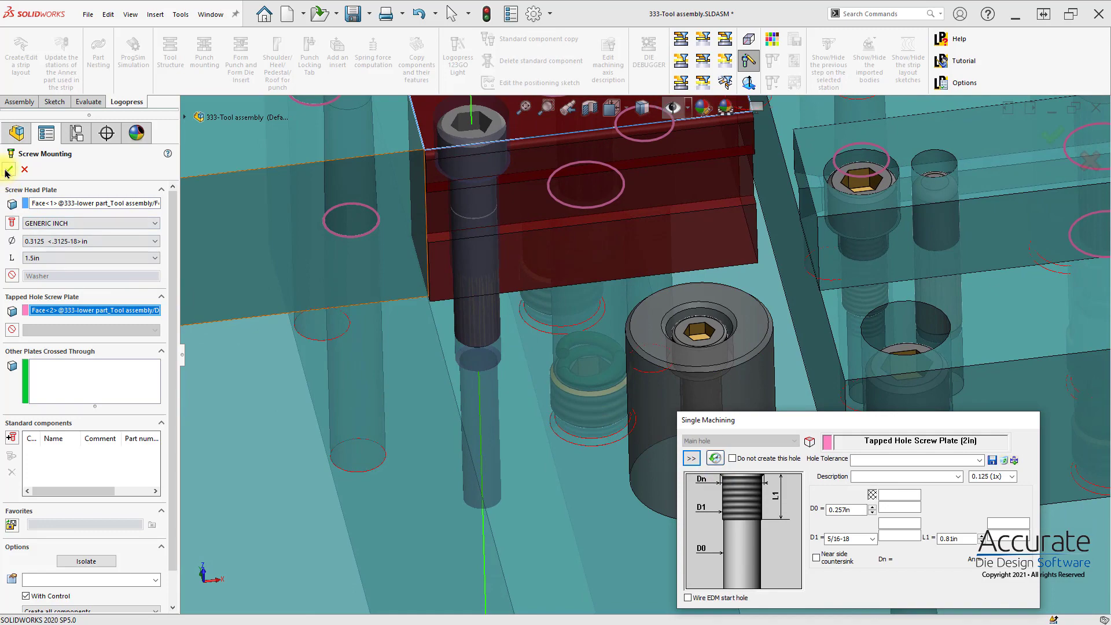
left_click(8, 173)
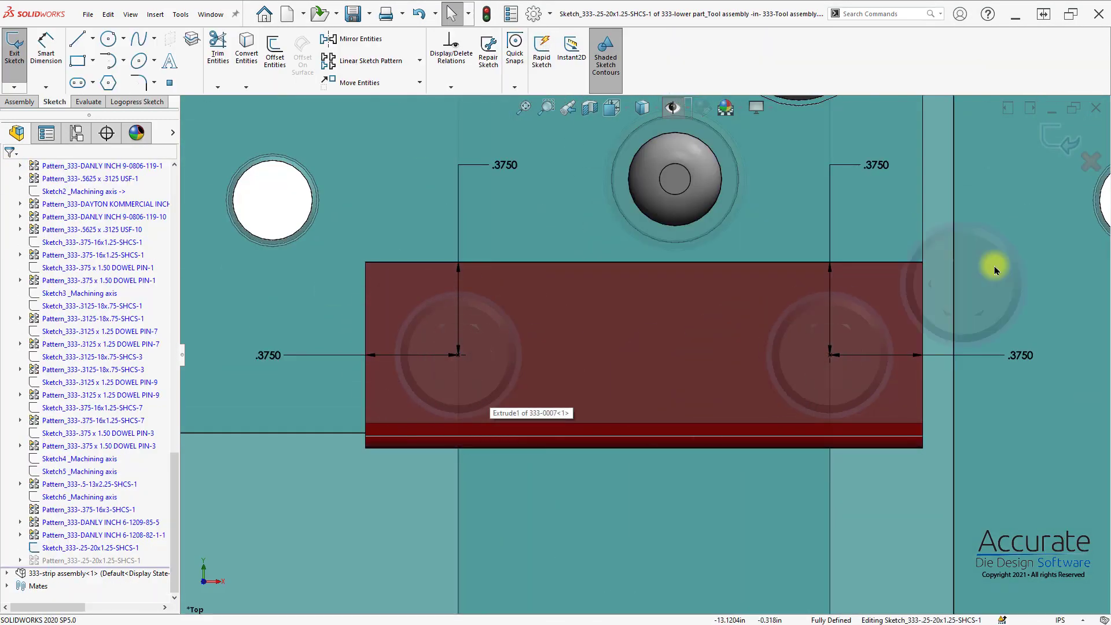
Exit the positioning sketch, leave Edit Part, and zoom to fit the full die assembly
left_click(13, 50)
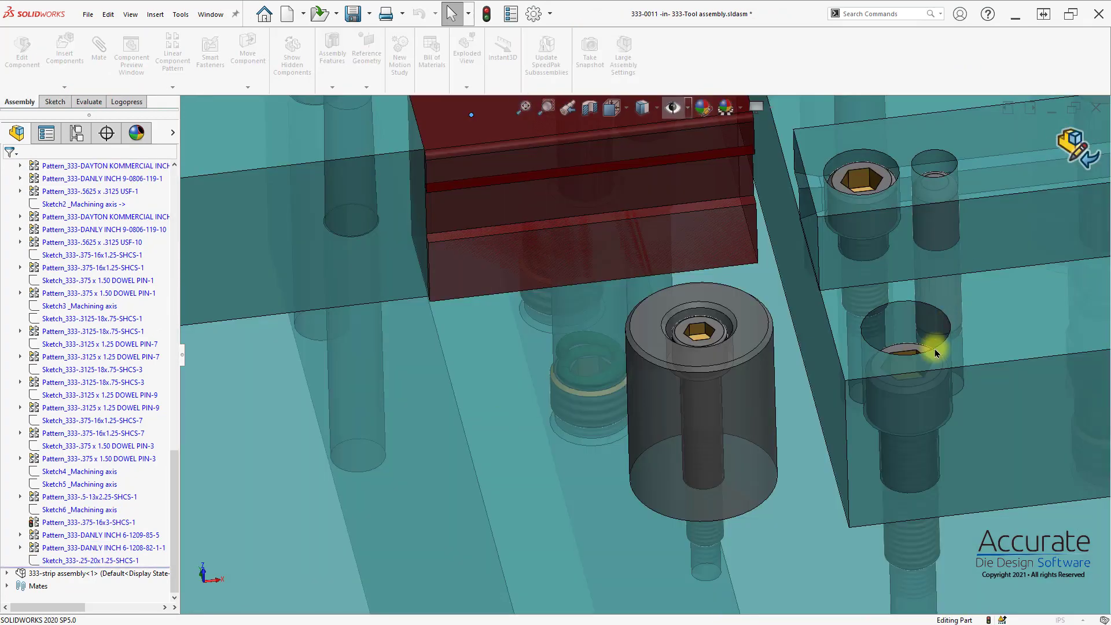
left_click(49, 101)
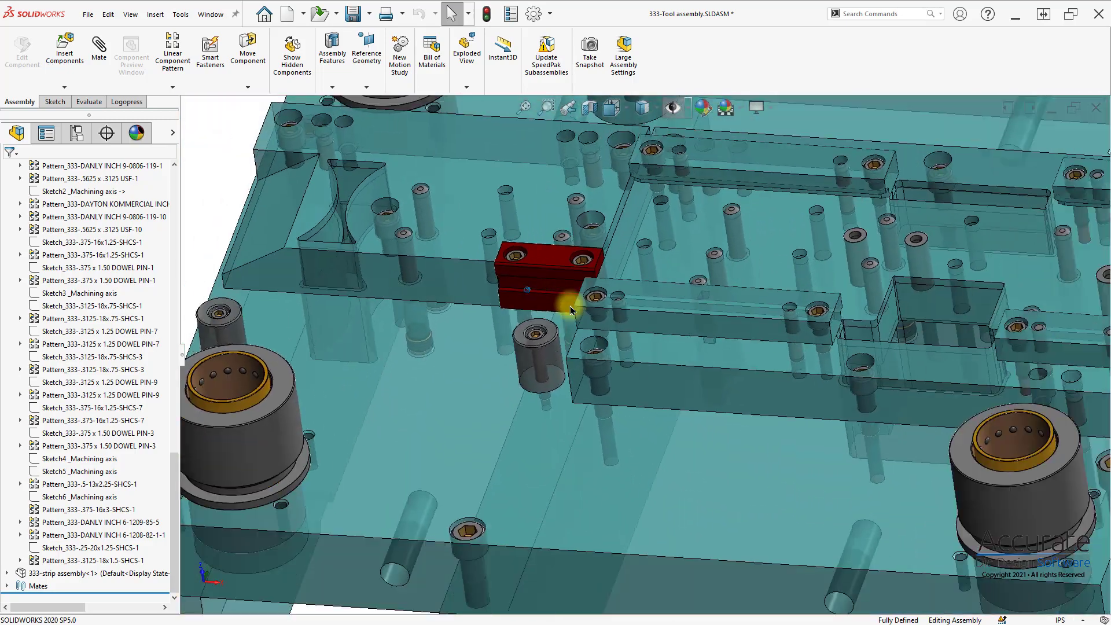
left_click(126, 102)
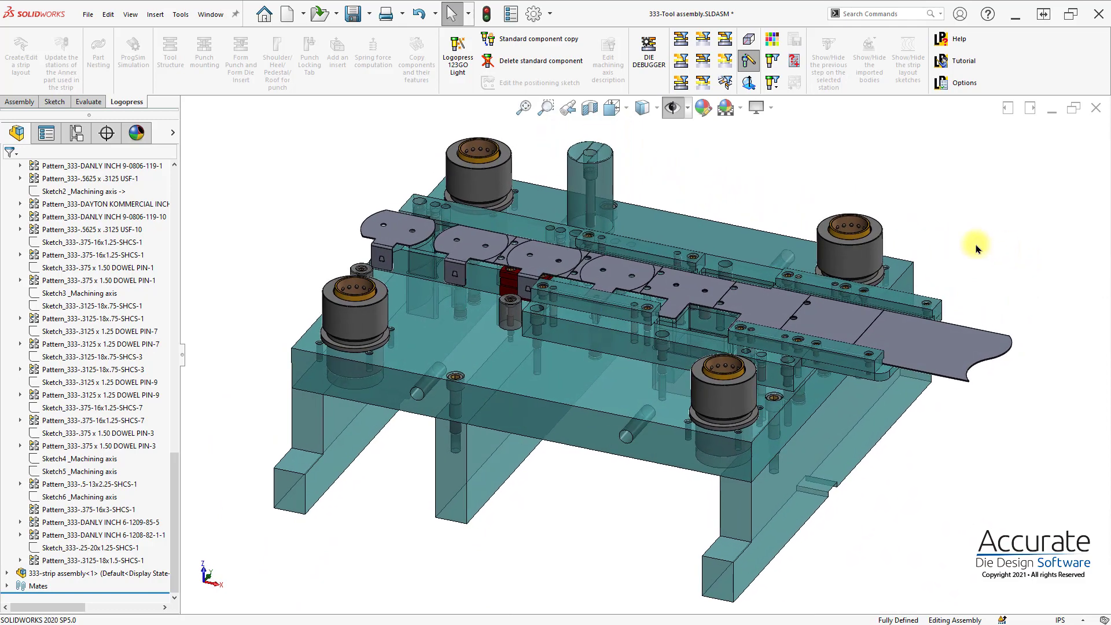
mouse_move(944, 221)
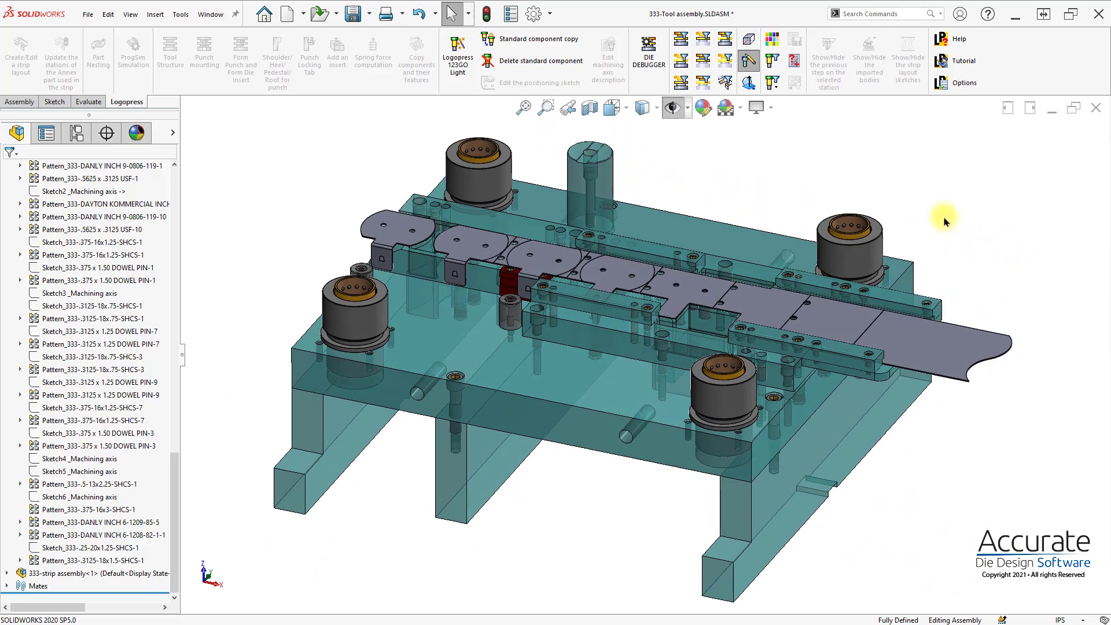